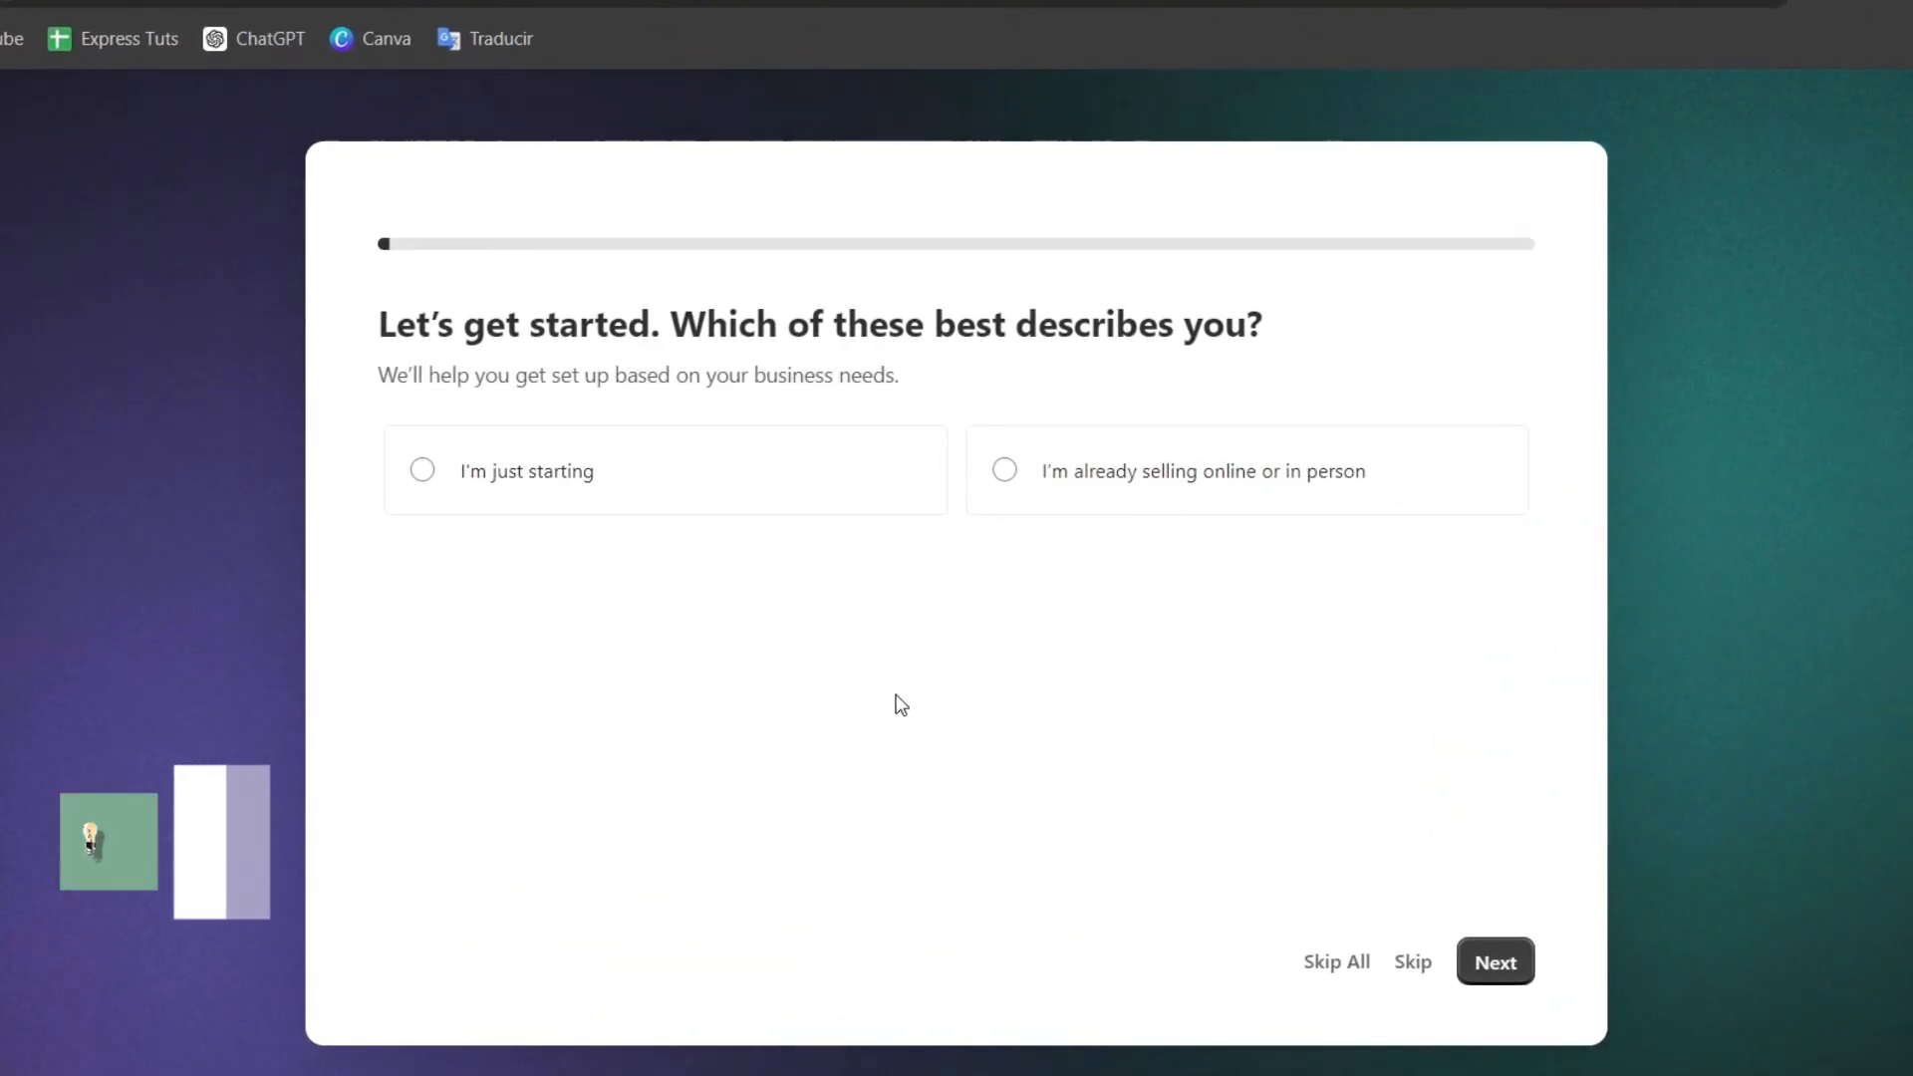
Answer onboarding: just starting, selling via online store, social, marketplaces; dropshipping and print-on-demand
{"action": "left_click", "coordinate": [421, 469]}
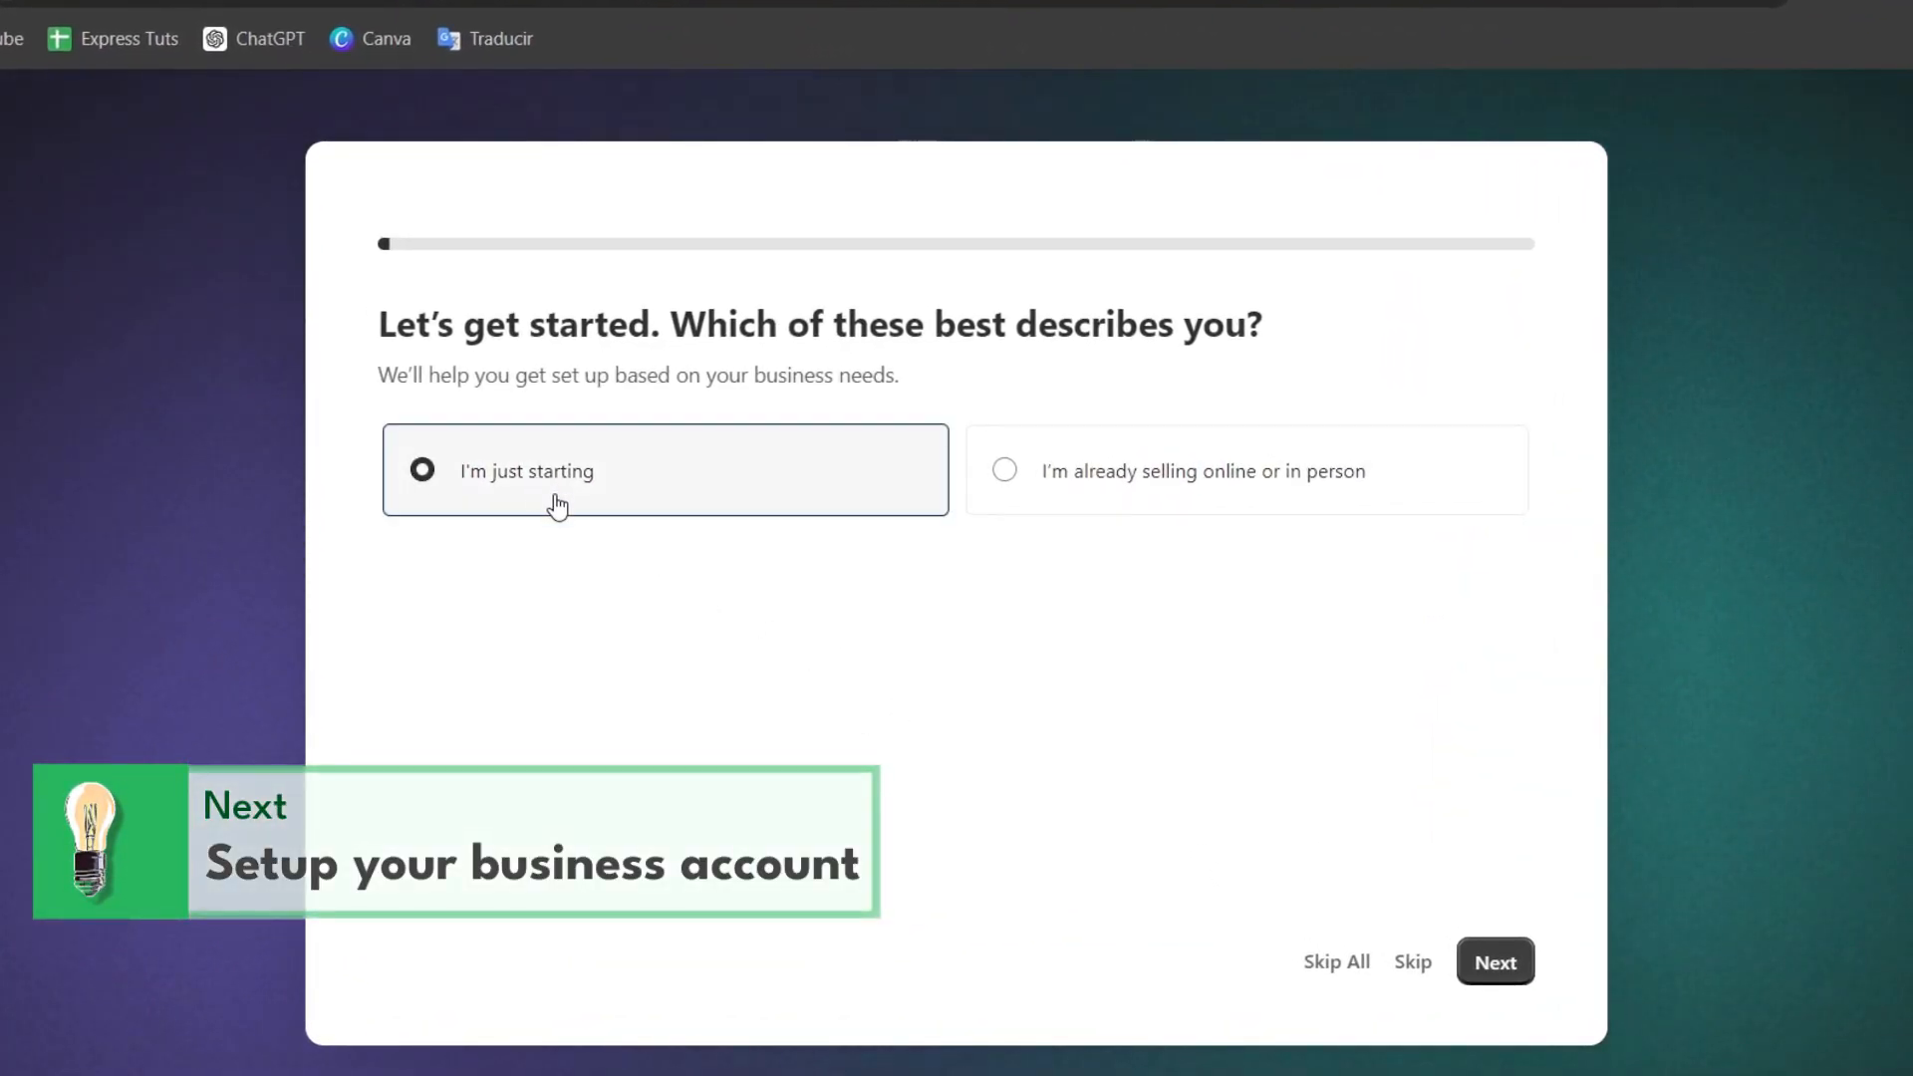
{"action": "left_click", "coordinate": [1493, 961]}
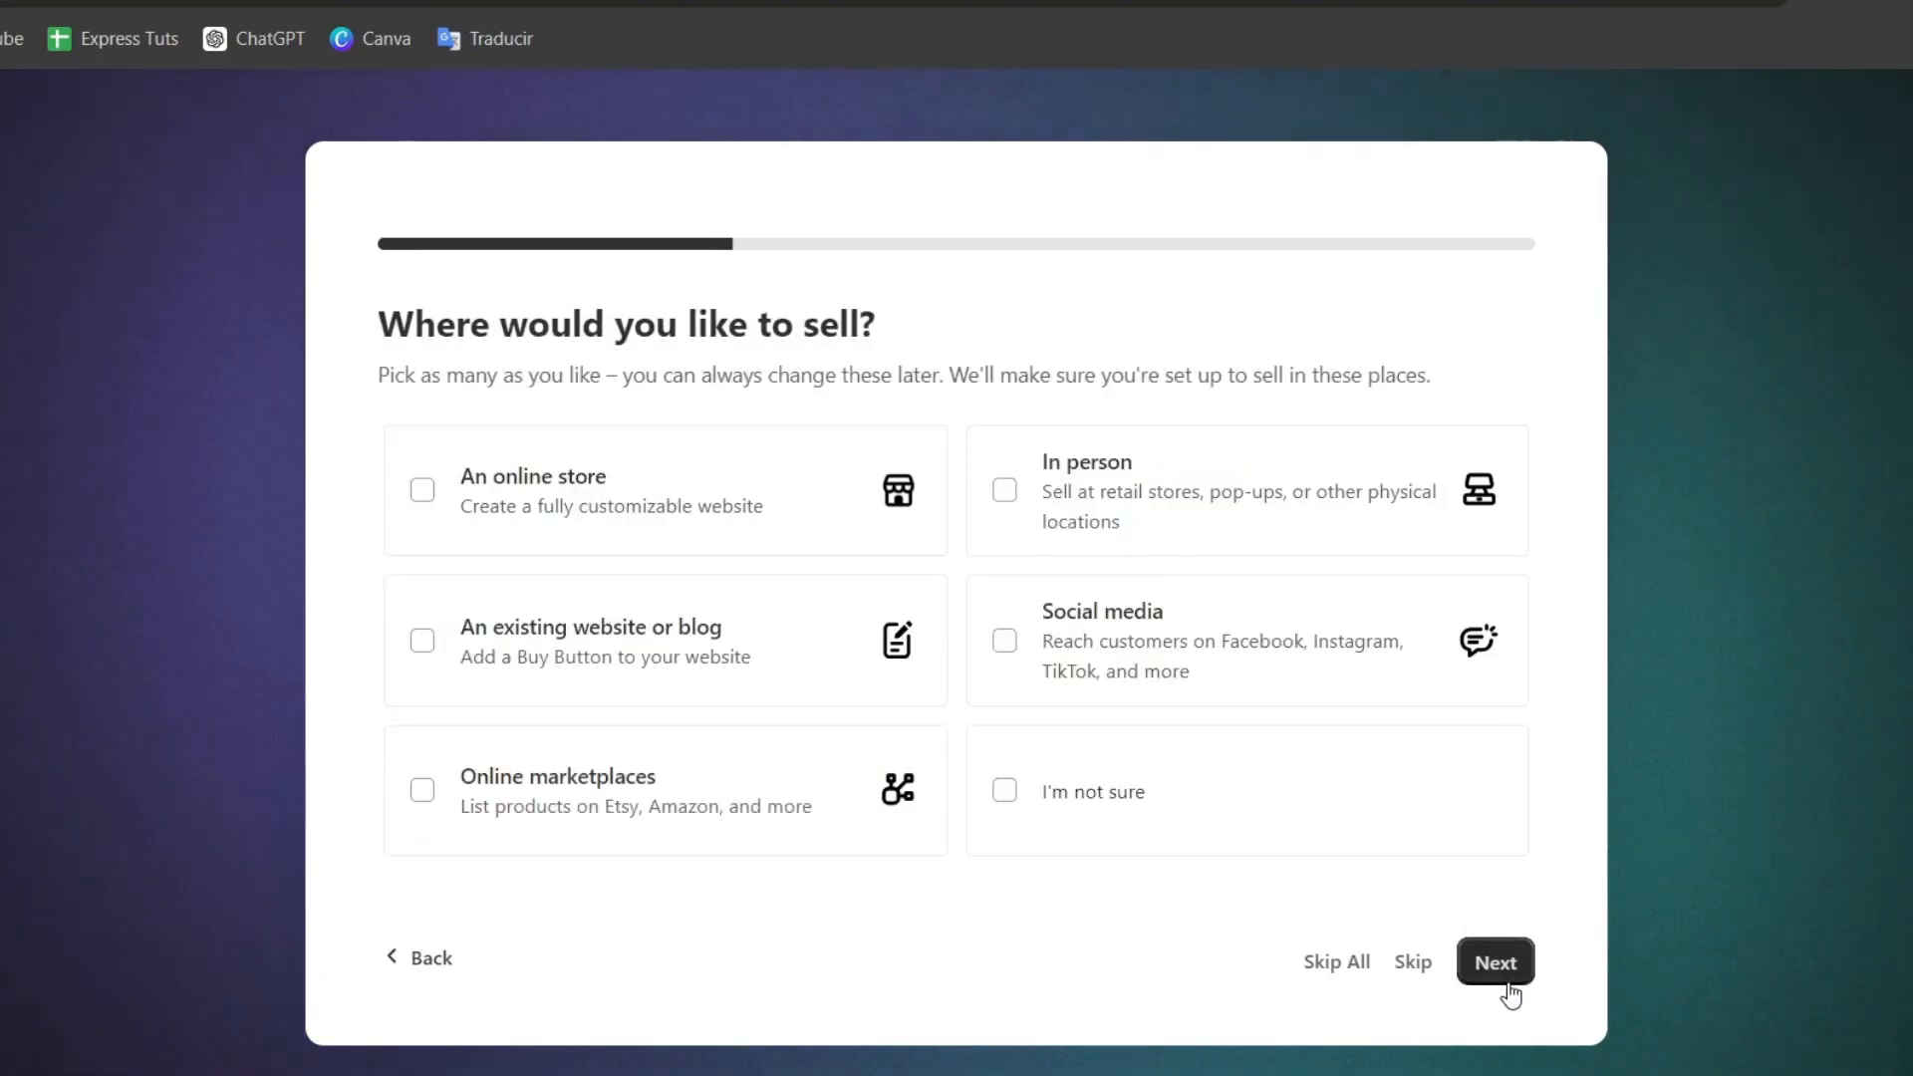
{"action": "mouse_move", "coordinate": [1168, 674]}
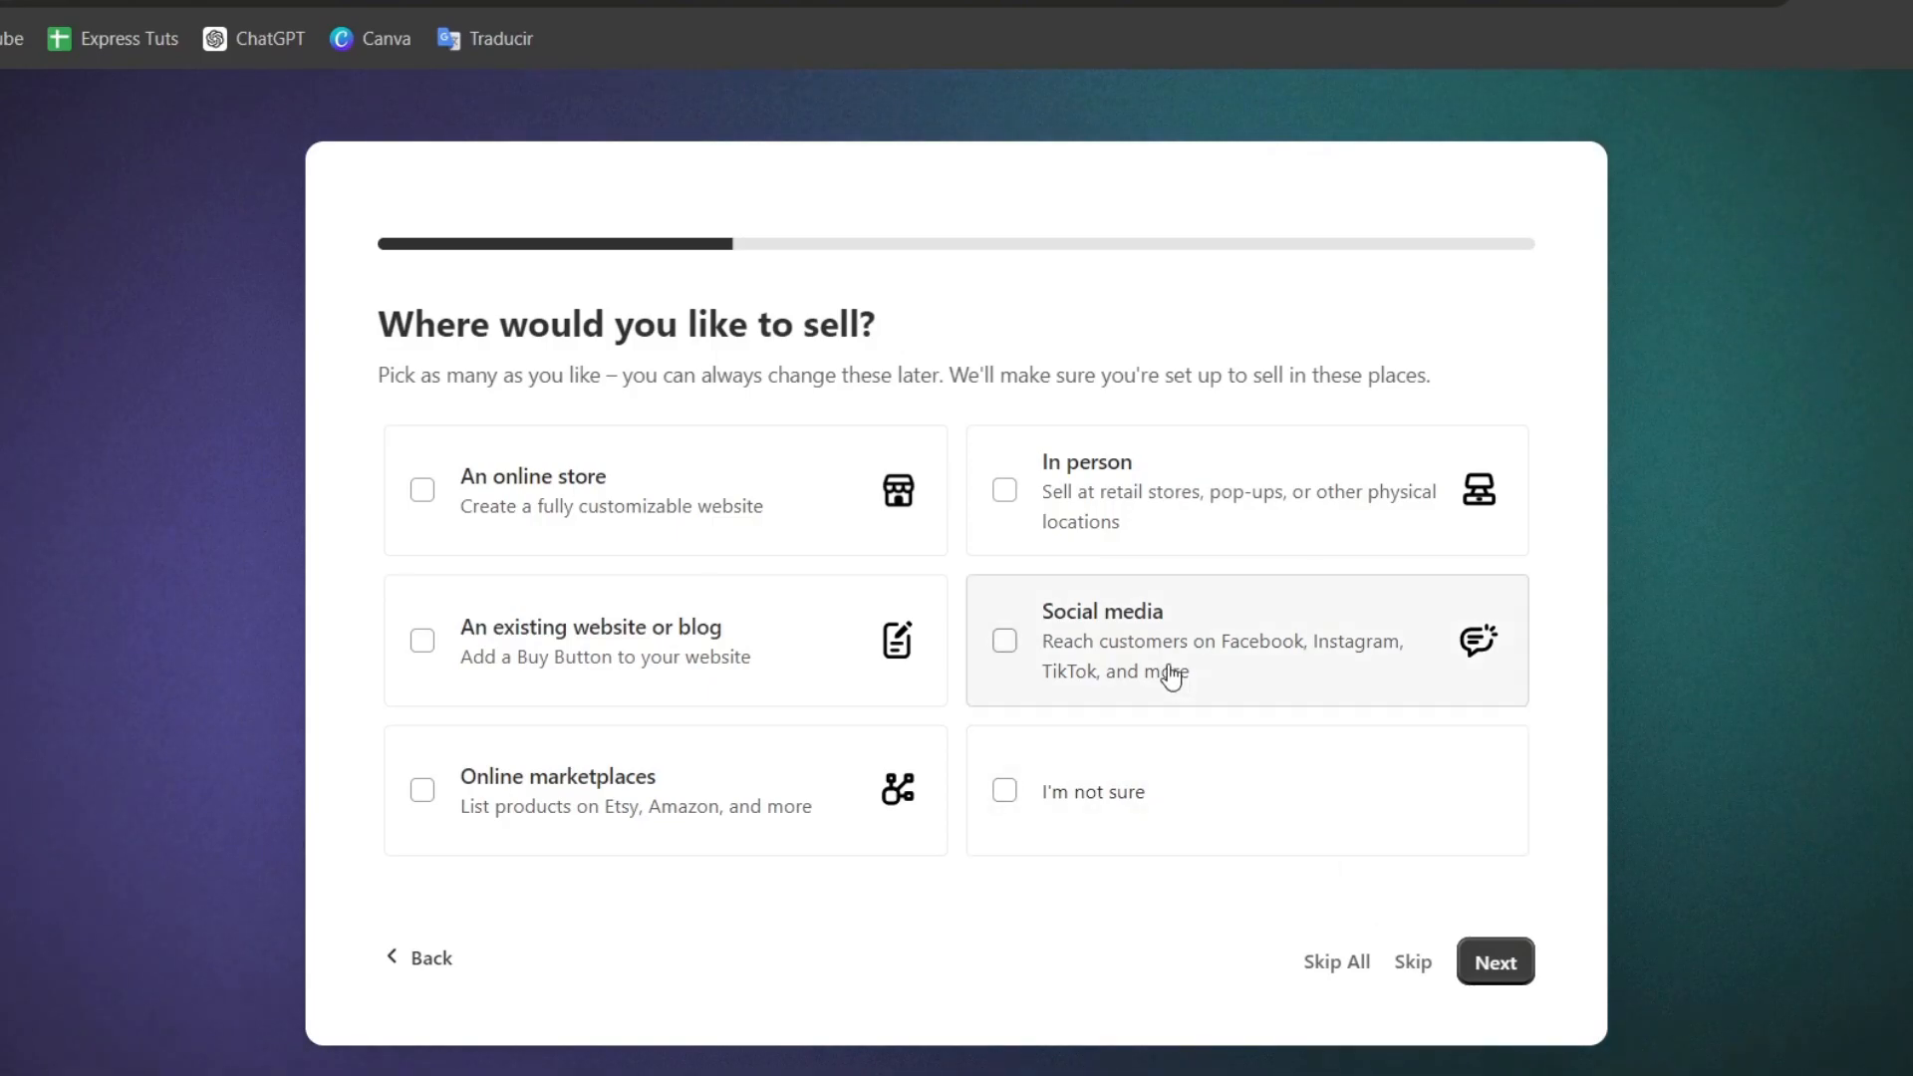
{"action": "mouse_move", "coordinate": [1119, 515]}
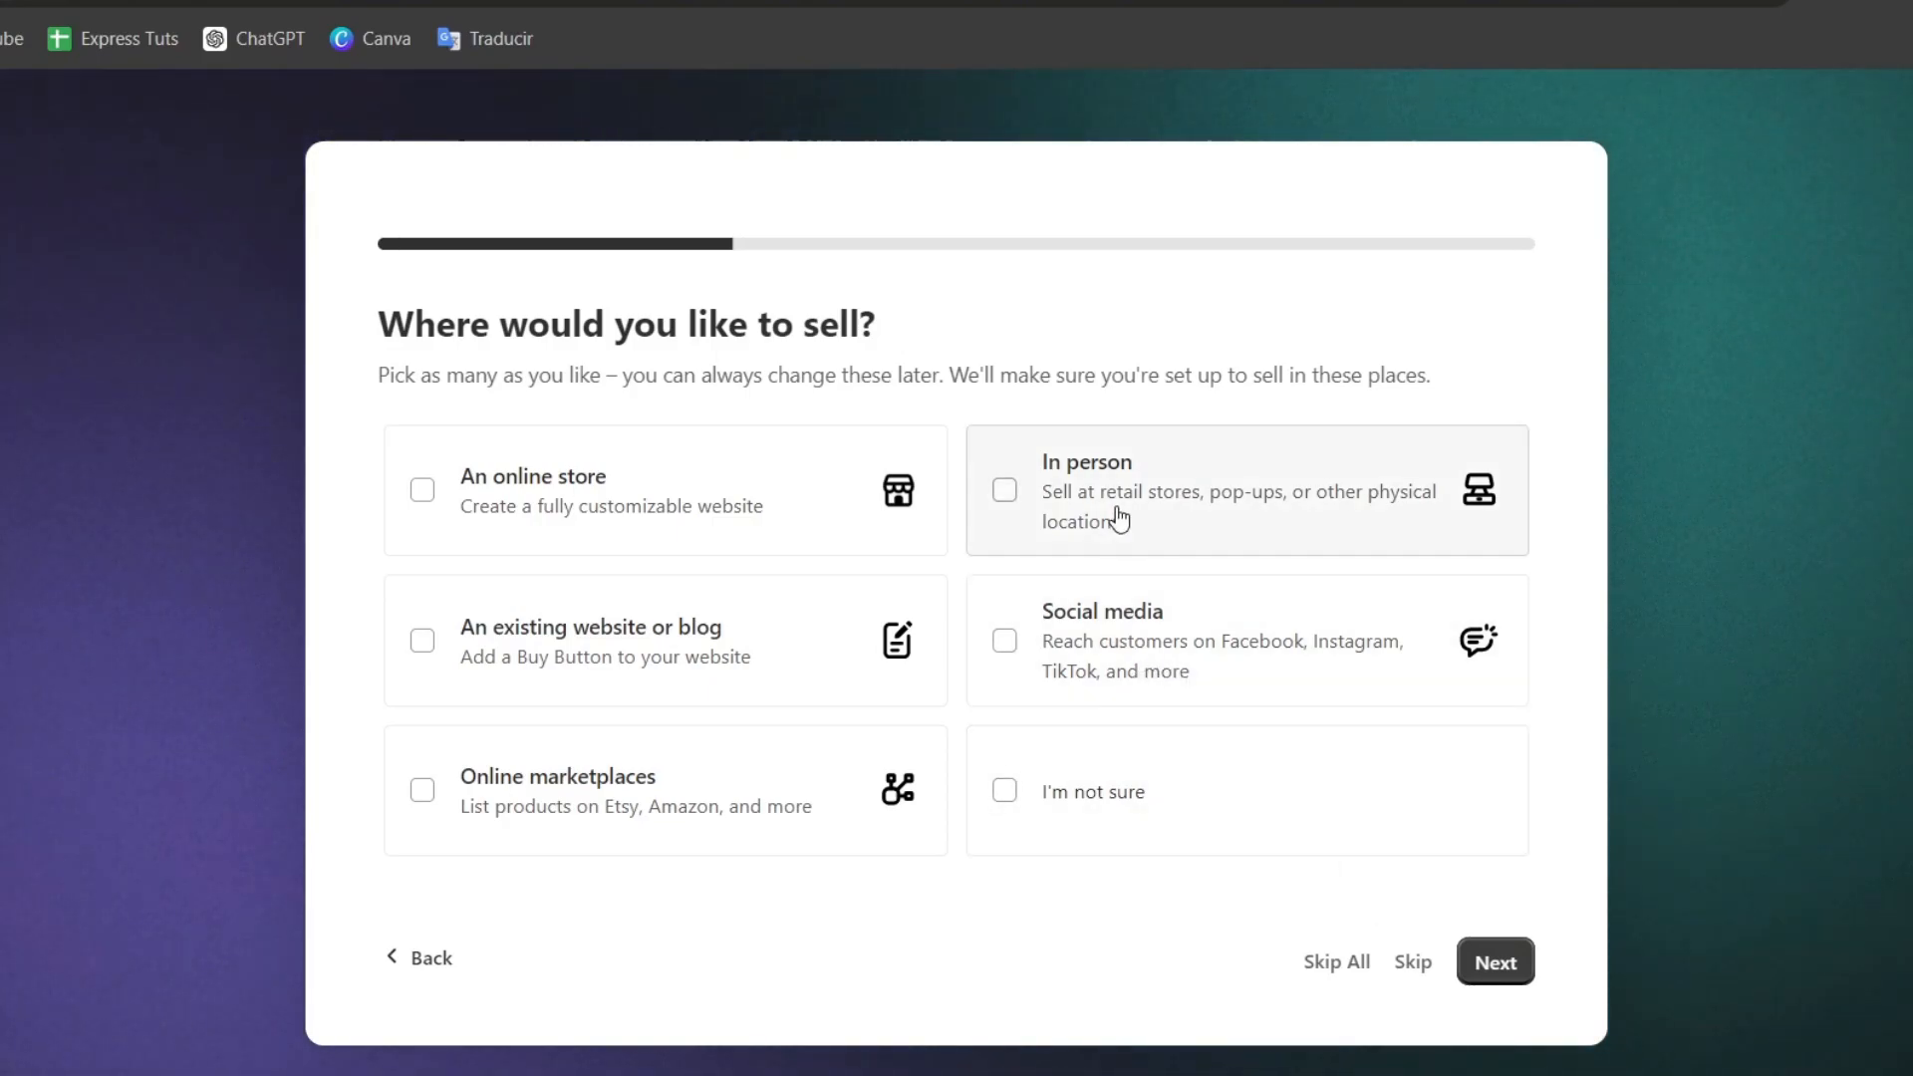
{"action": "left_click", "coordinate": [421, 489]}
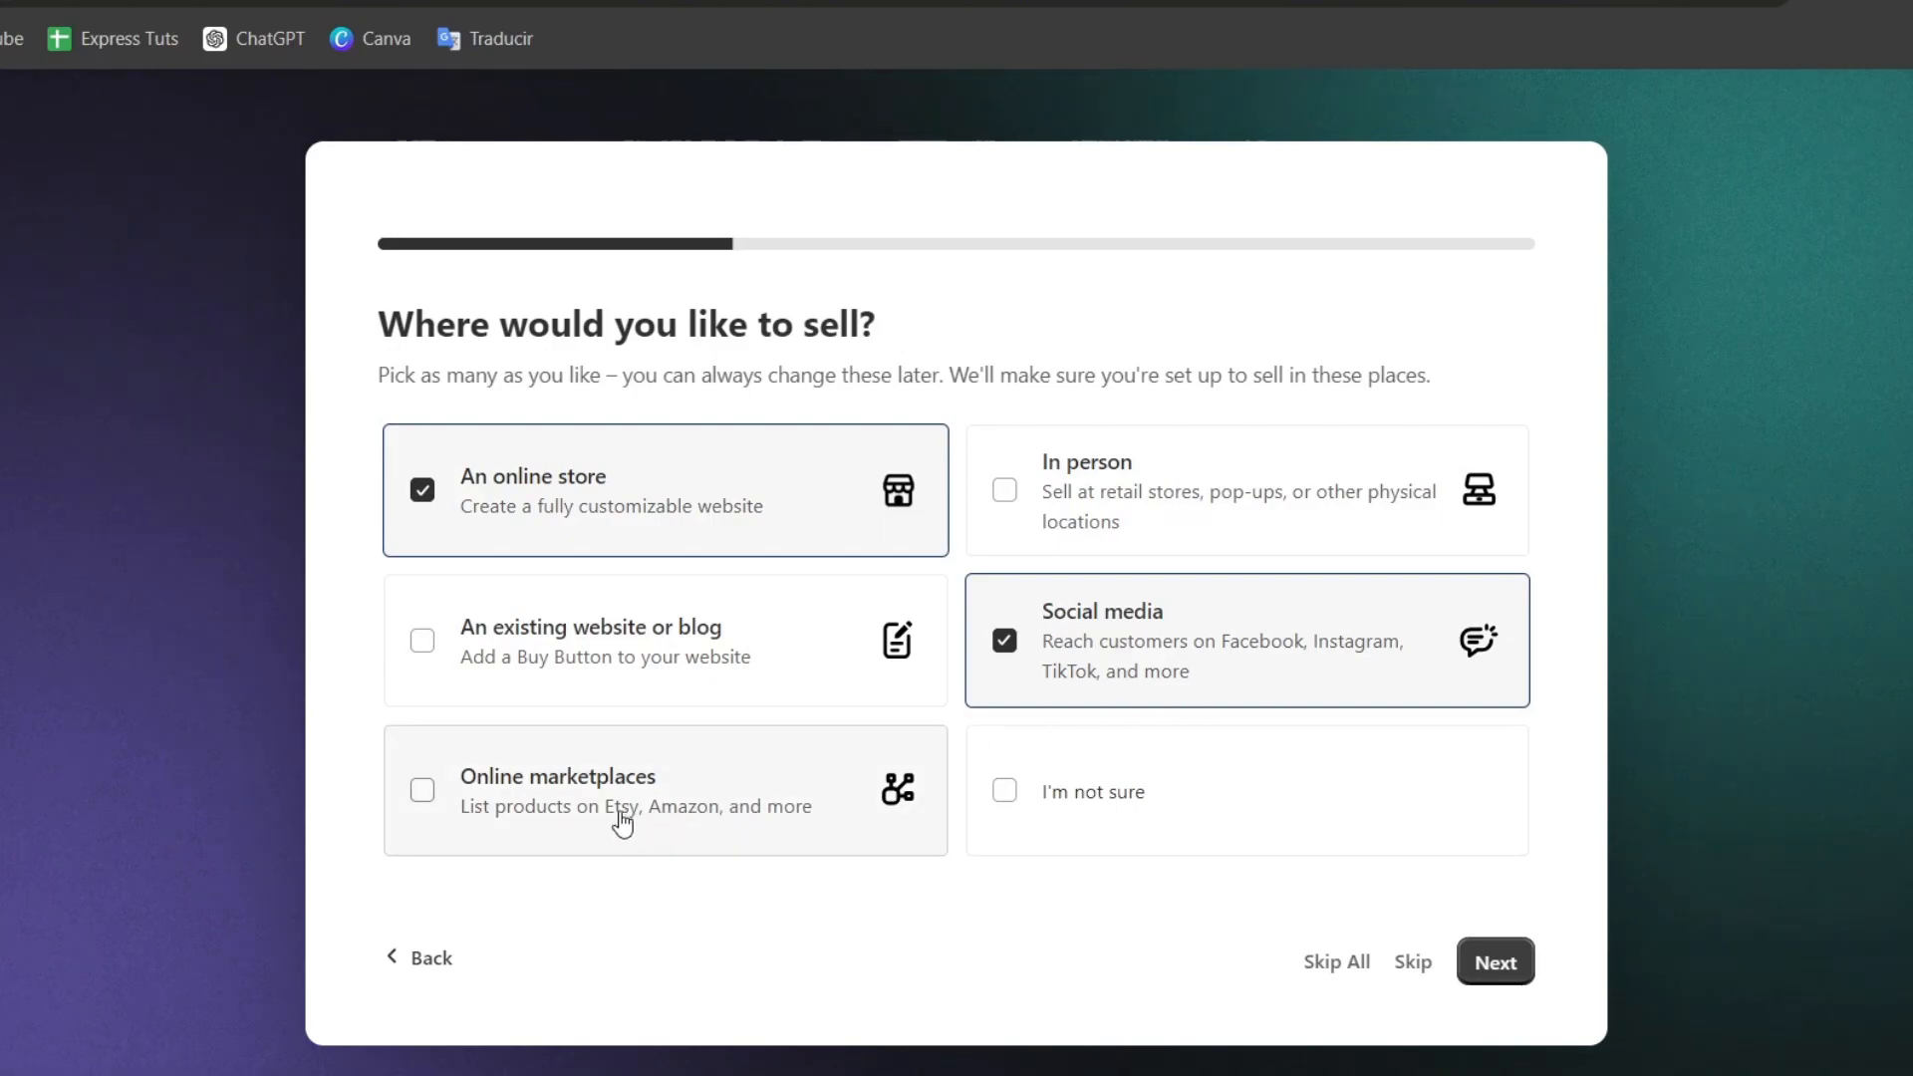
{"action": "left_click", "coordinate": [421, 789]}
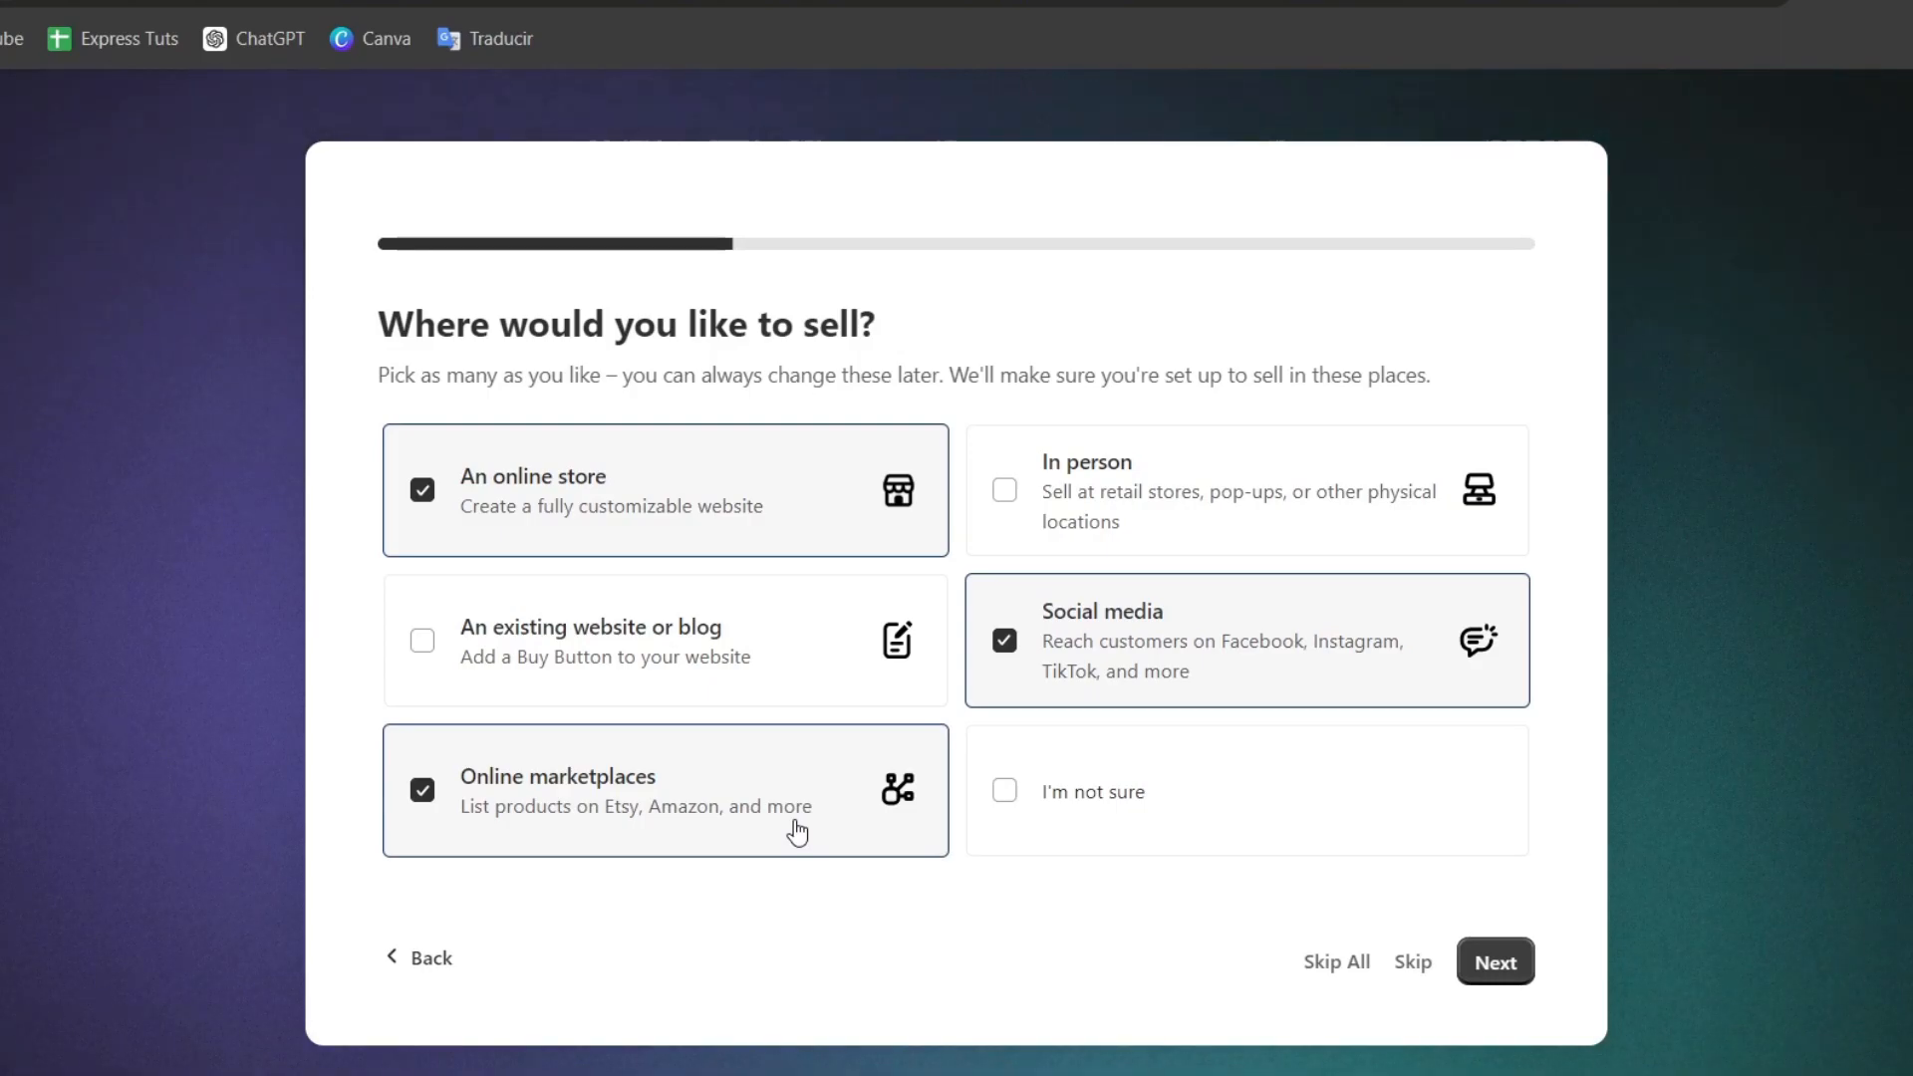
{"action": "mouse_move", "coordinate": [1564, 989]}
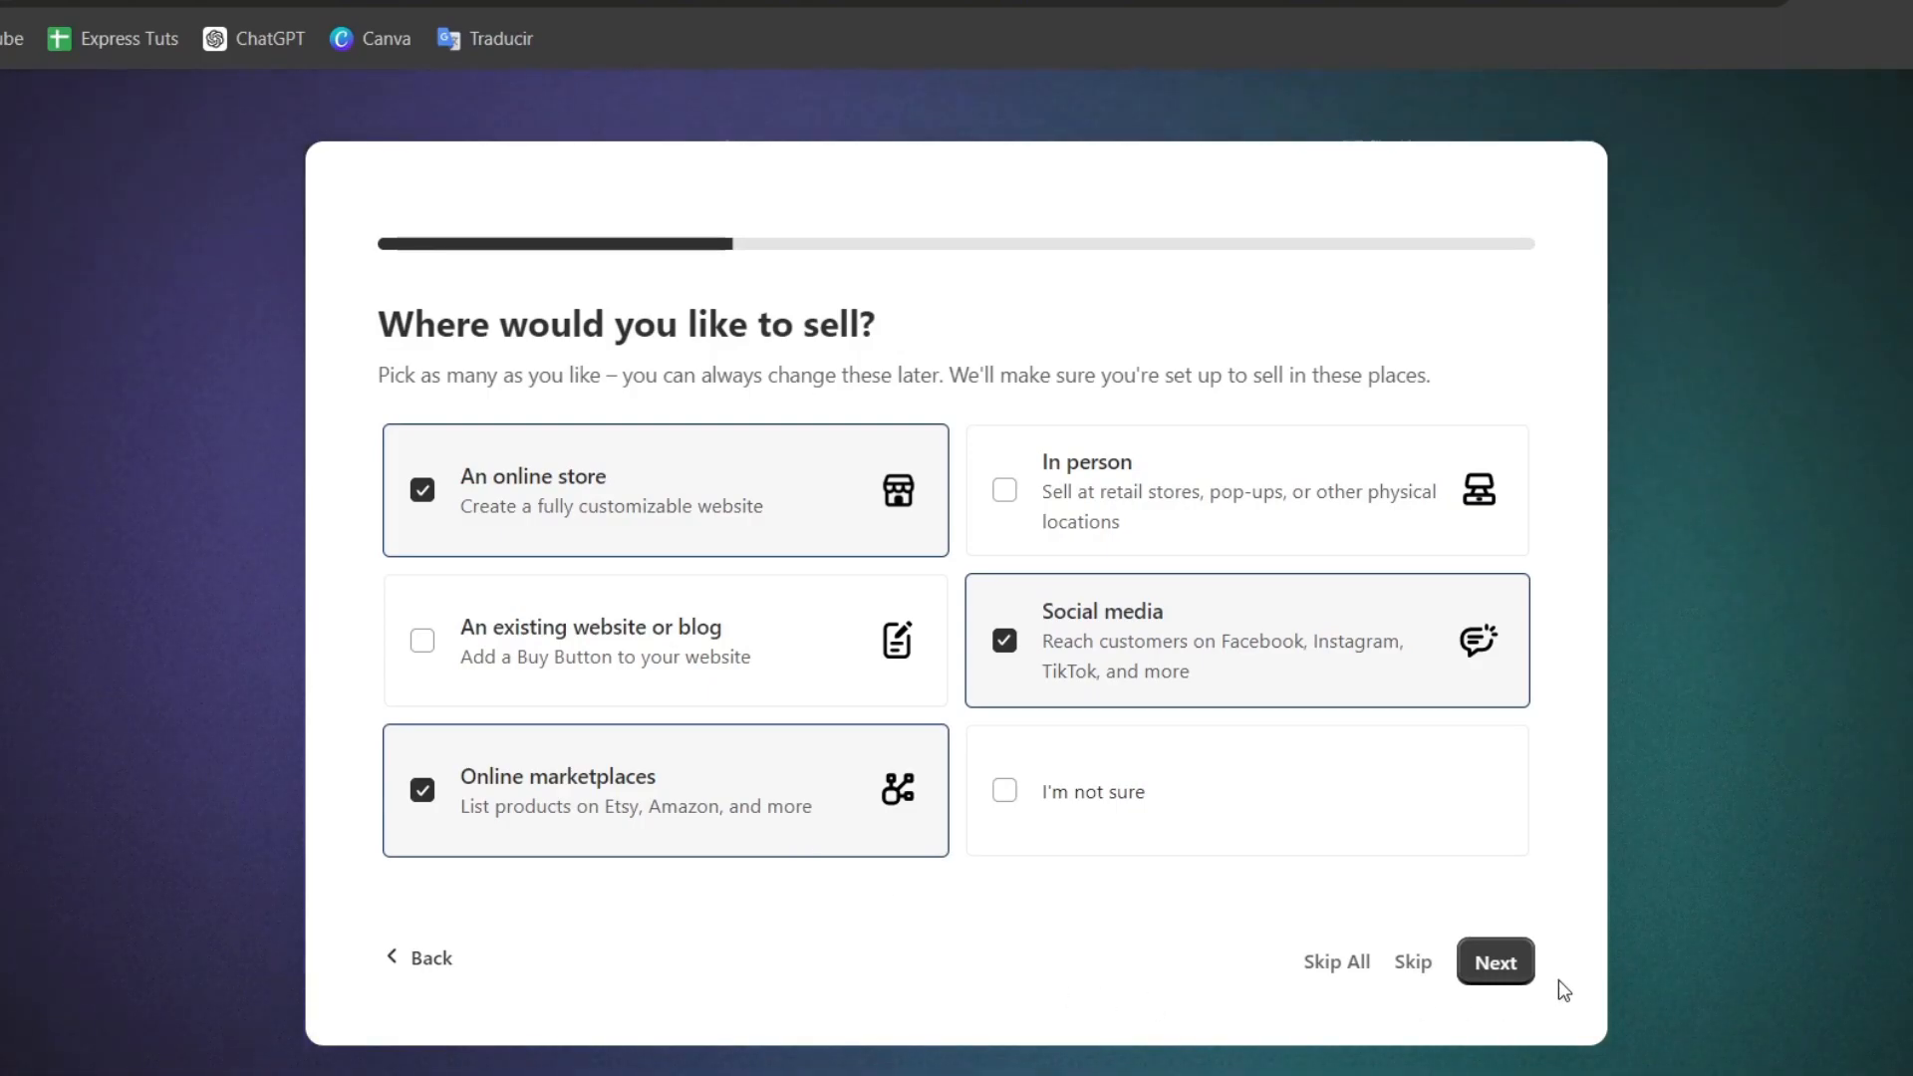
{"action": "left_click", "coordinate": [1494, 962]}
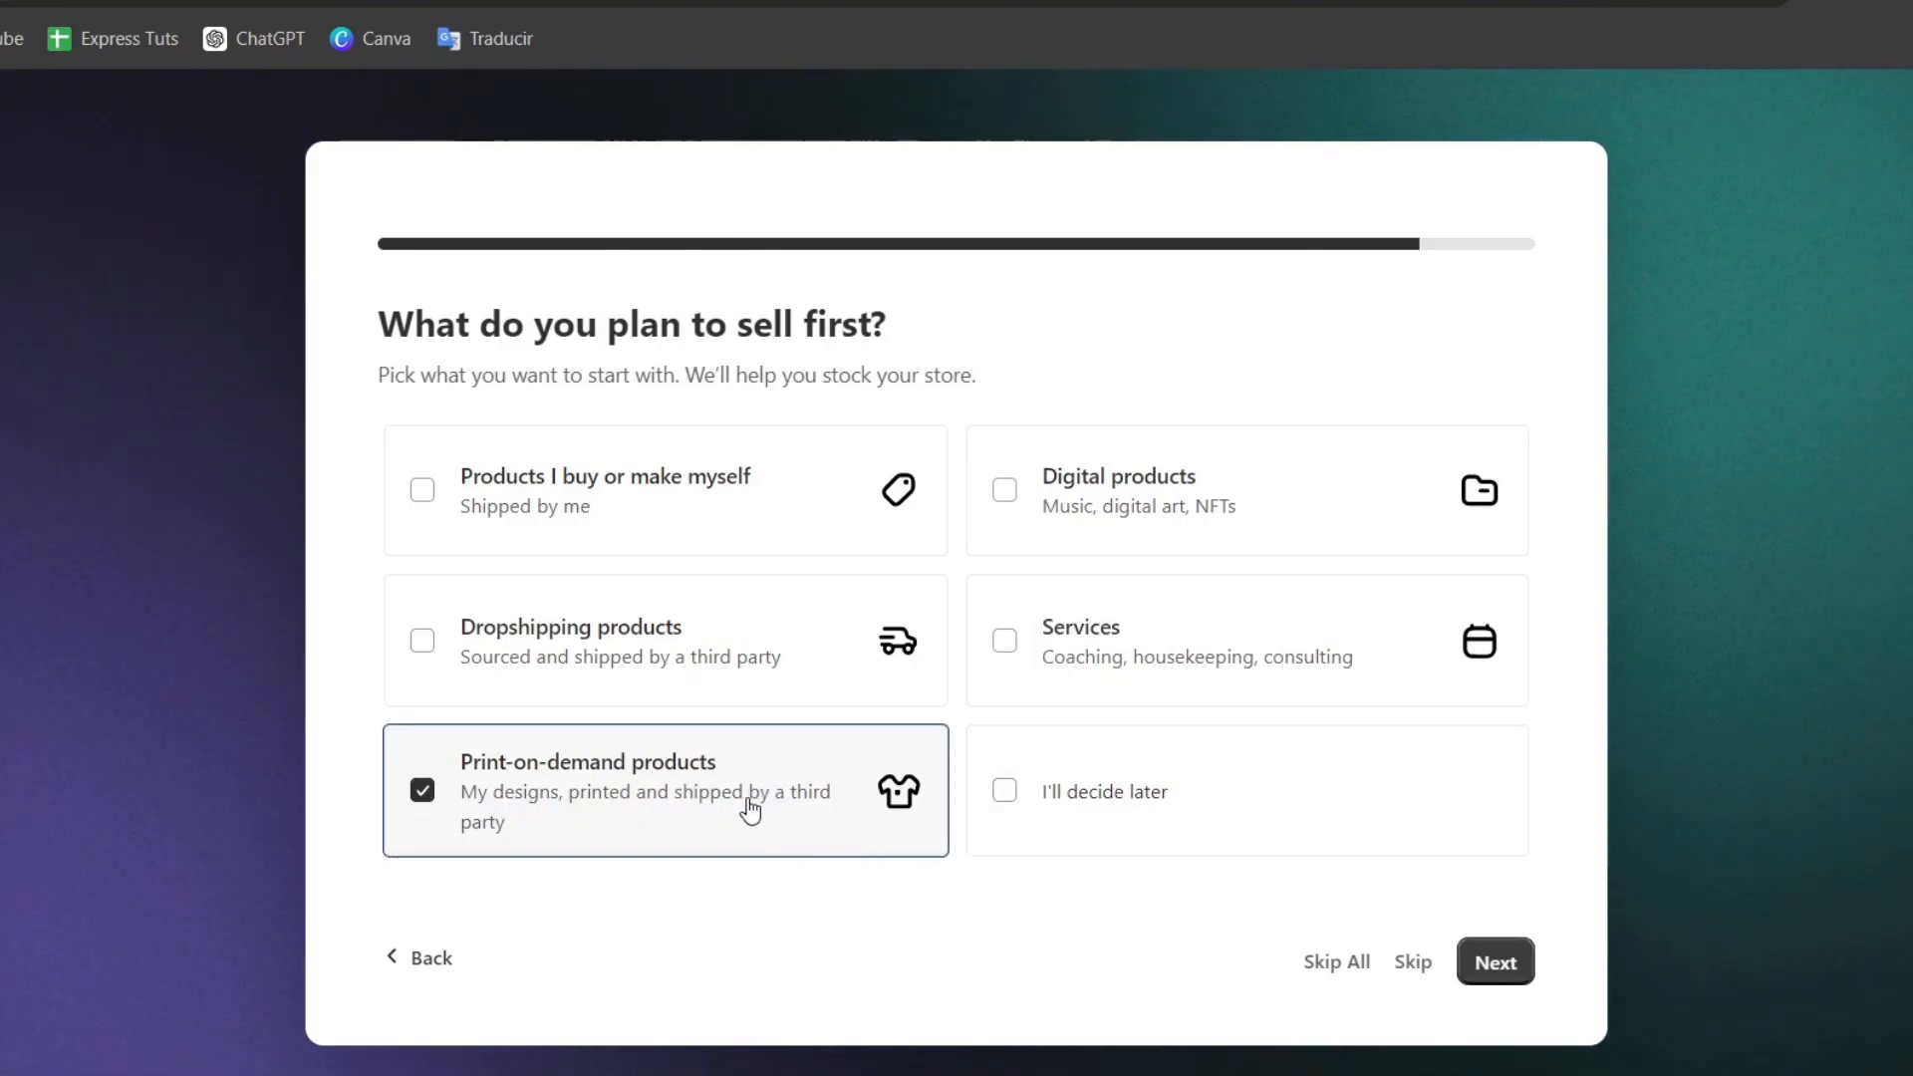
{"action": "left_click", "coordinate": [422, 641]}
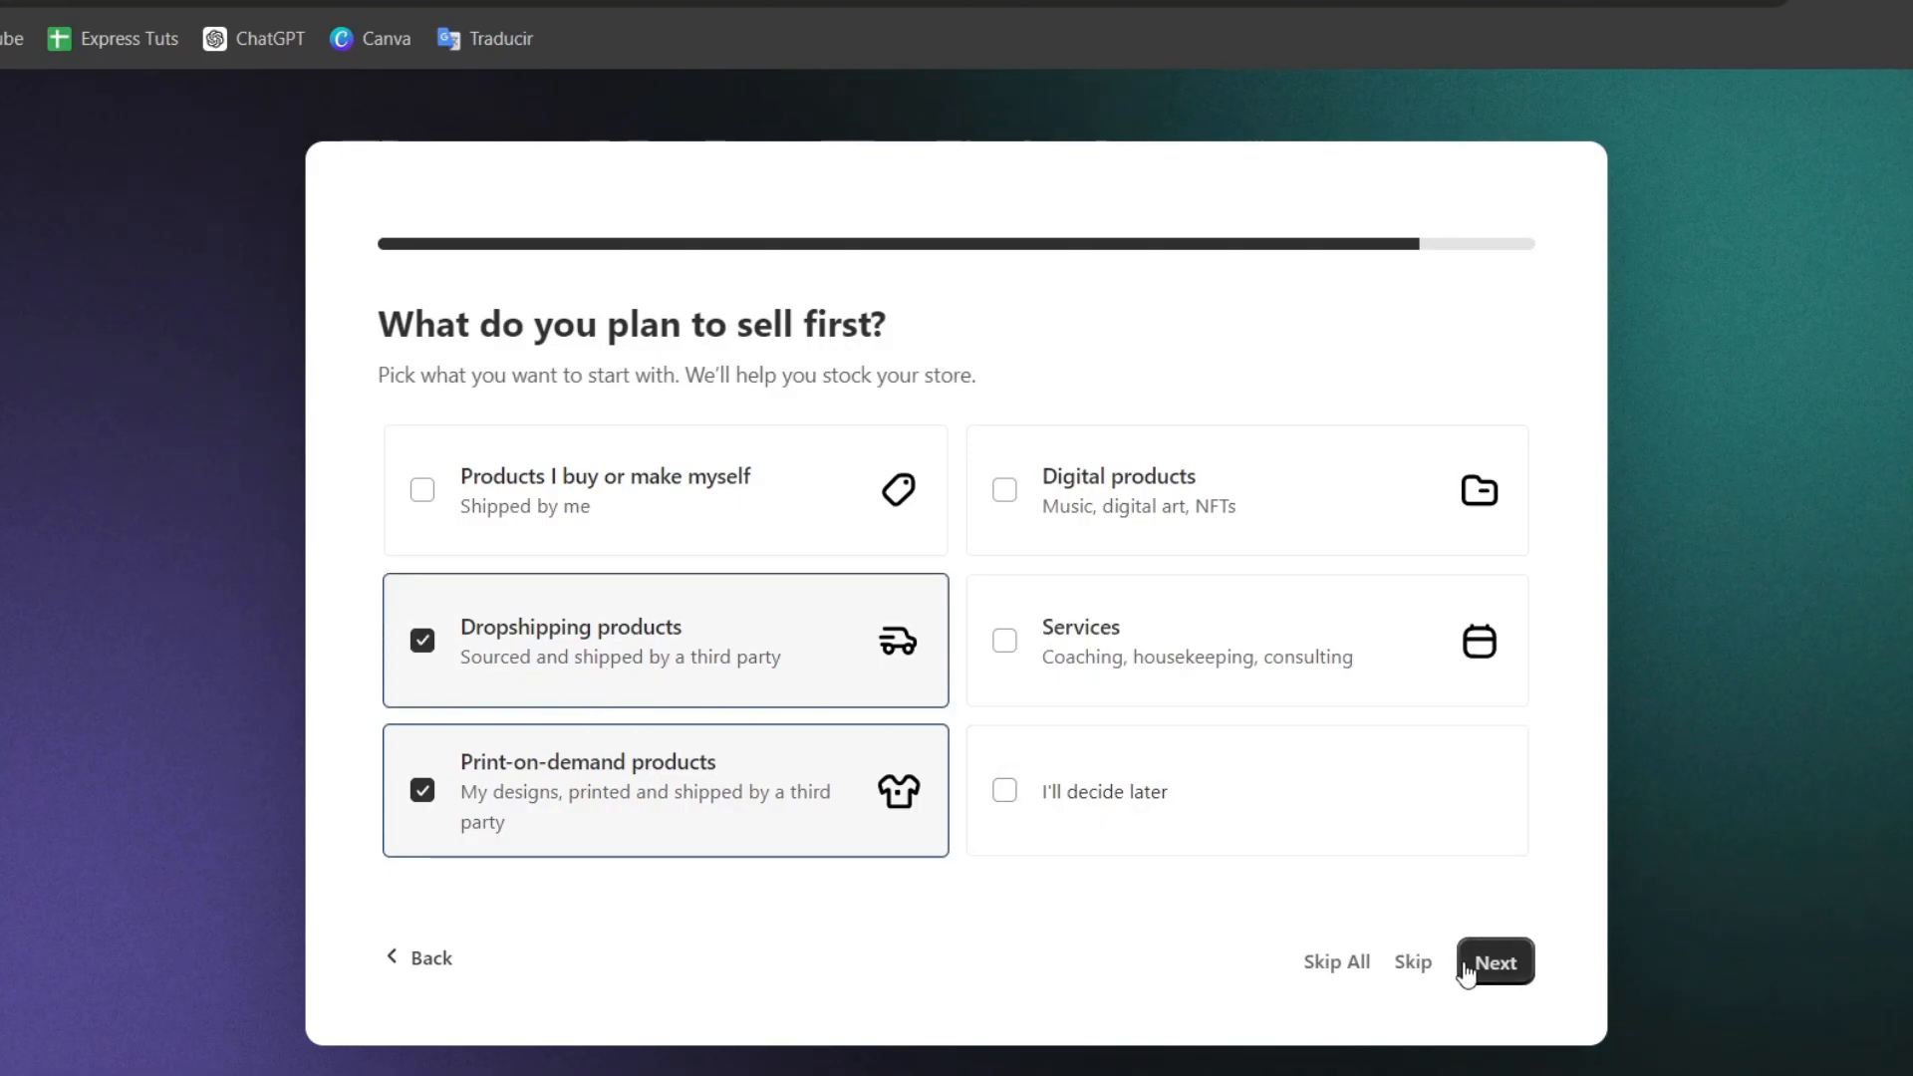
{"action": "left_click", "coordinate": [1493, 961]}
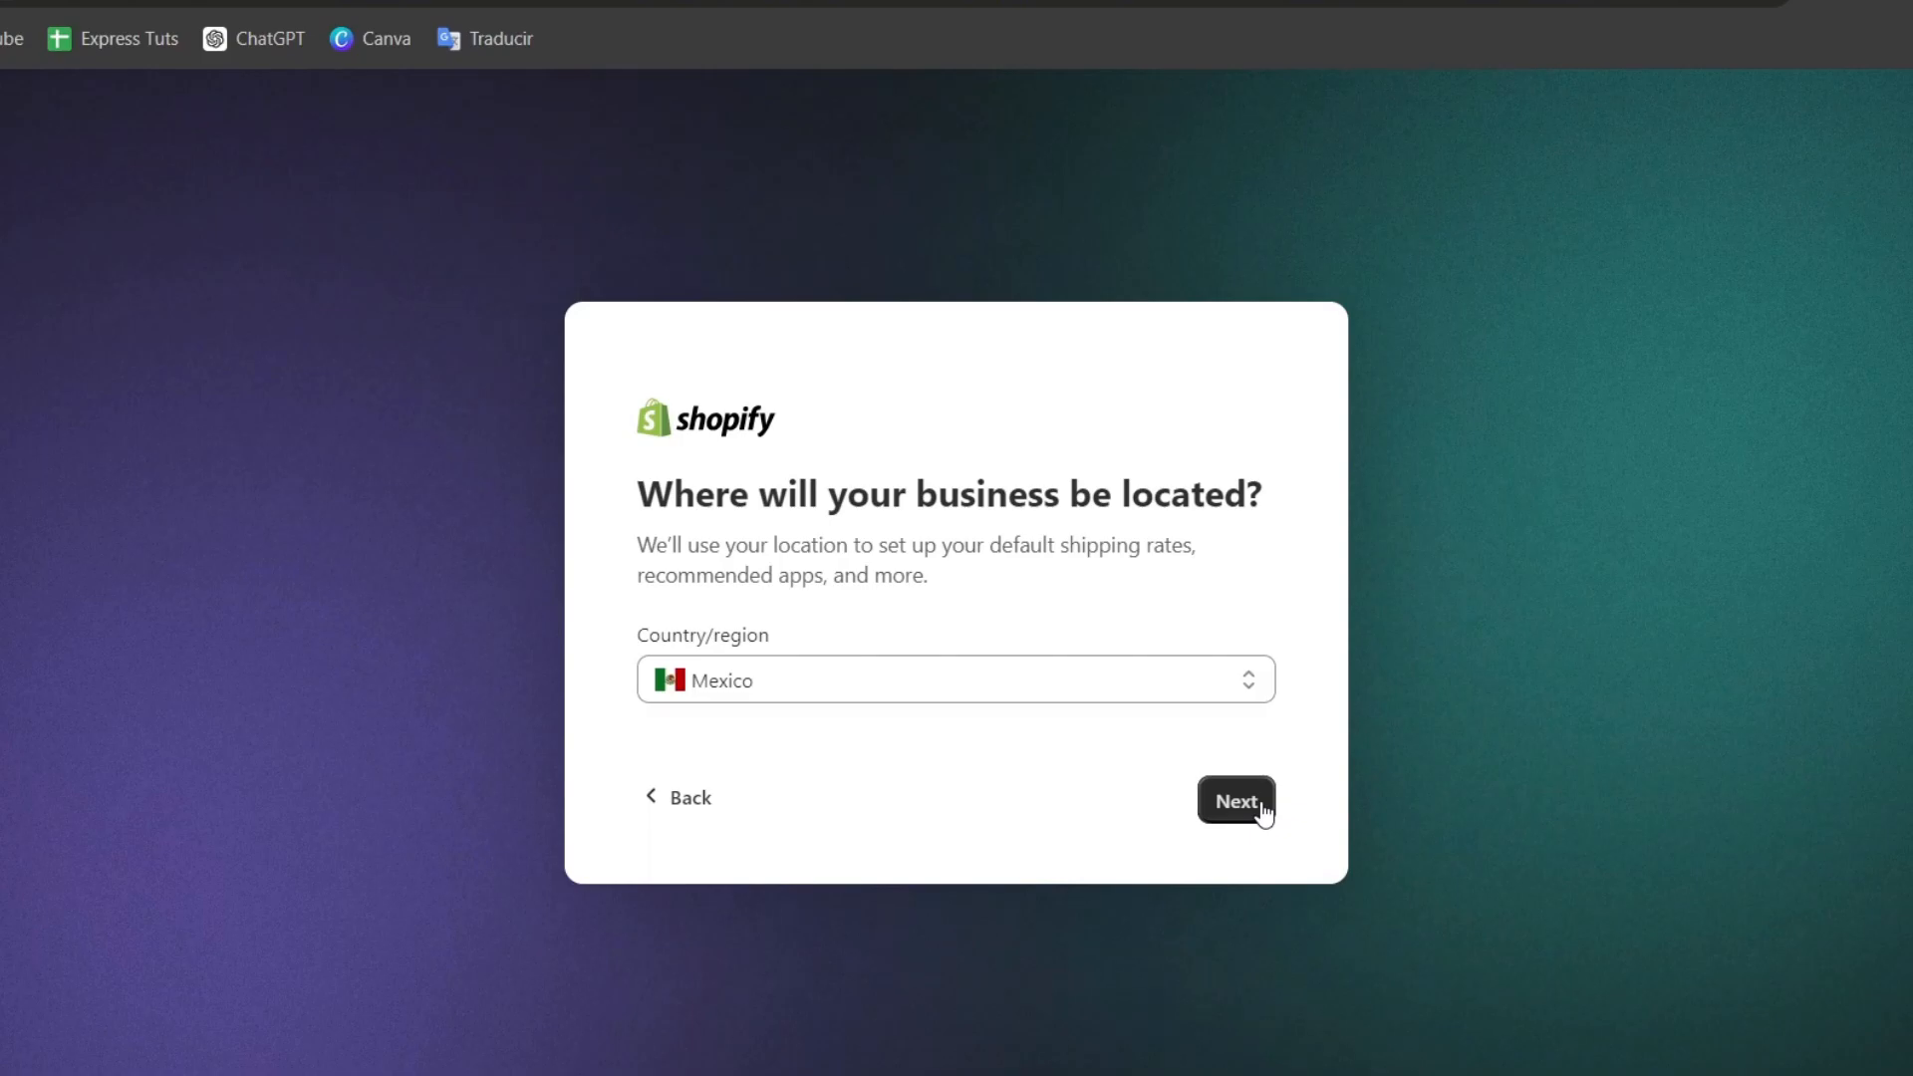
Keep Mexico as the business location, then log in with a Google account
{"action": "left_click", "coordinate": [1234, 801]}
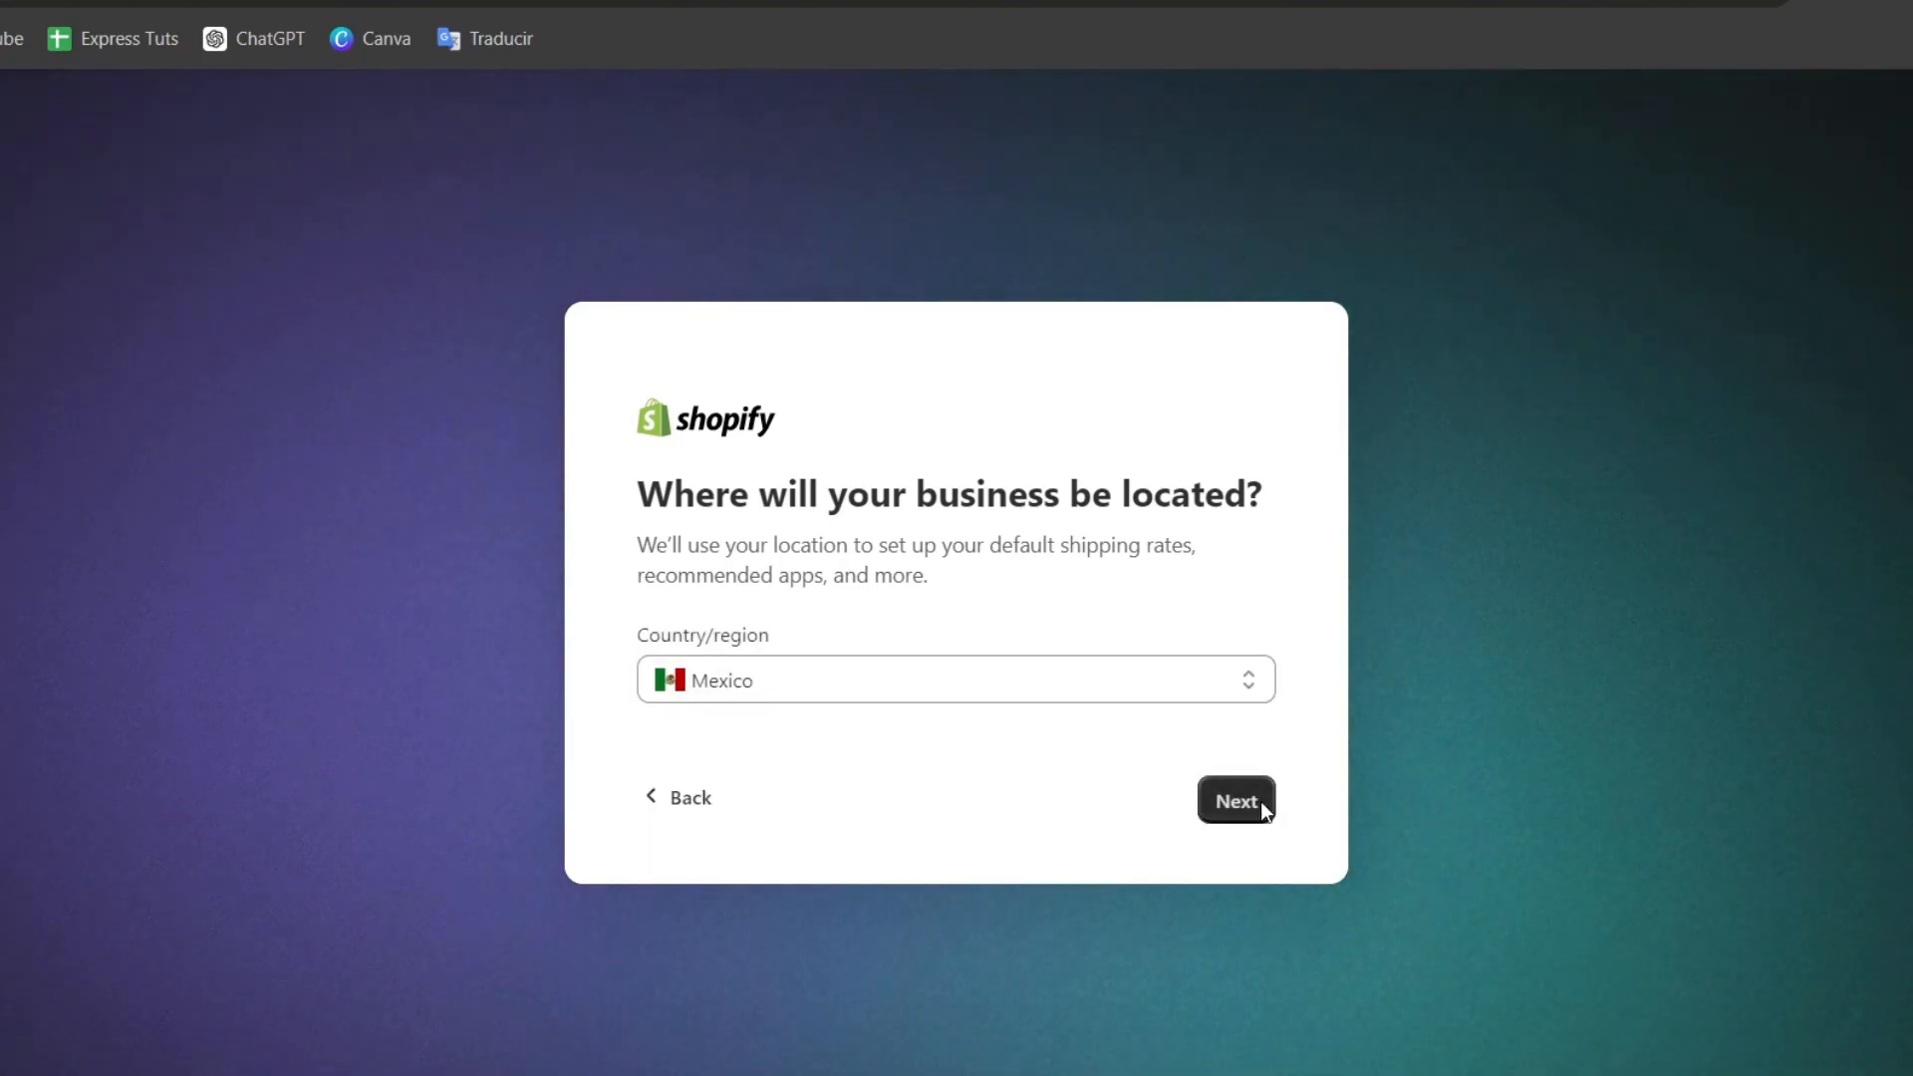
{"action": "left_click", "coordinate": [1234, 800]}
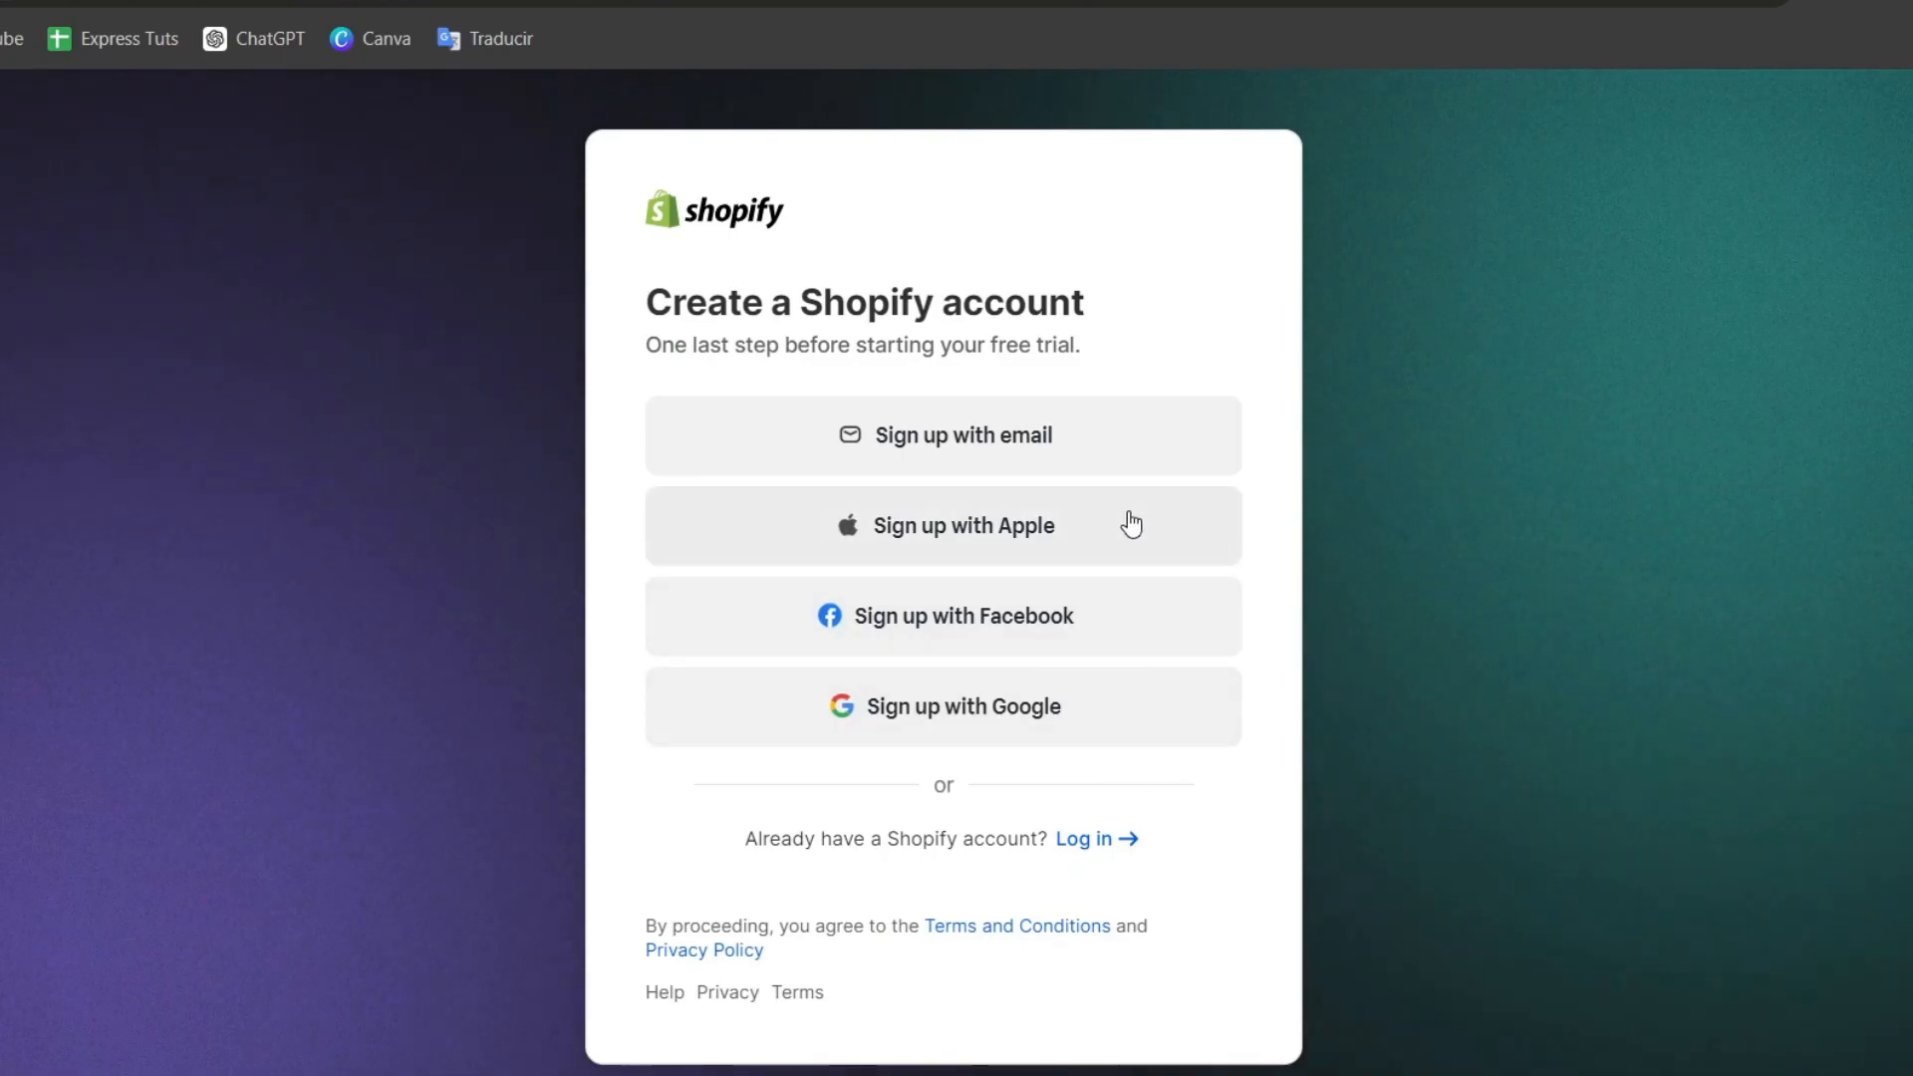
{"action": "left_click_drag", "start_coordinate": [771, 301], "coordinate": [1074, 301]}
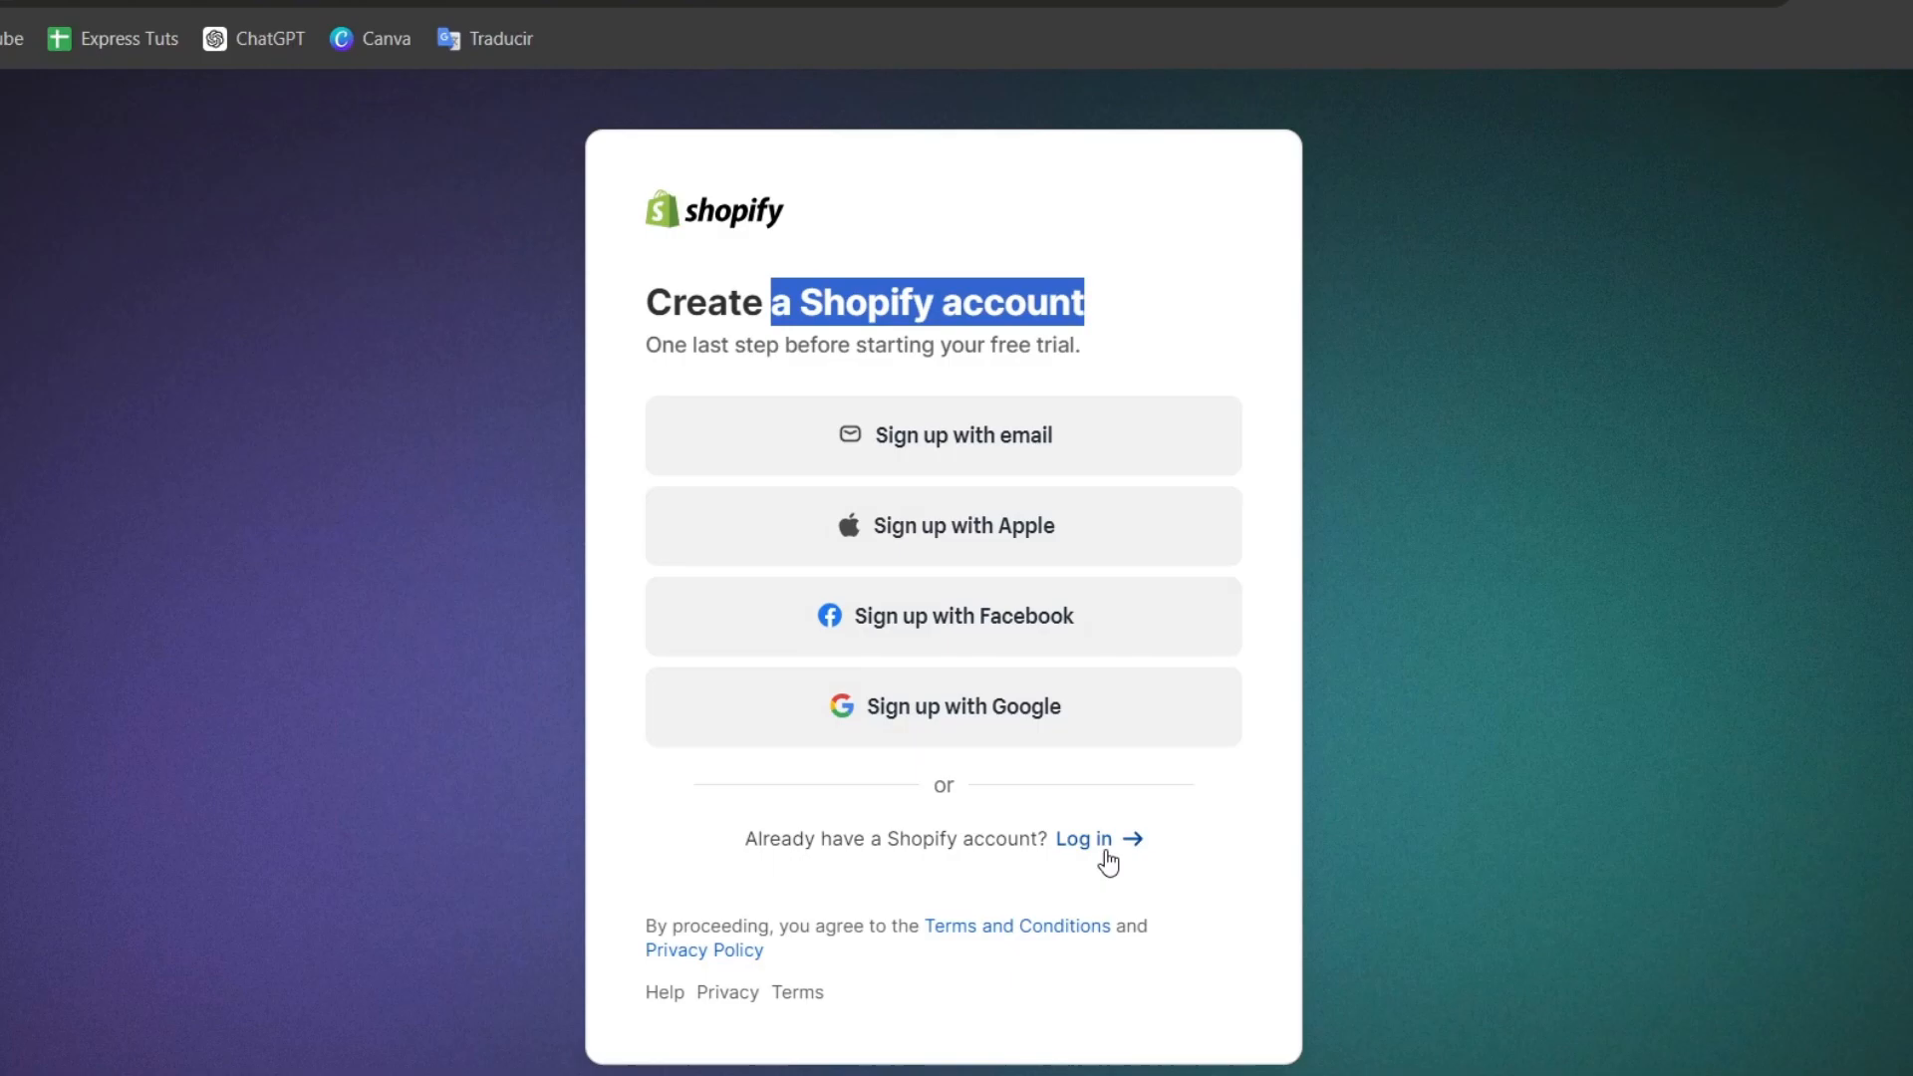
{"action": "left_click", "coordinate": [1082, 838]}
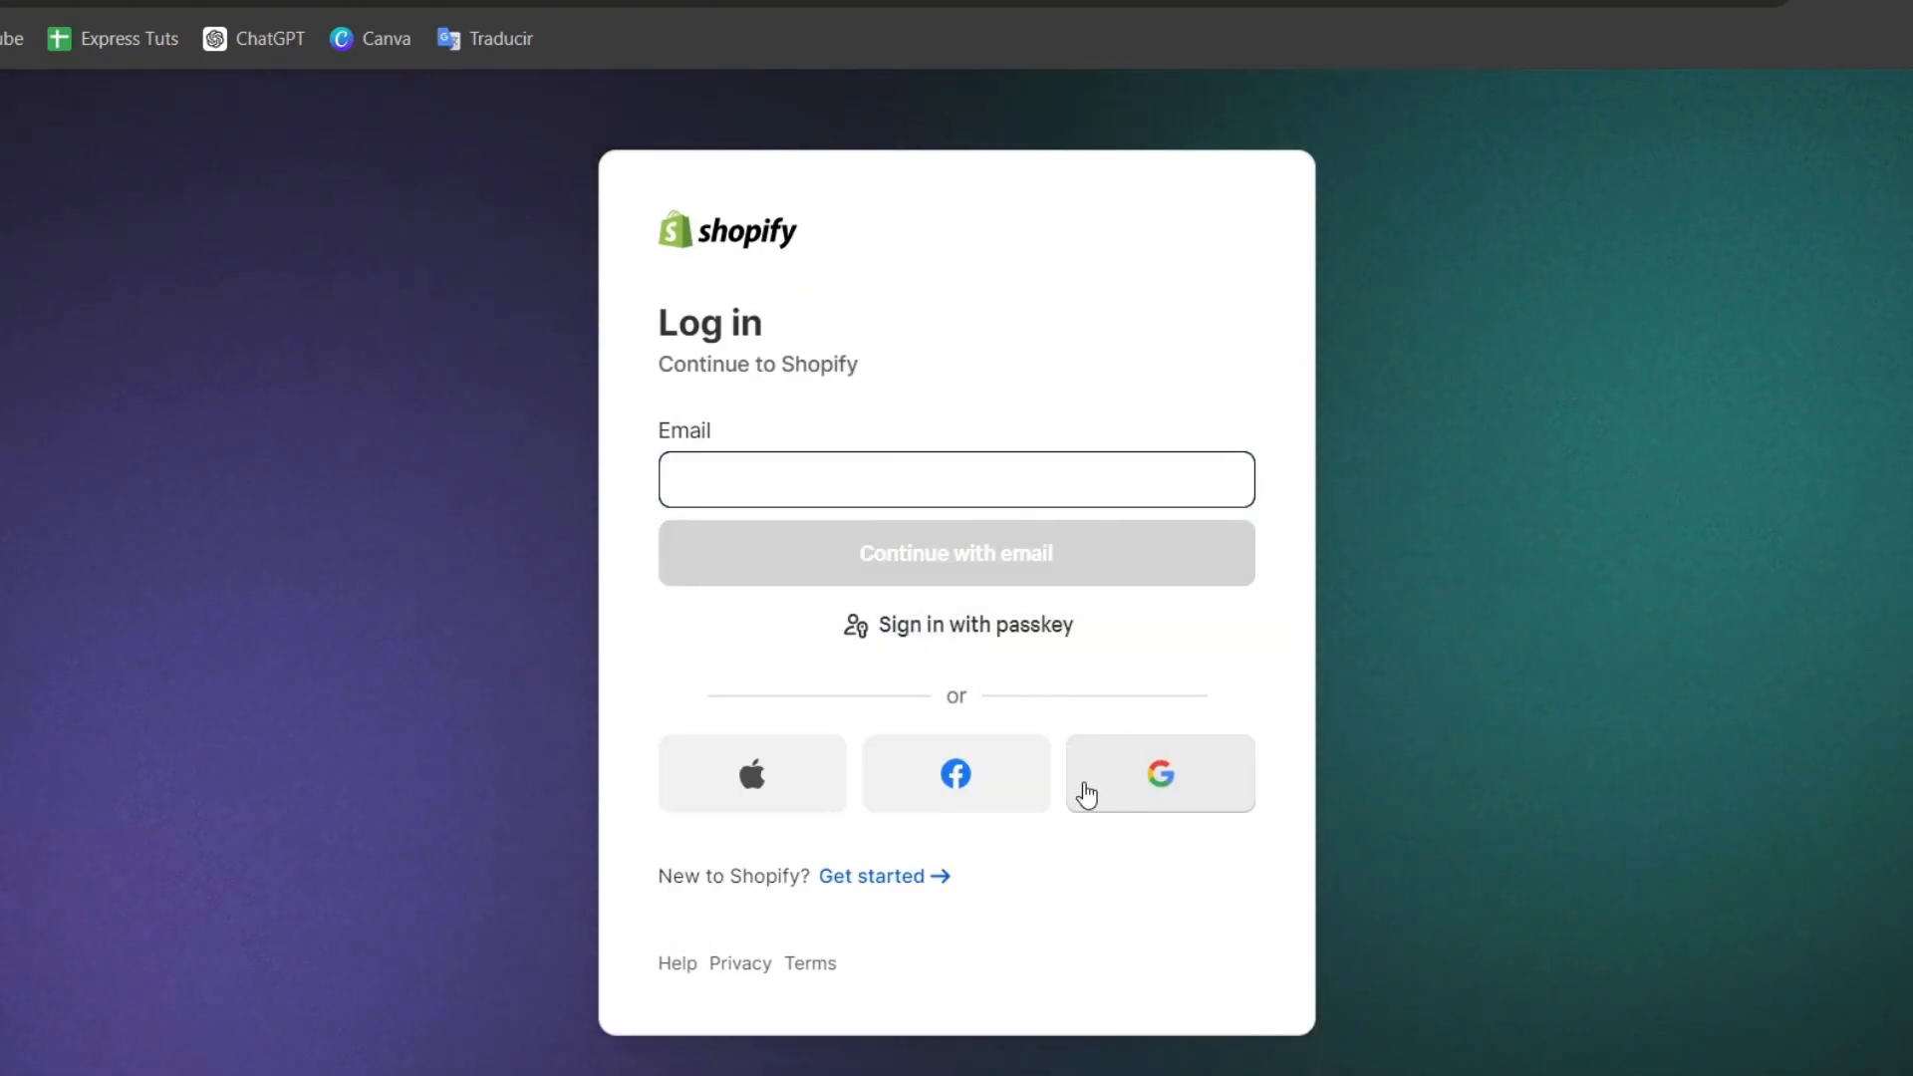
{"action": "left_click", "coordinate": [1158, 772]}
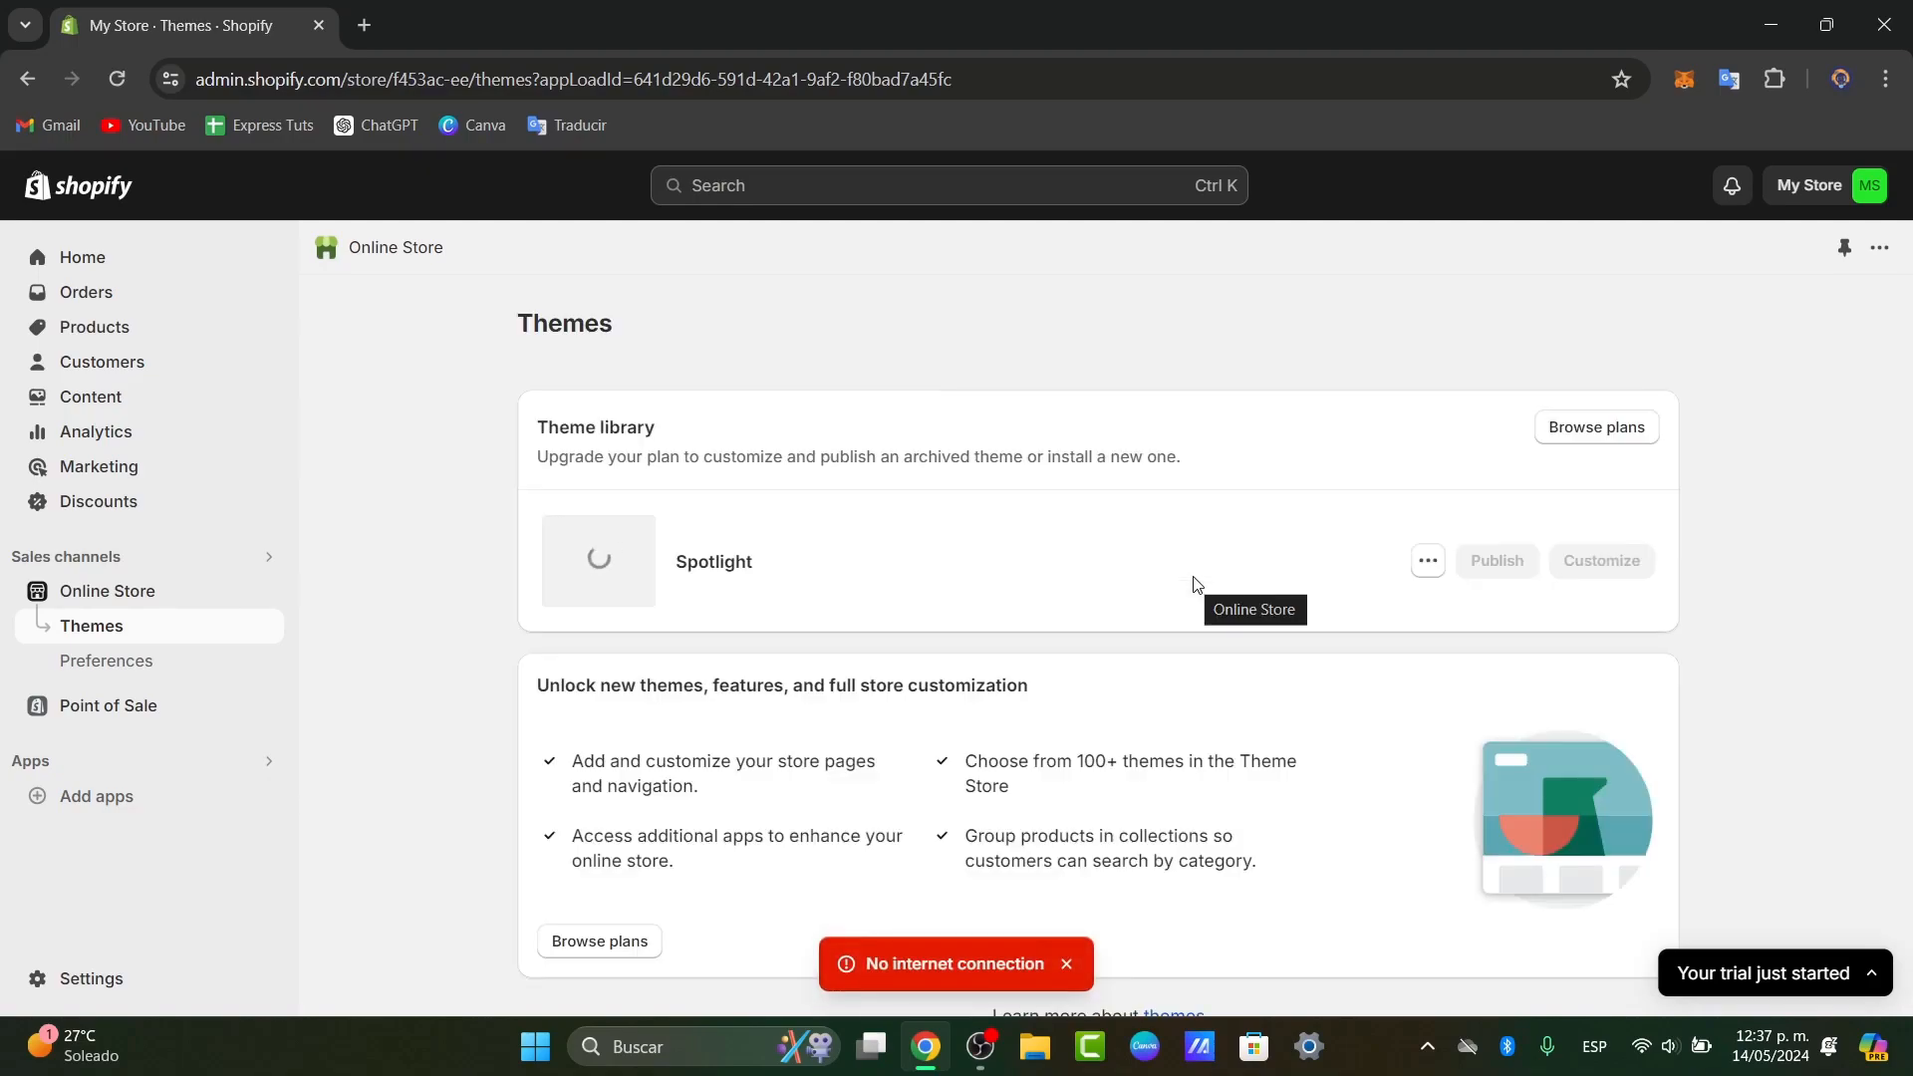
{"action": "mouse_move", "coordinate": [190, 491]}
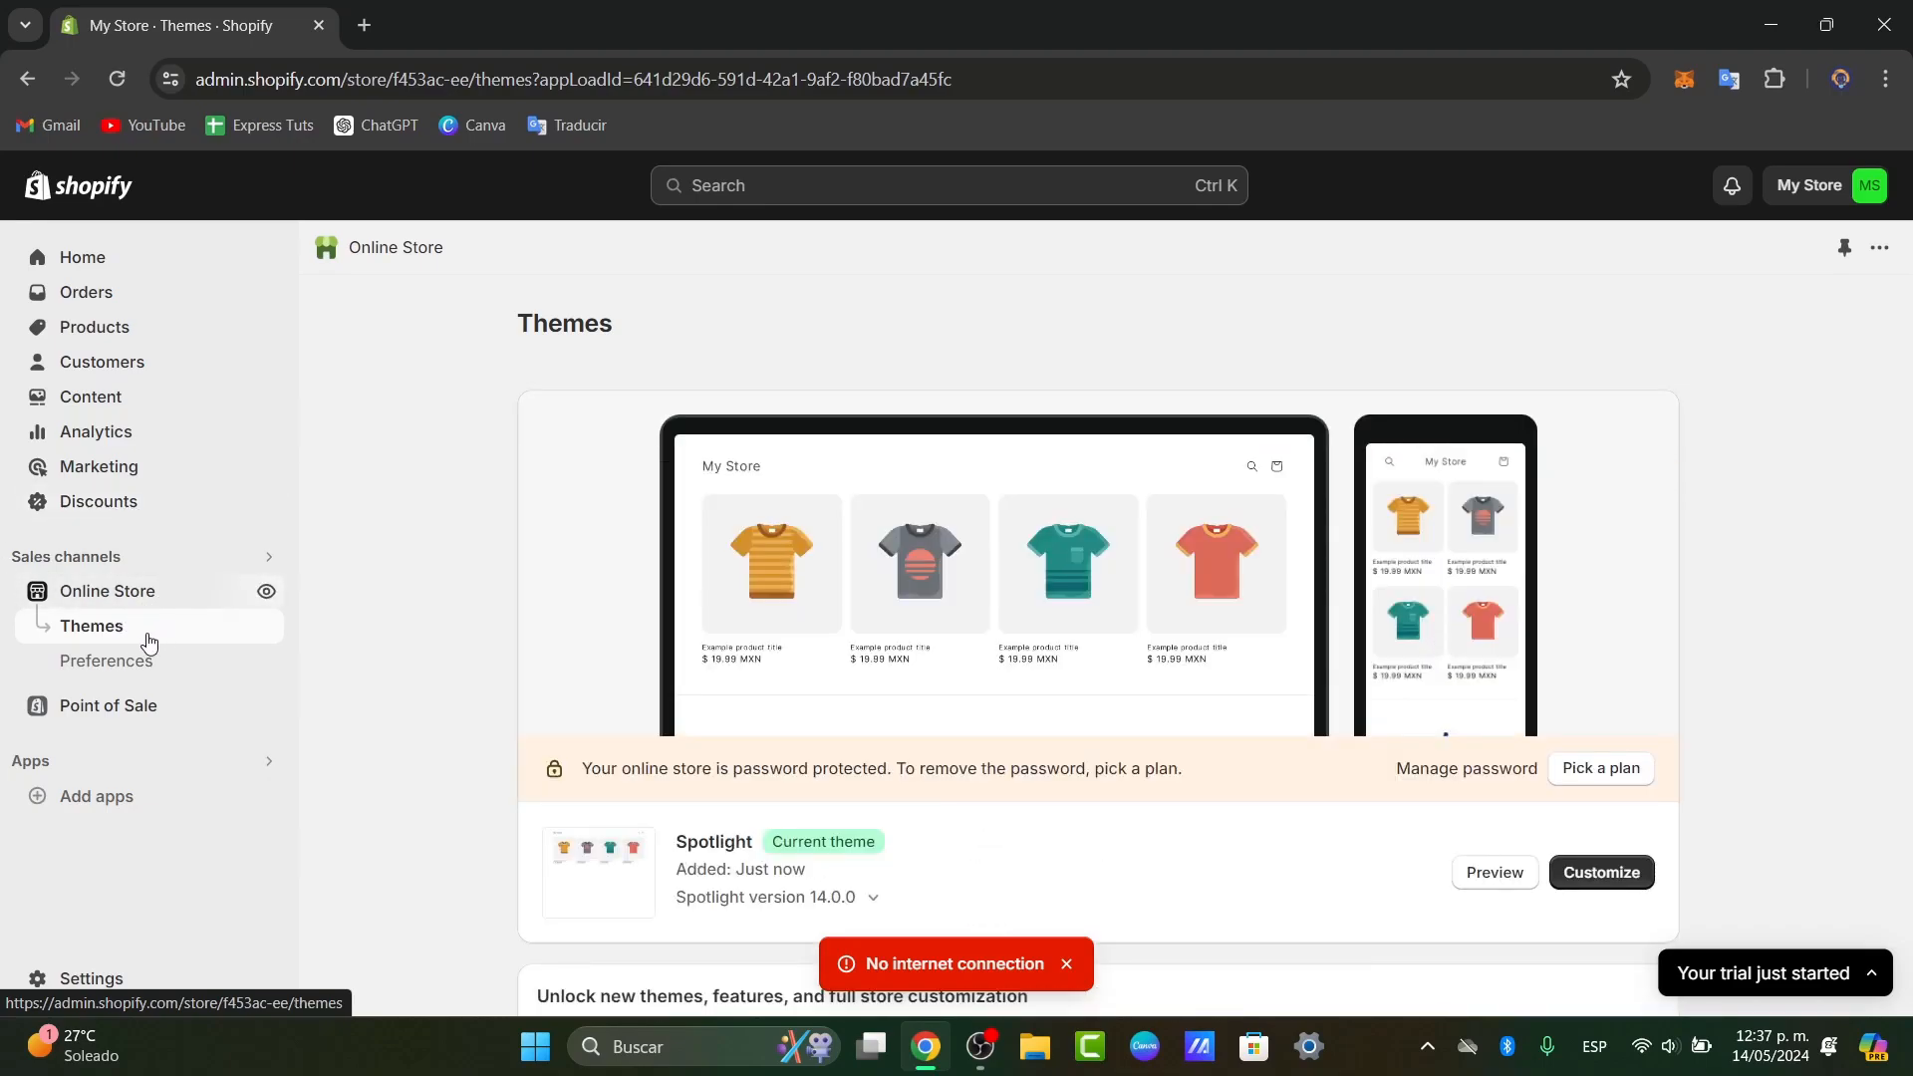
Scroll the Themes page and highlight the heading about unlocking new themes
{"action": "scroll", "scroll_direction": "down", "scroll_amount": 3}
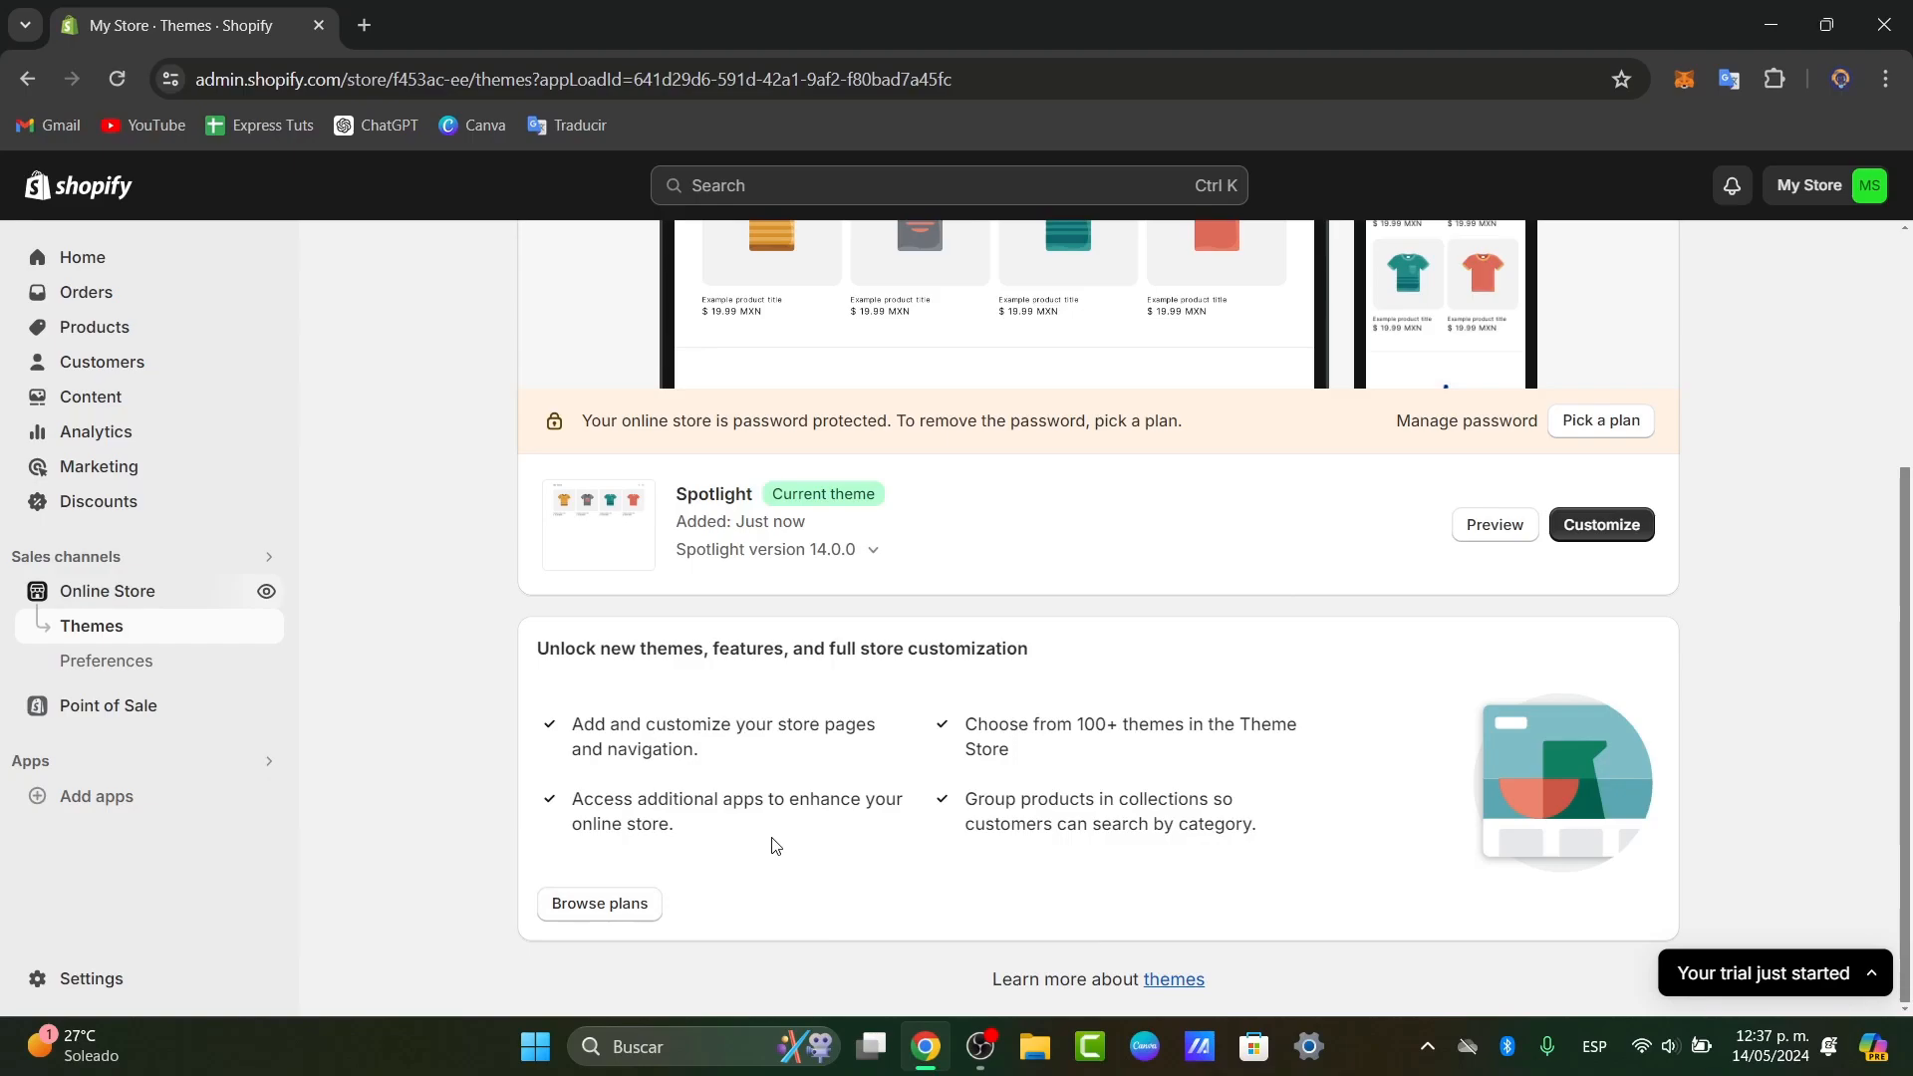
{"action": "left_click_drag", "start_coordinate": [620, 648], "coordinate": [789, 648]}
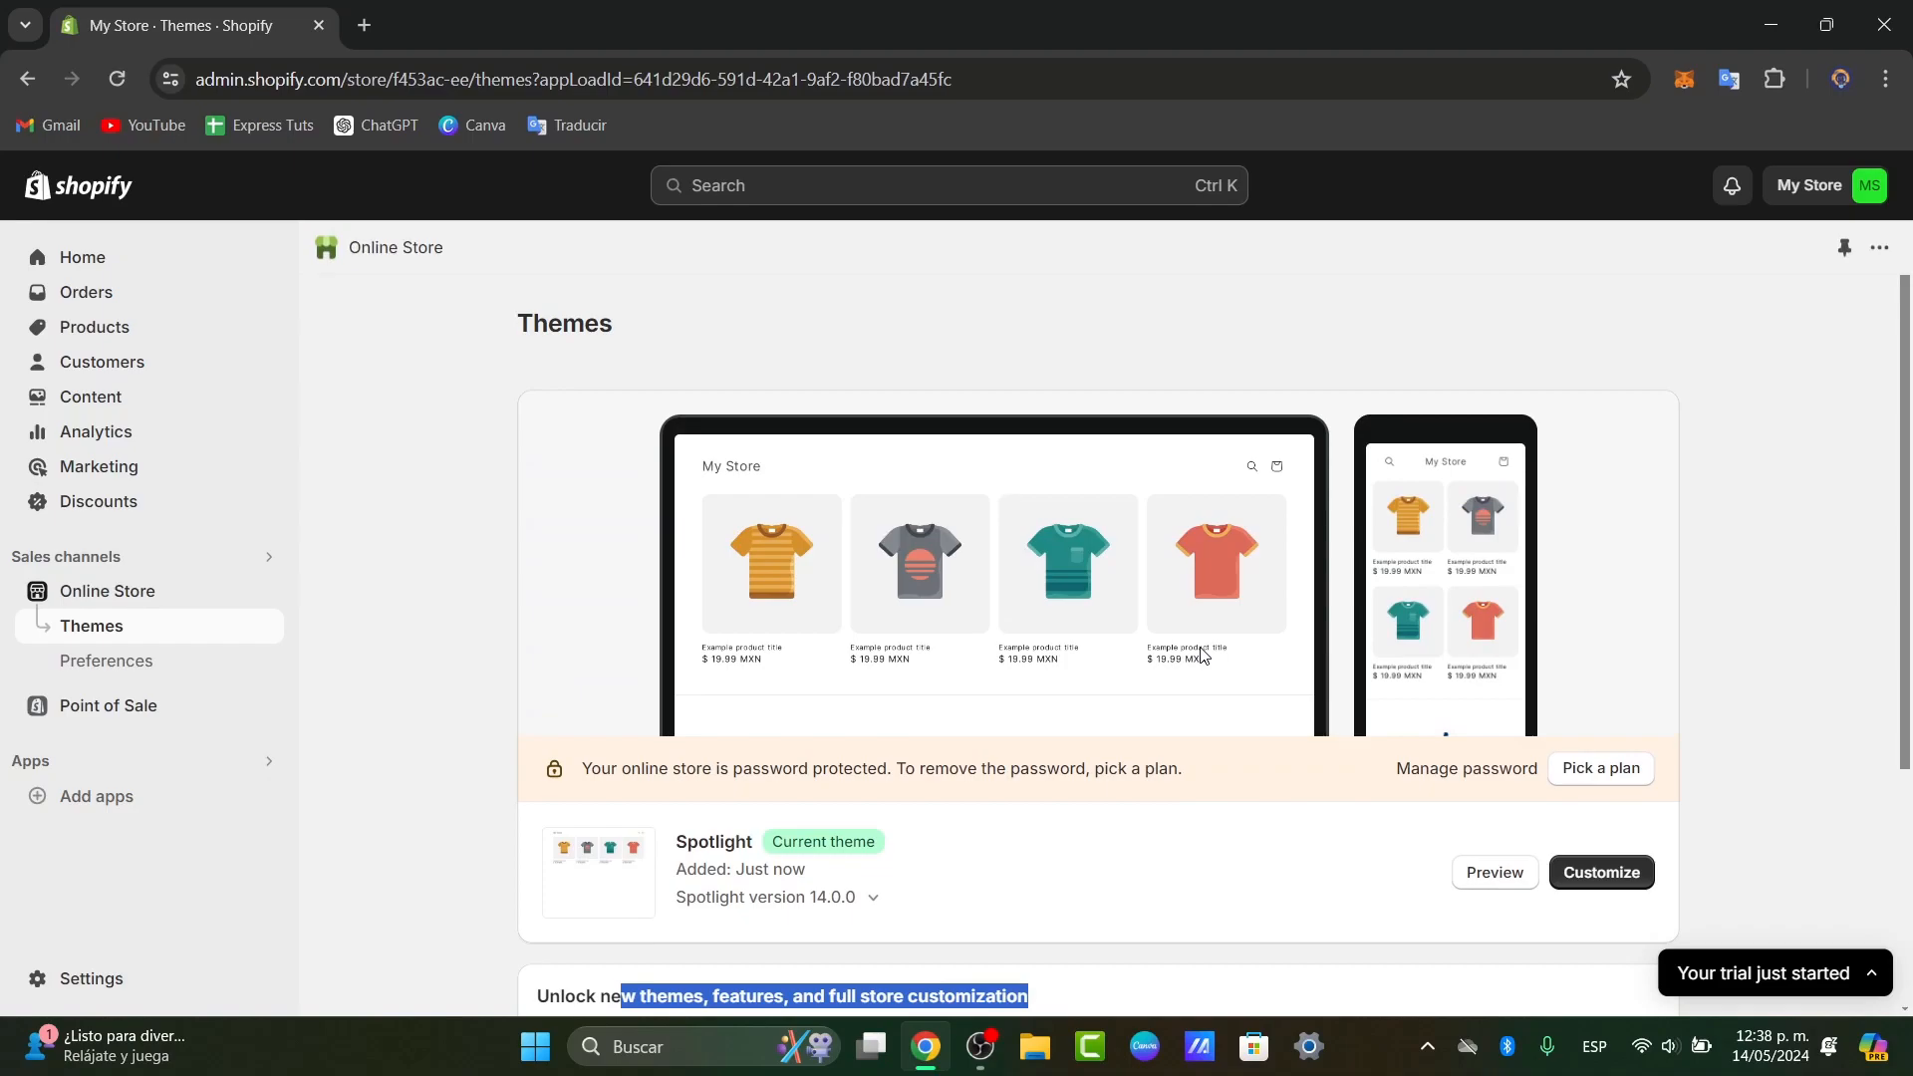
{"action": "mouse_move", "coordinate": [920, 597]}
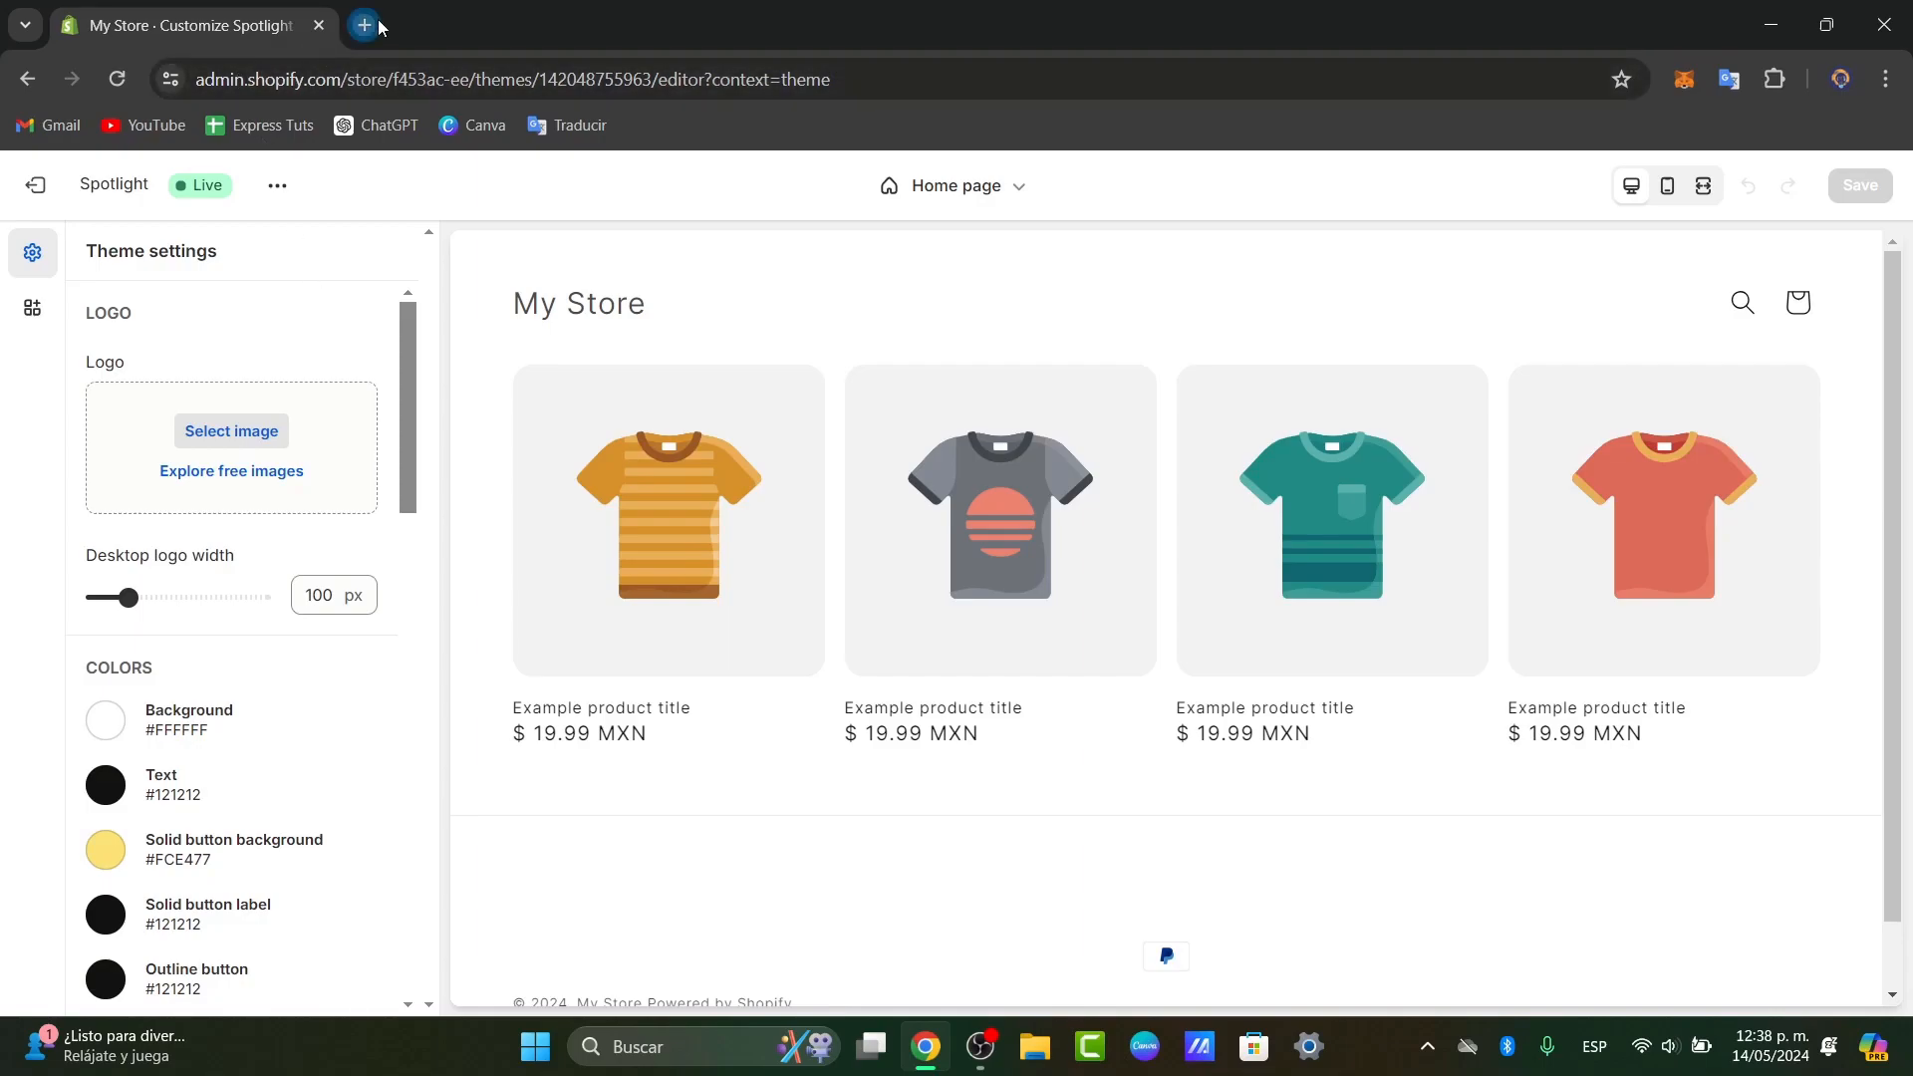
Open Namelix in a new tab and generate name ideas for 'footwear store'
{"action": "left_click", "coordinate": [360, 24]}
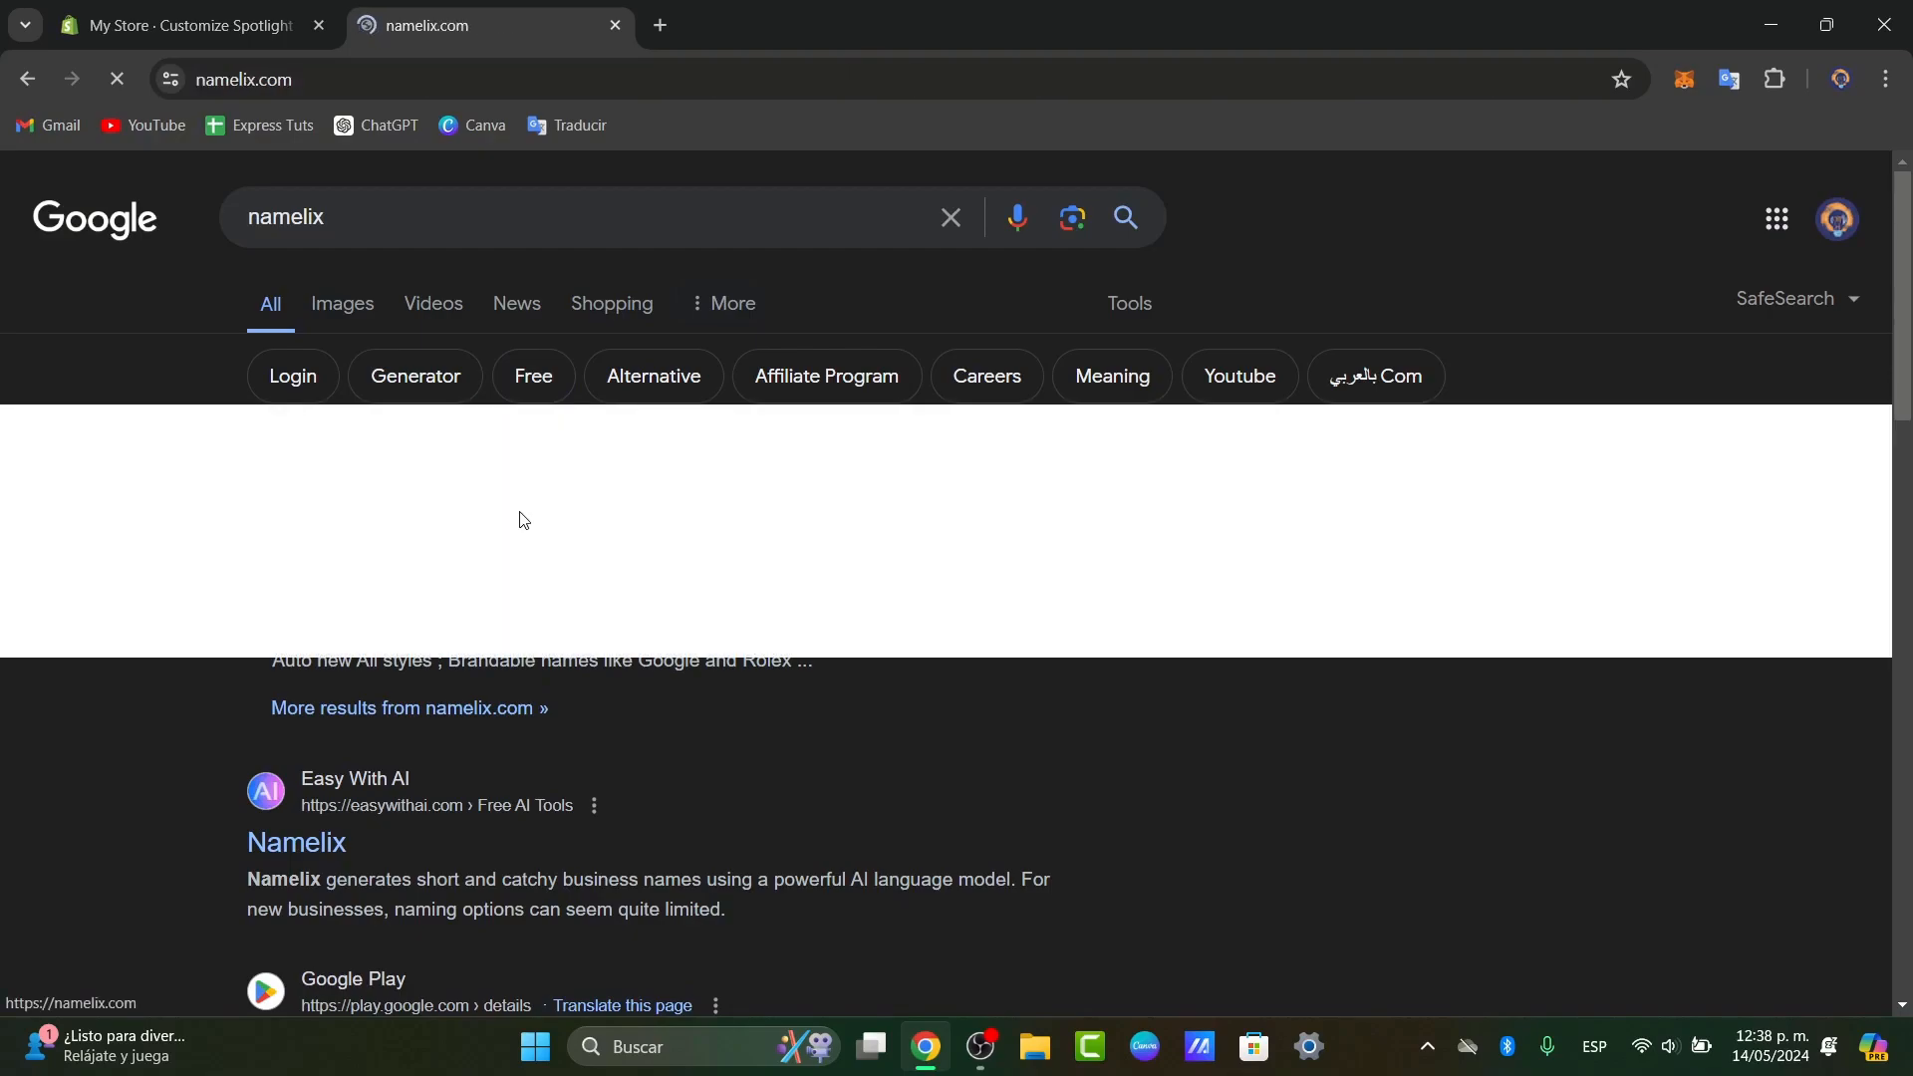
{"action": "left_click", "coordinate": [295, 842]}
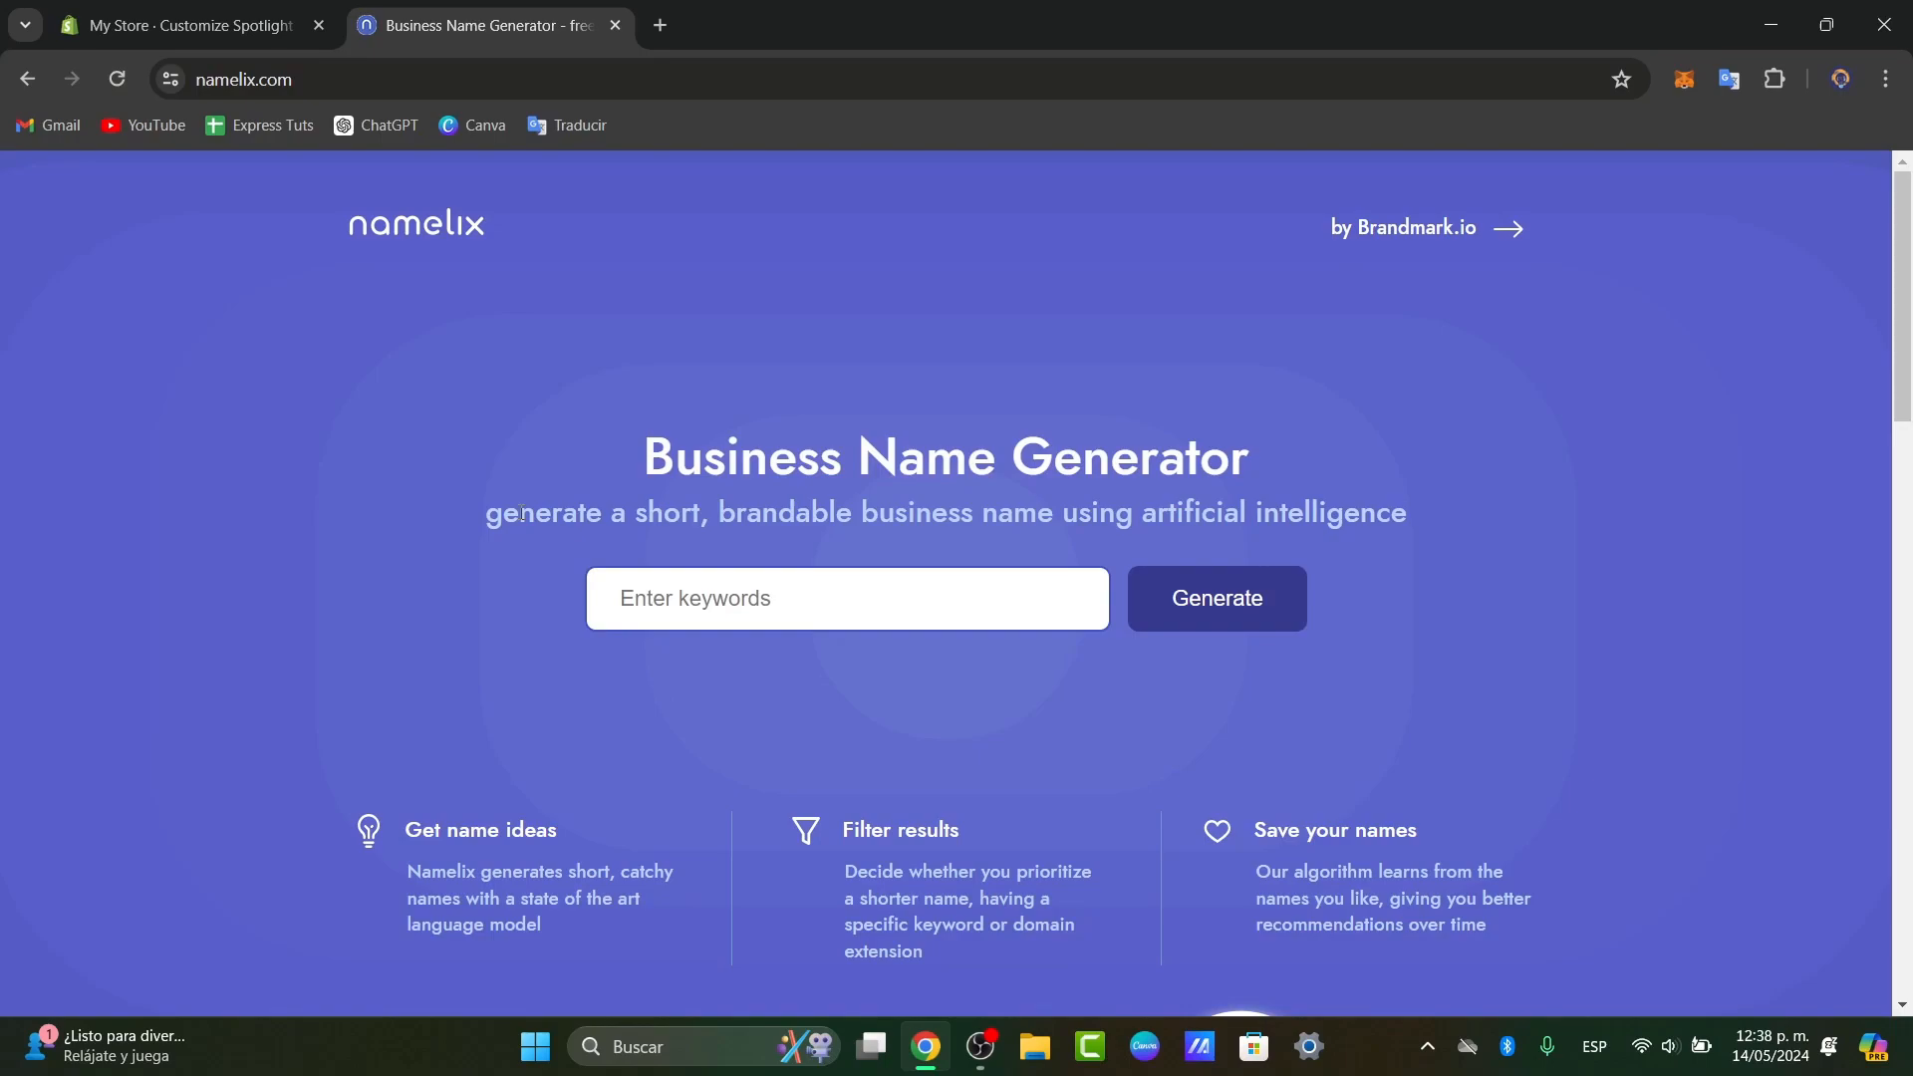
{"action": "left_click", "coordinate": [846, 597]}
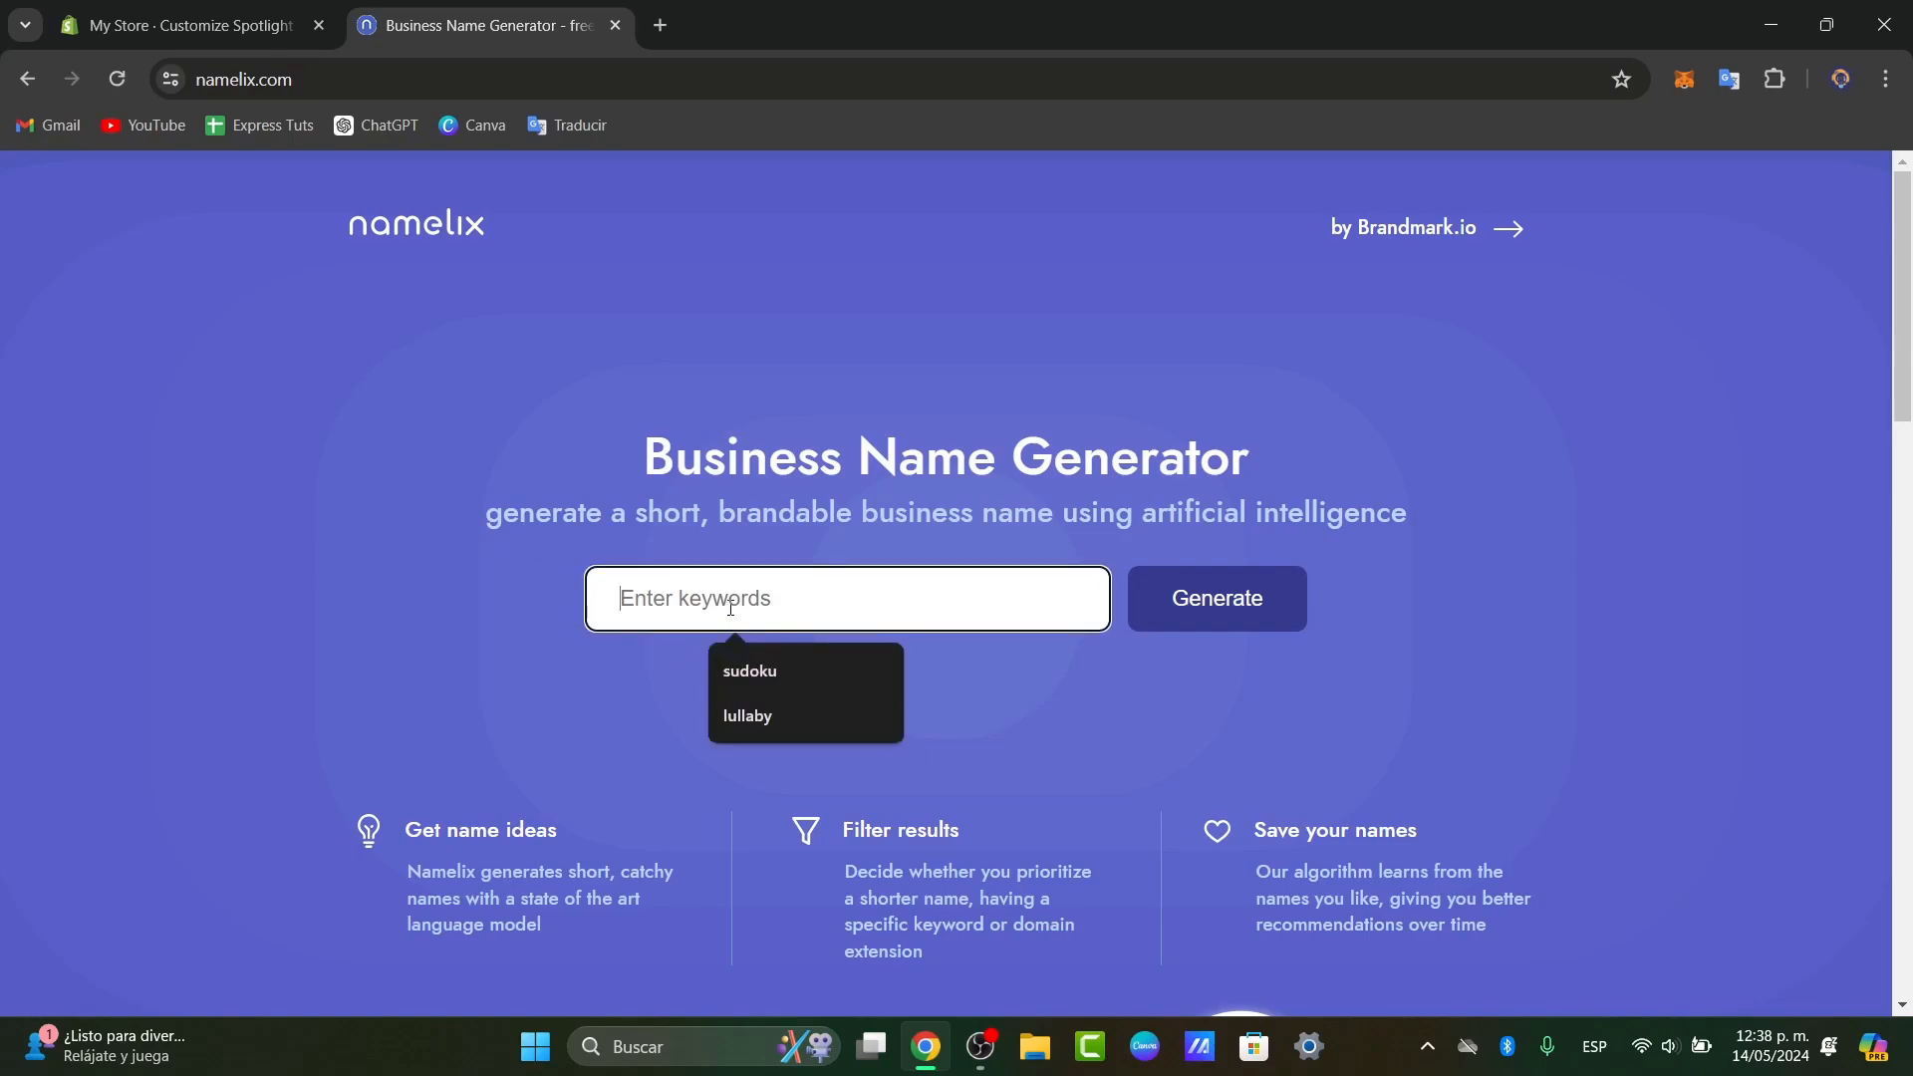
{"action": "type", "text": "foot"}
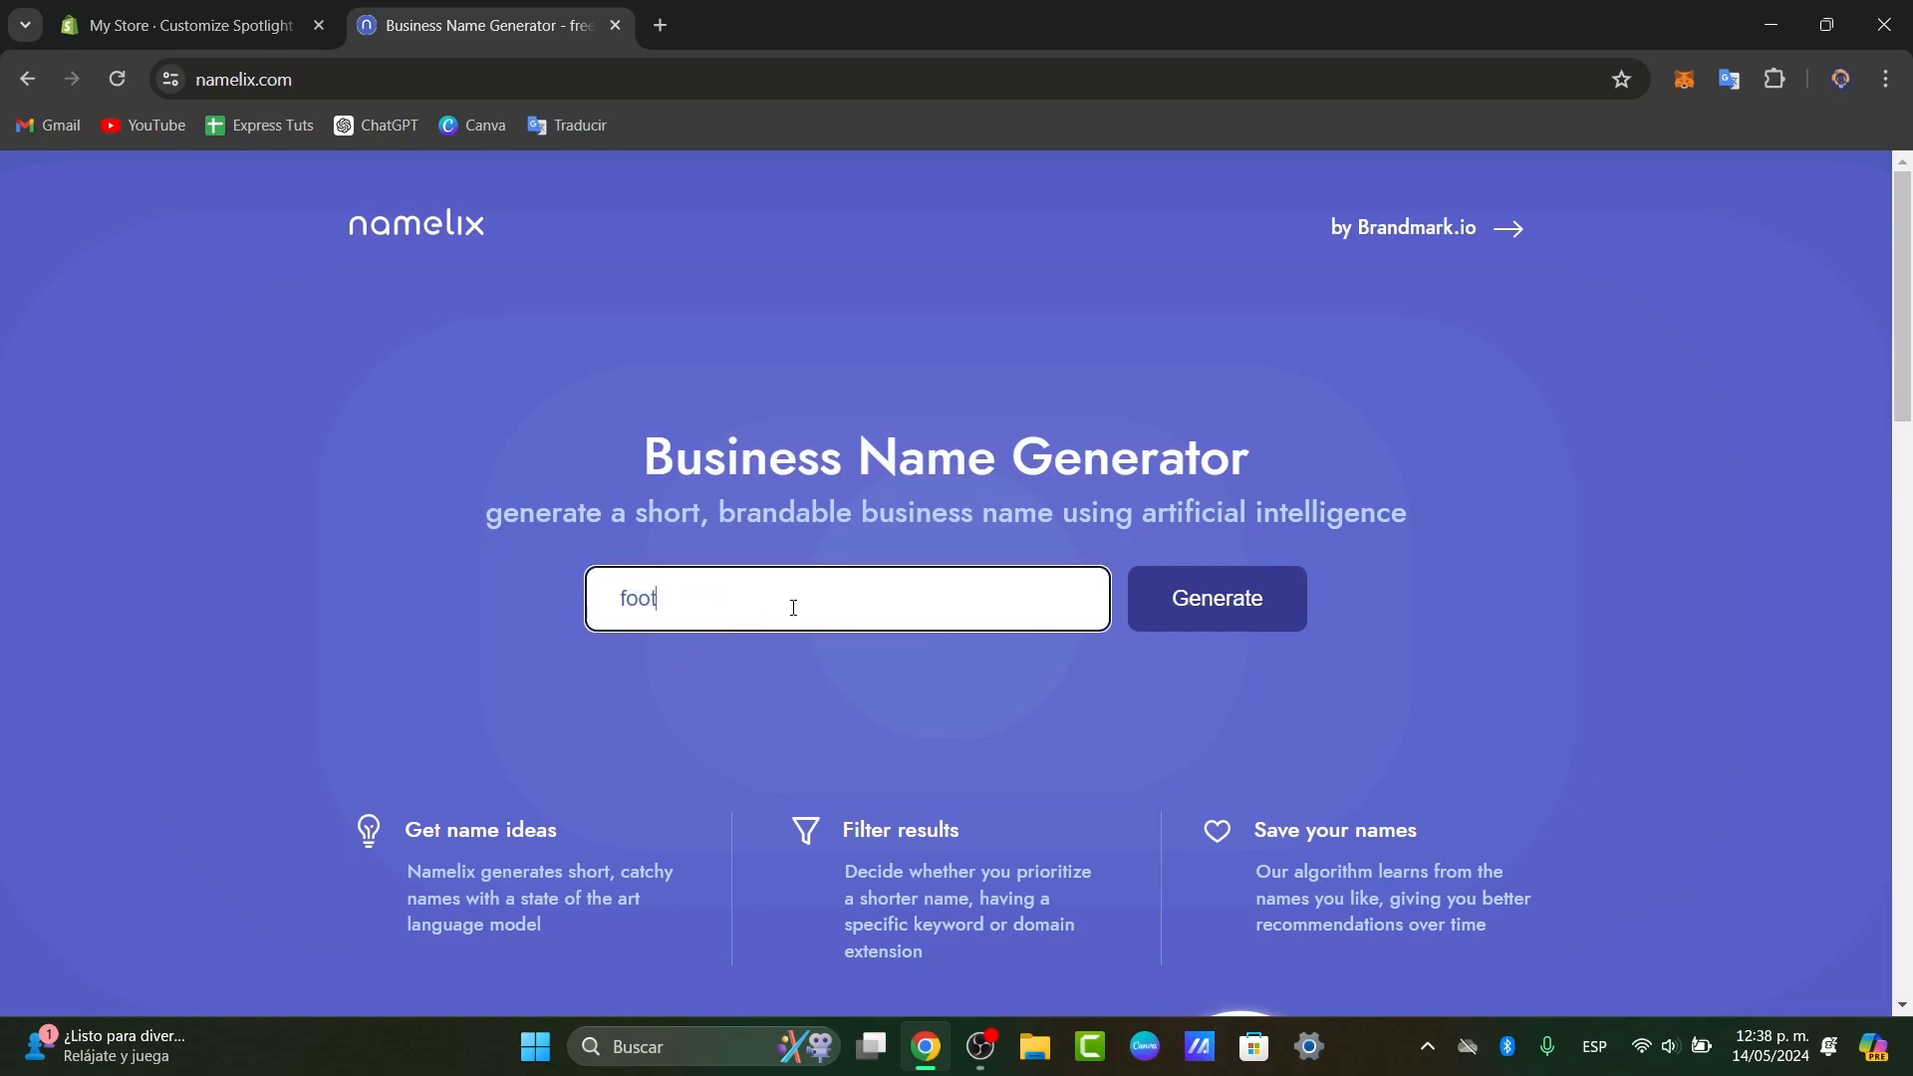
{"action": "type", "text": "wear st"}
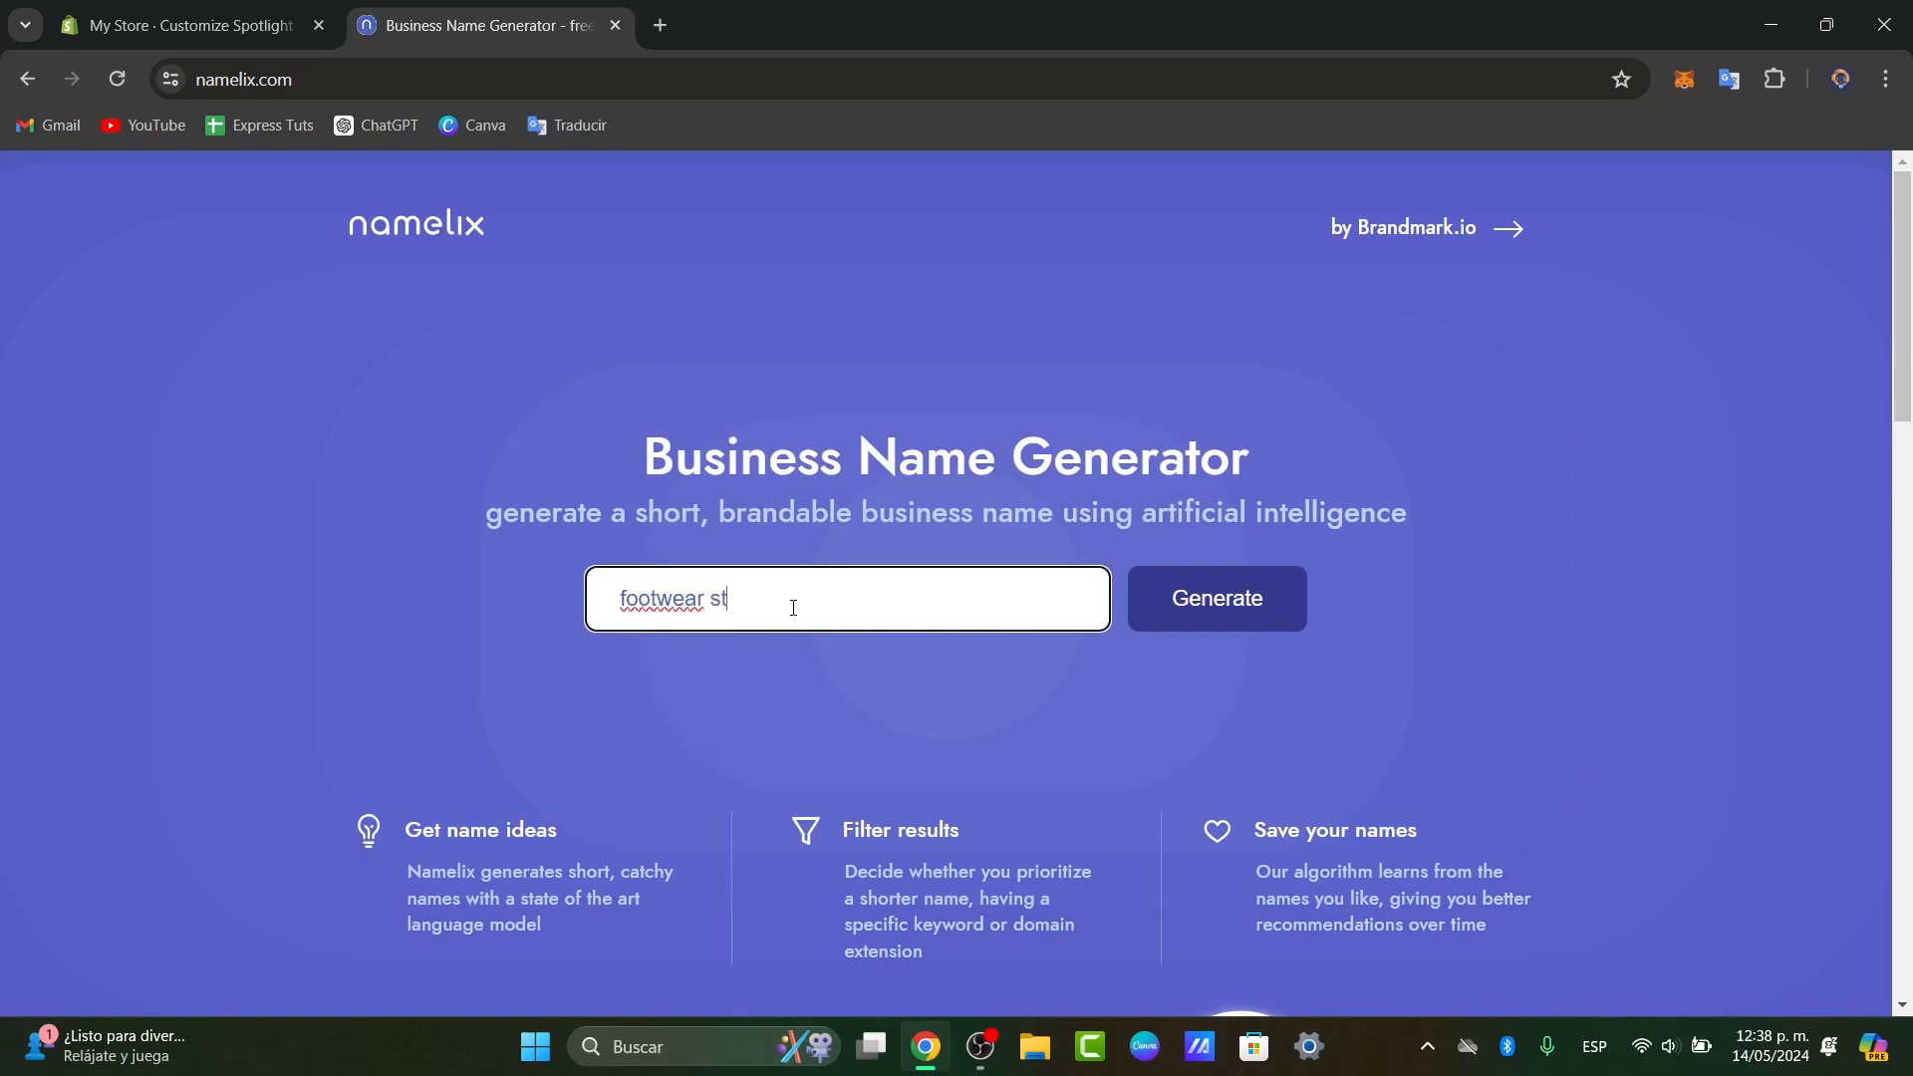
{"action": "left_click", "coordinate": [1213, 598]}
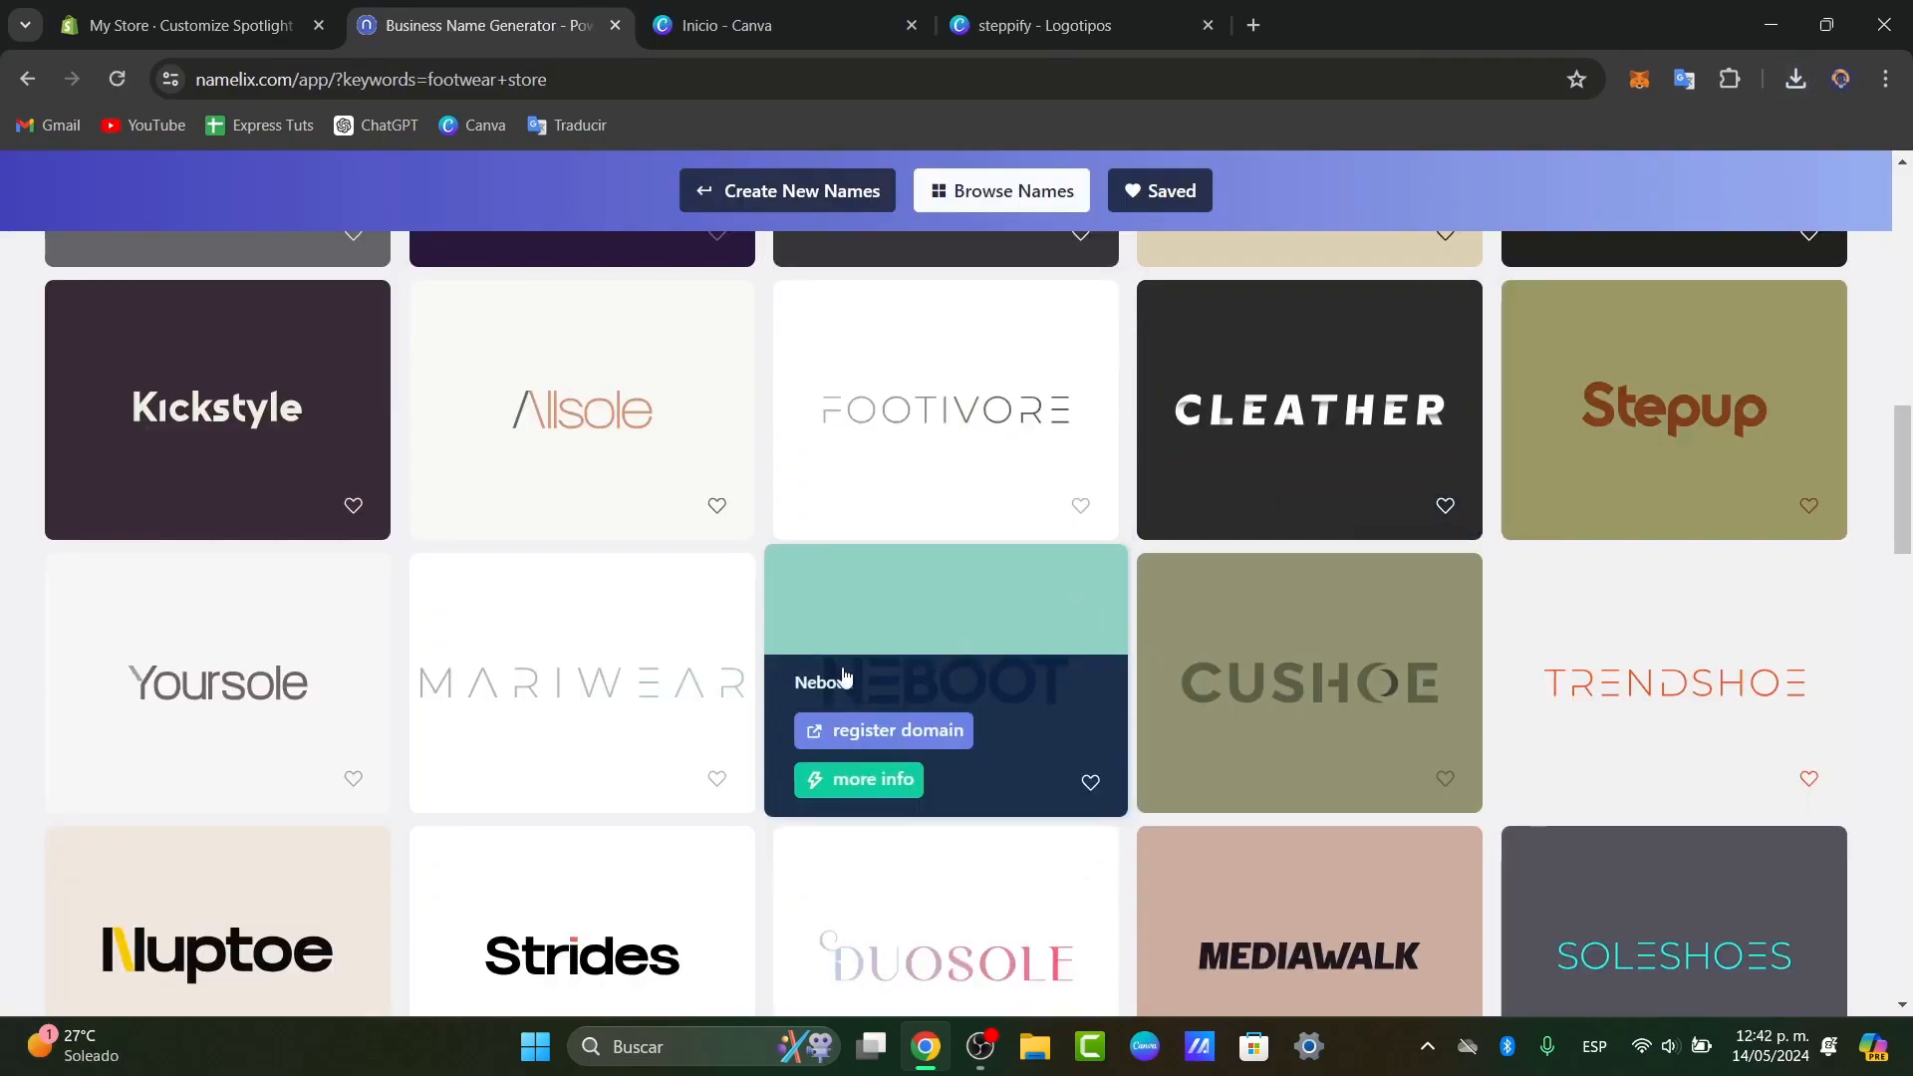
Upload steppify.png and set it as the Spotlight theme's header logo
{"action": "left_click", "coordinate": [170, 24]}
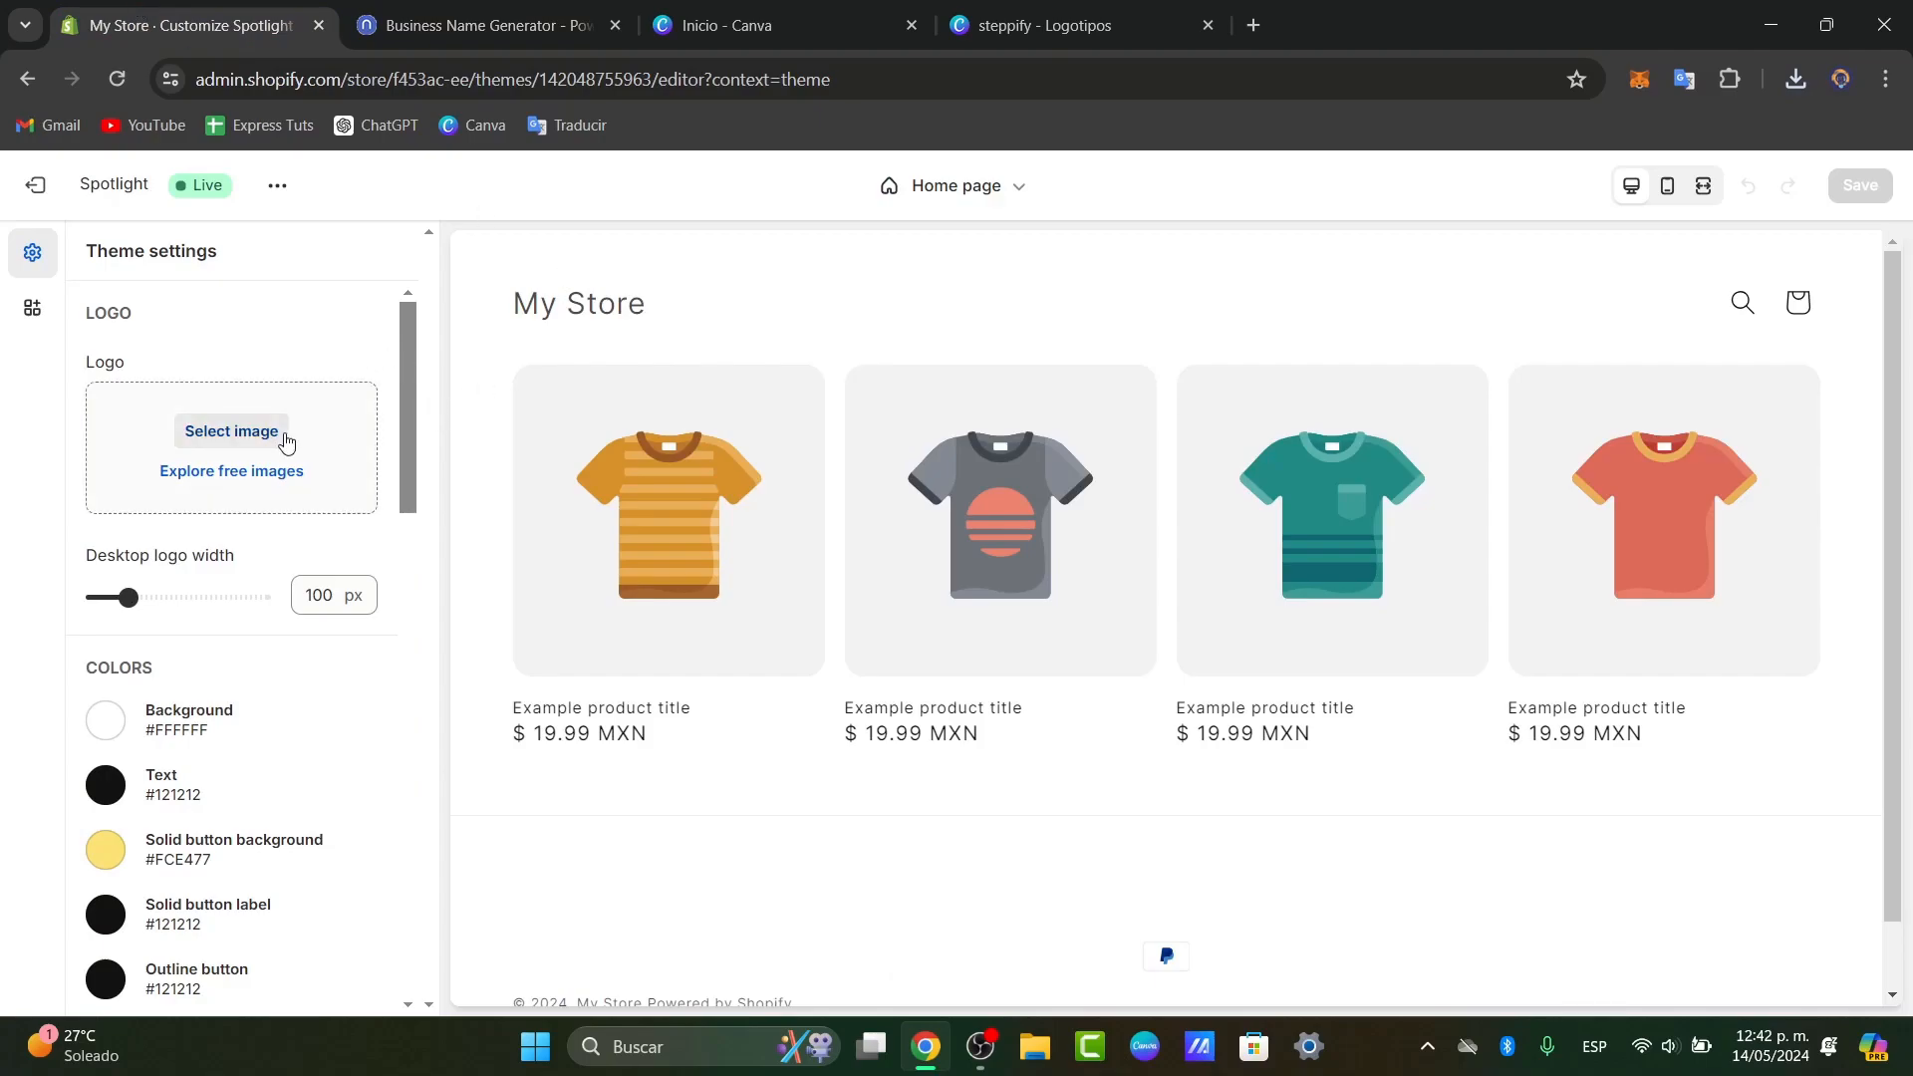
{"action": "left_click", "coordinate": [230, 430]}
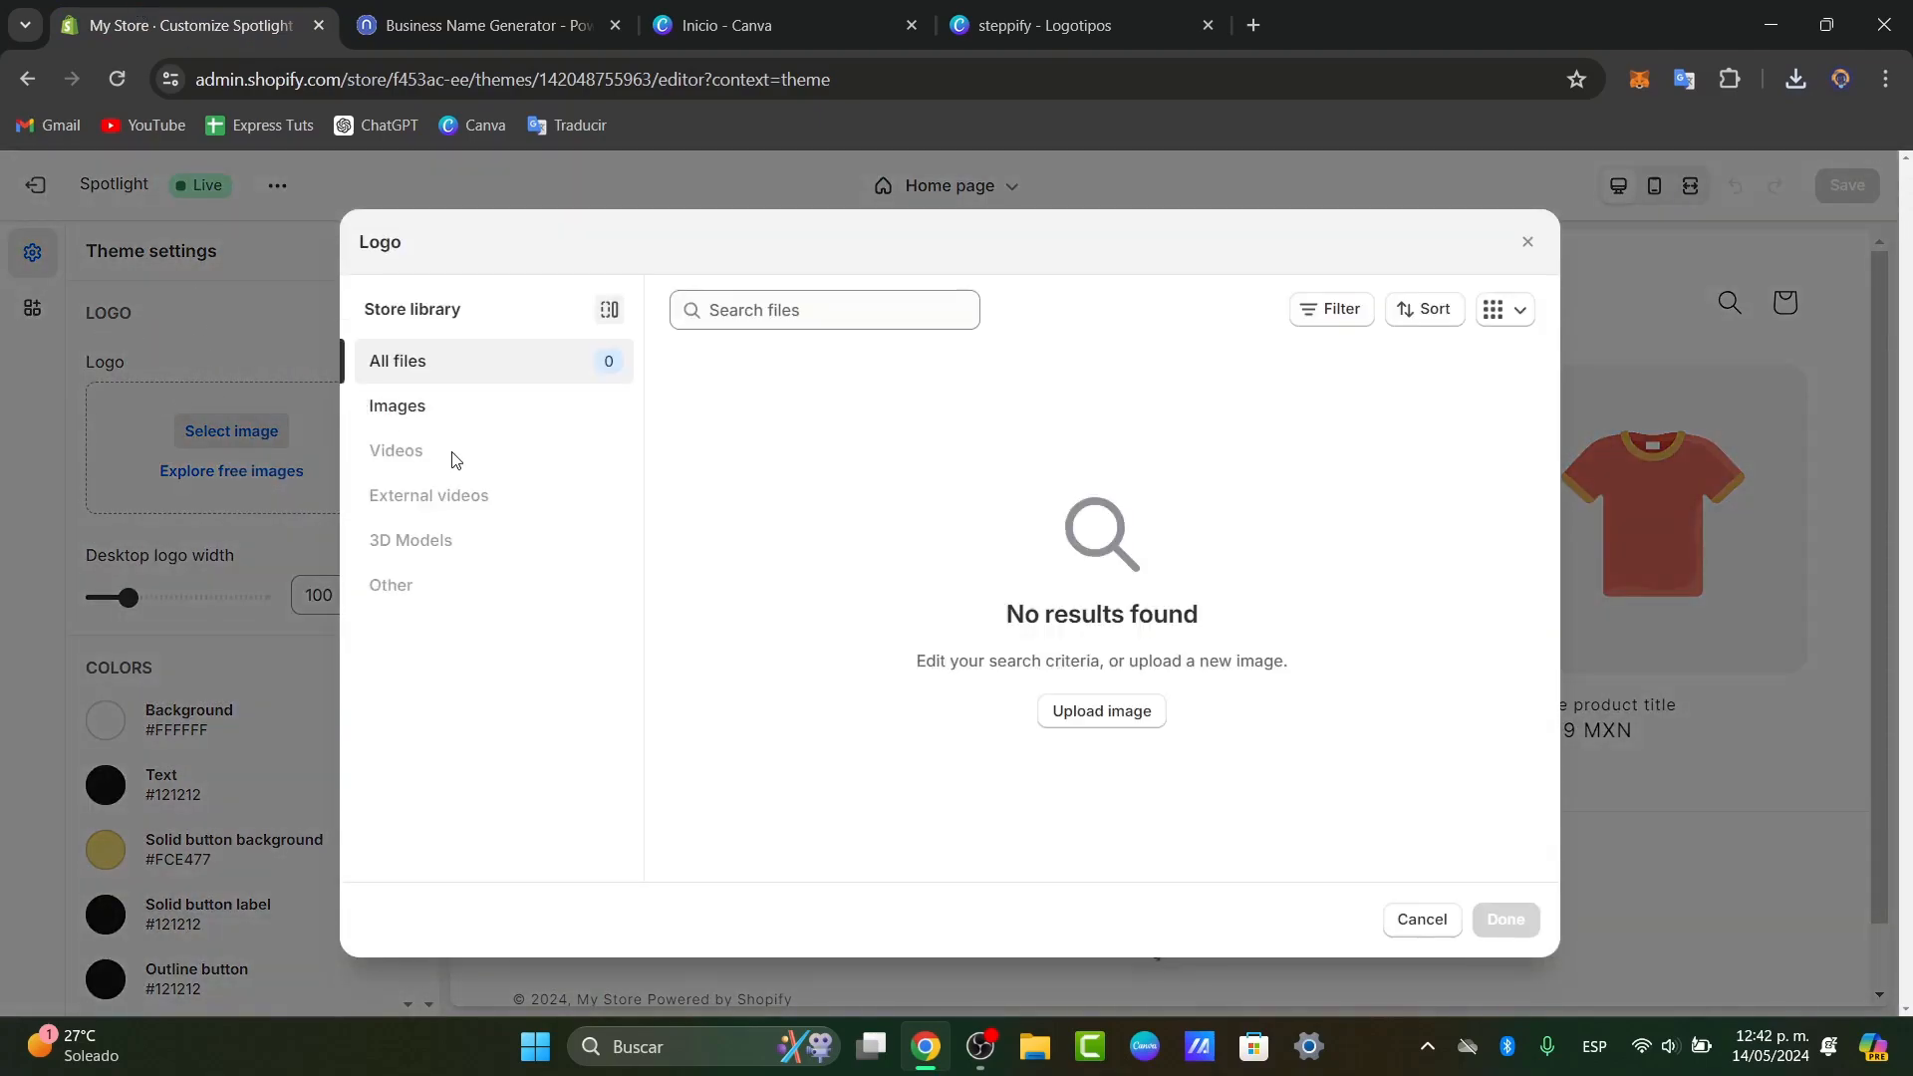
{"action": "left_click", "coordinate": [1099, 711]}
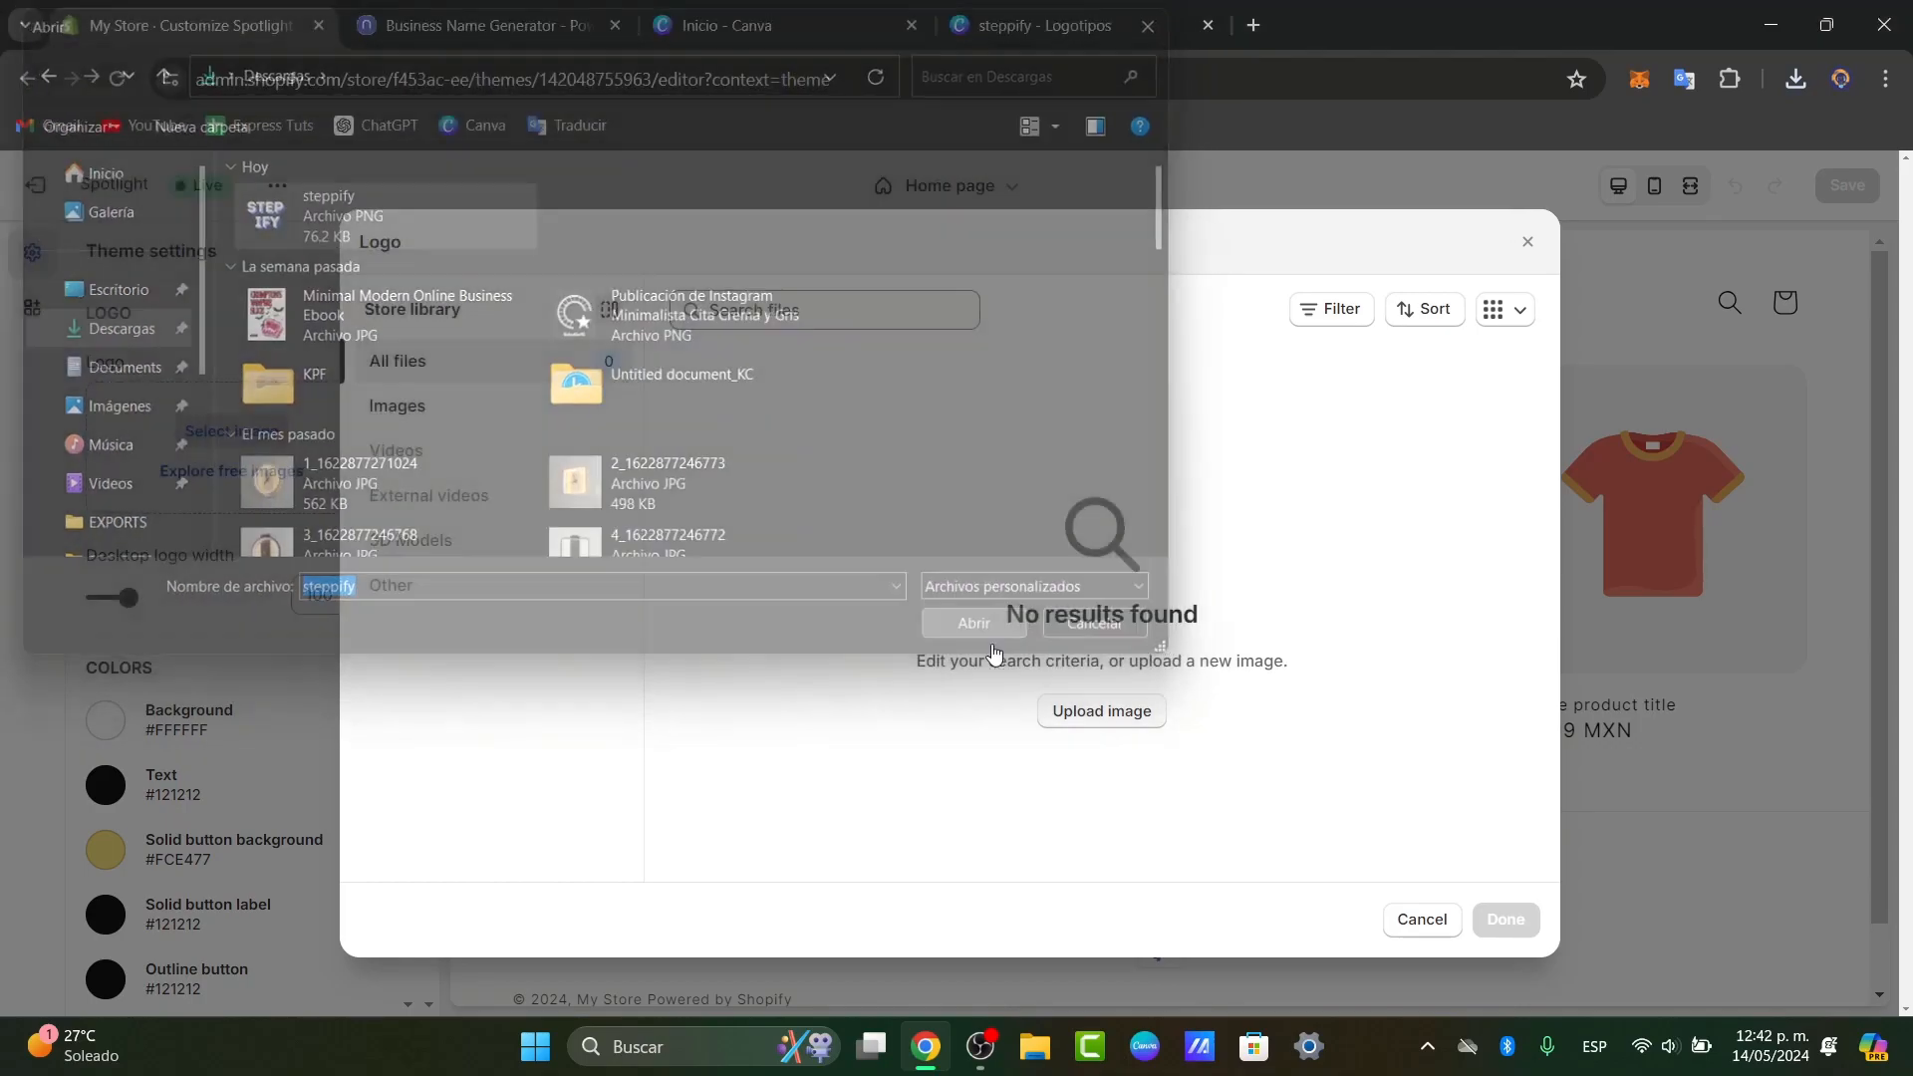
{"action": "left_click", "coordinate": [973, 621]}
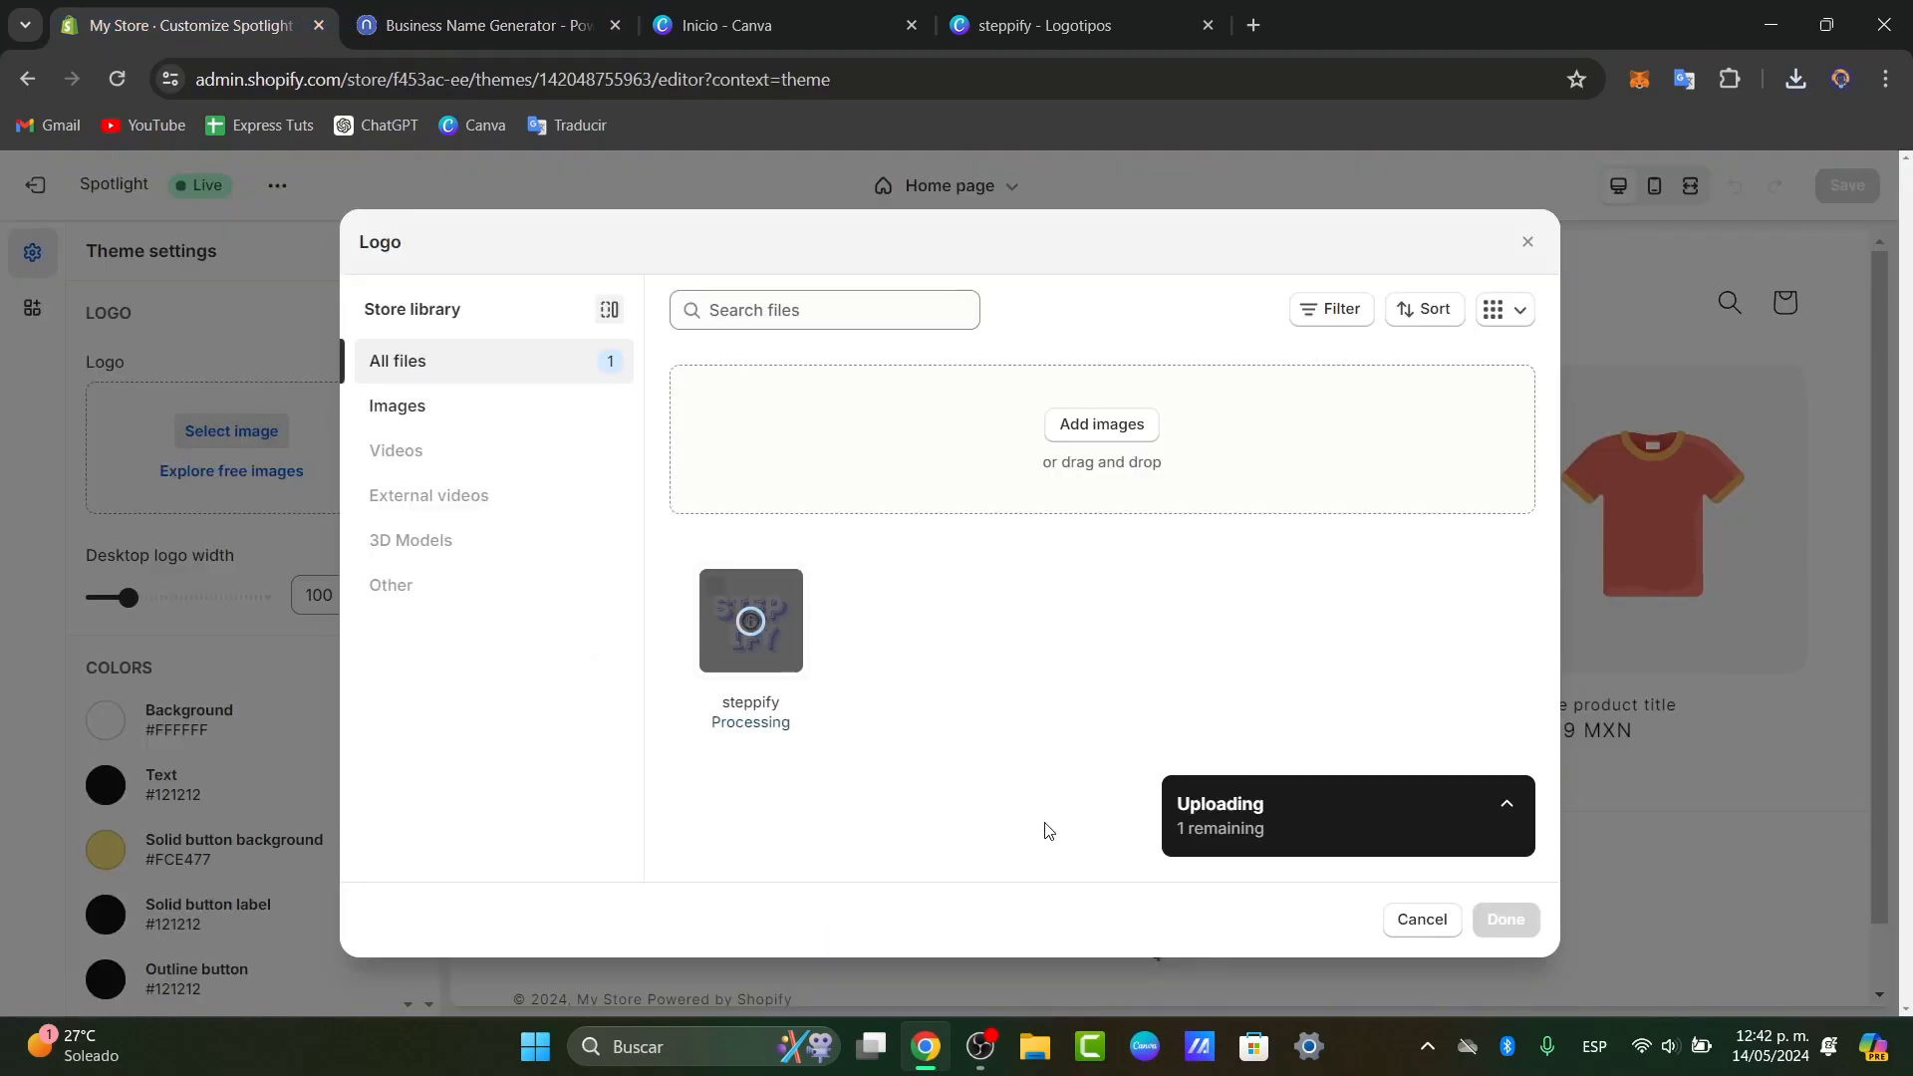
{"action": "left_click", "coordinate": [1419, 919]}
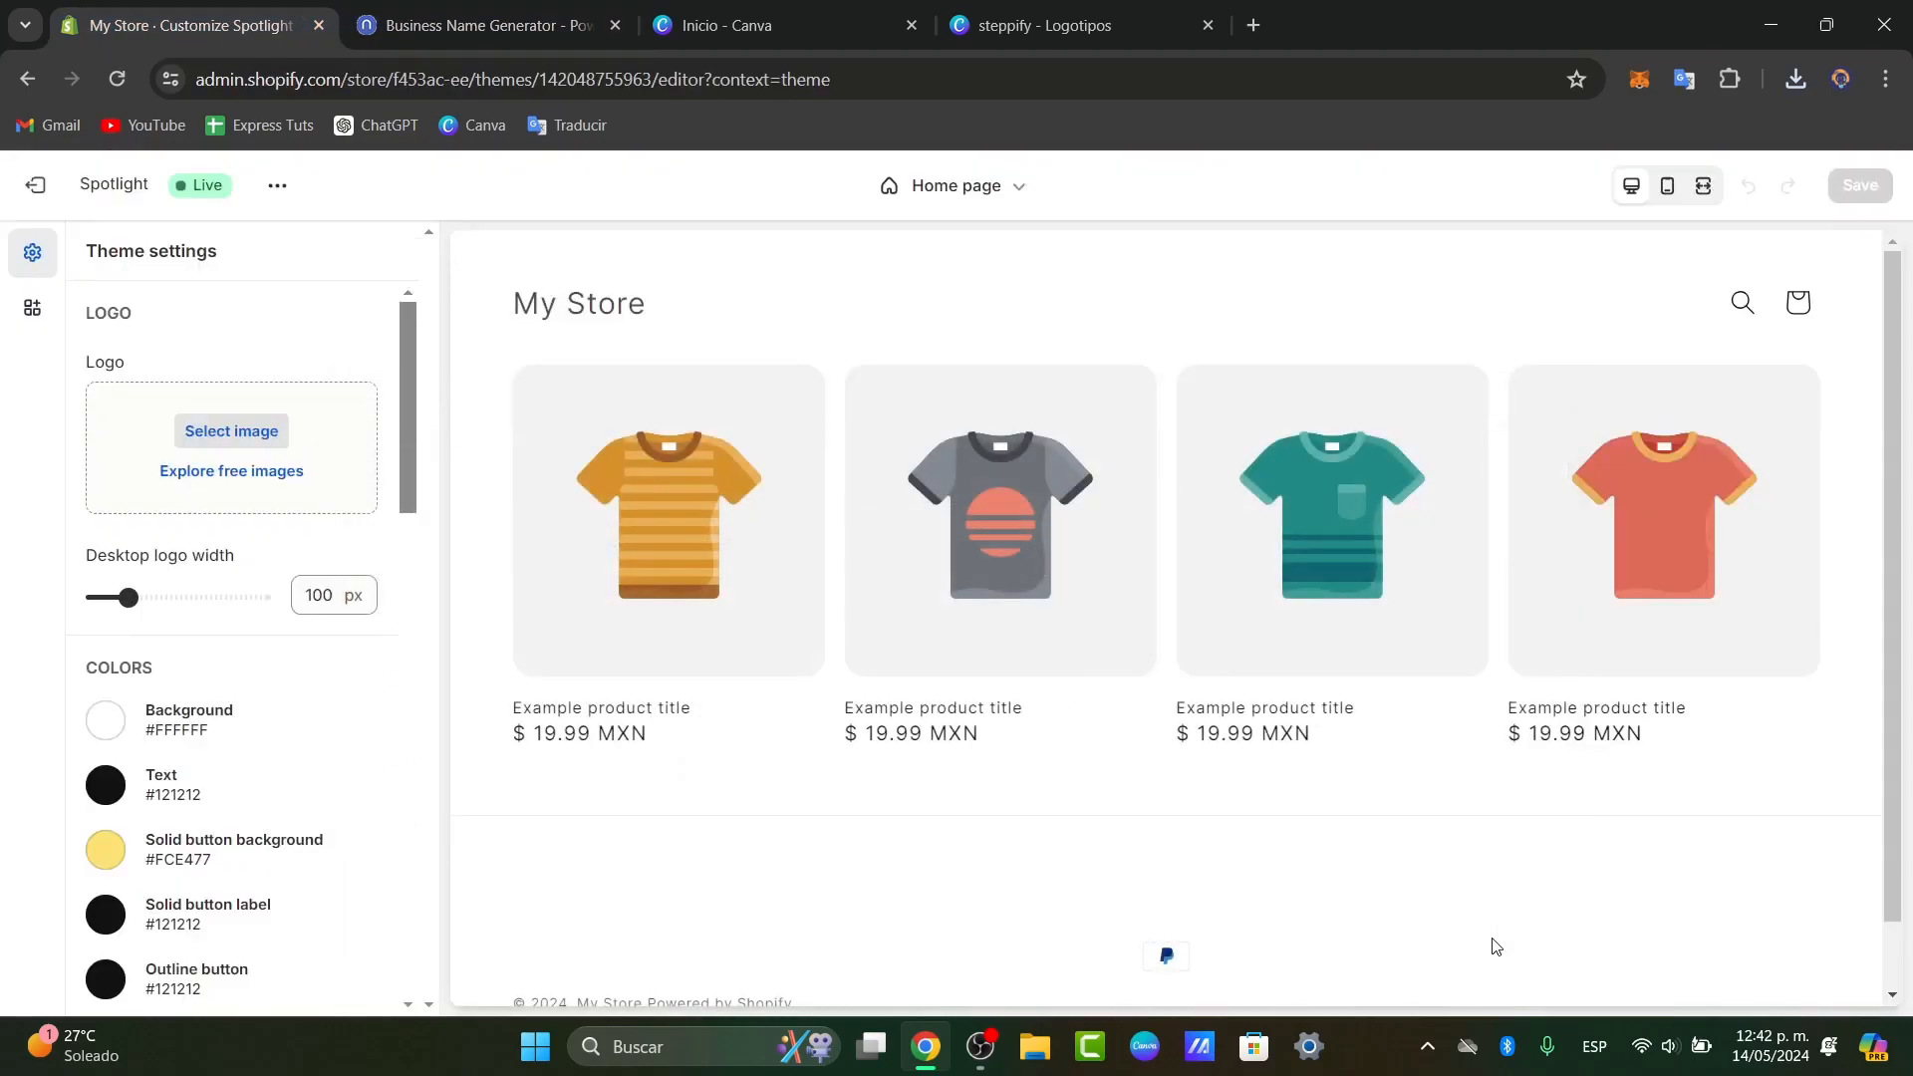
Set the desktop header logo width to 210 px
{"action": "left_click", "coordinate": [230, 430]}
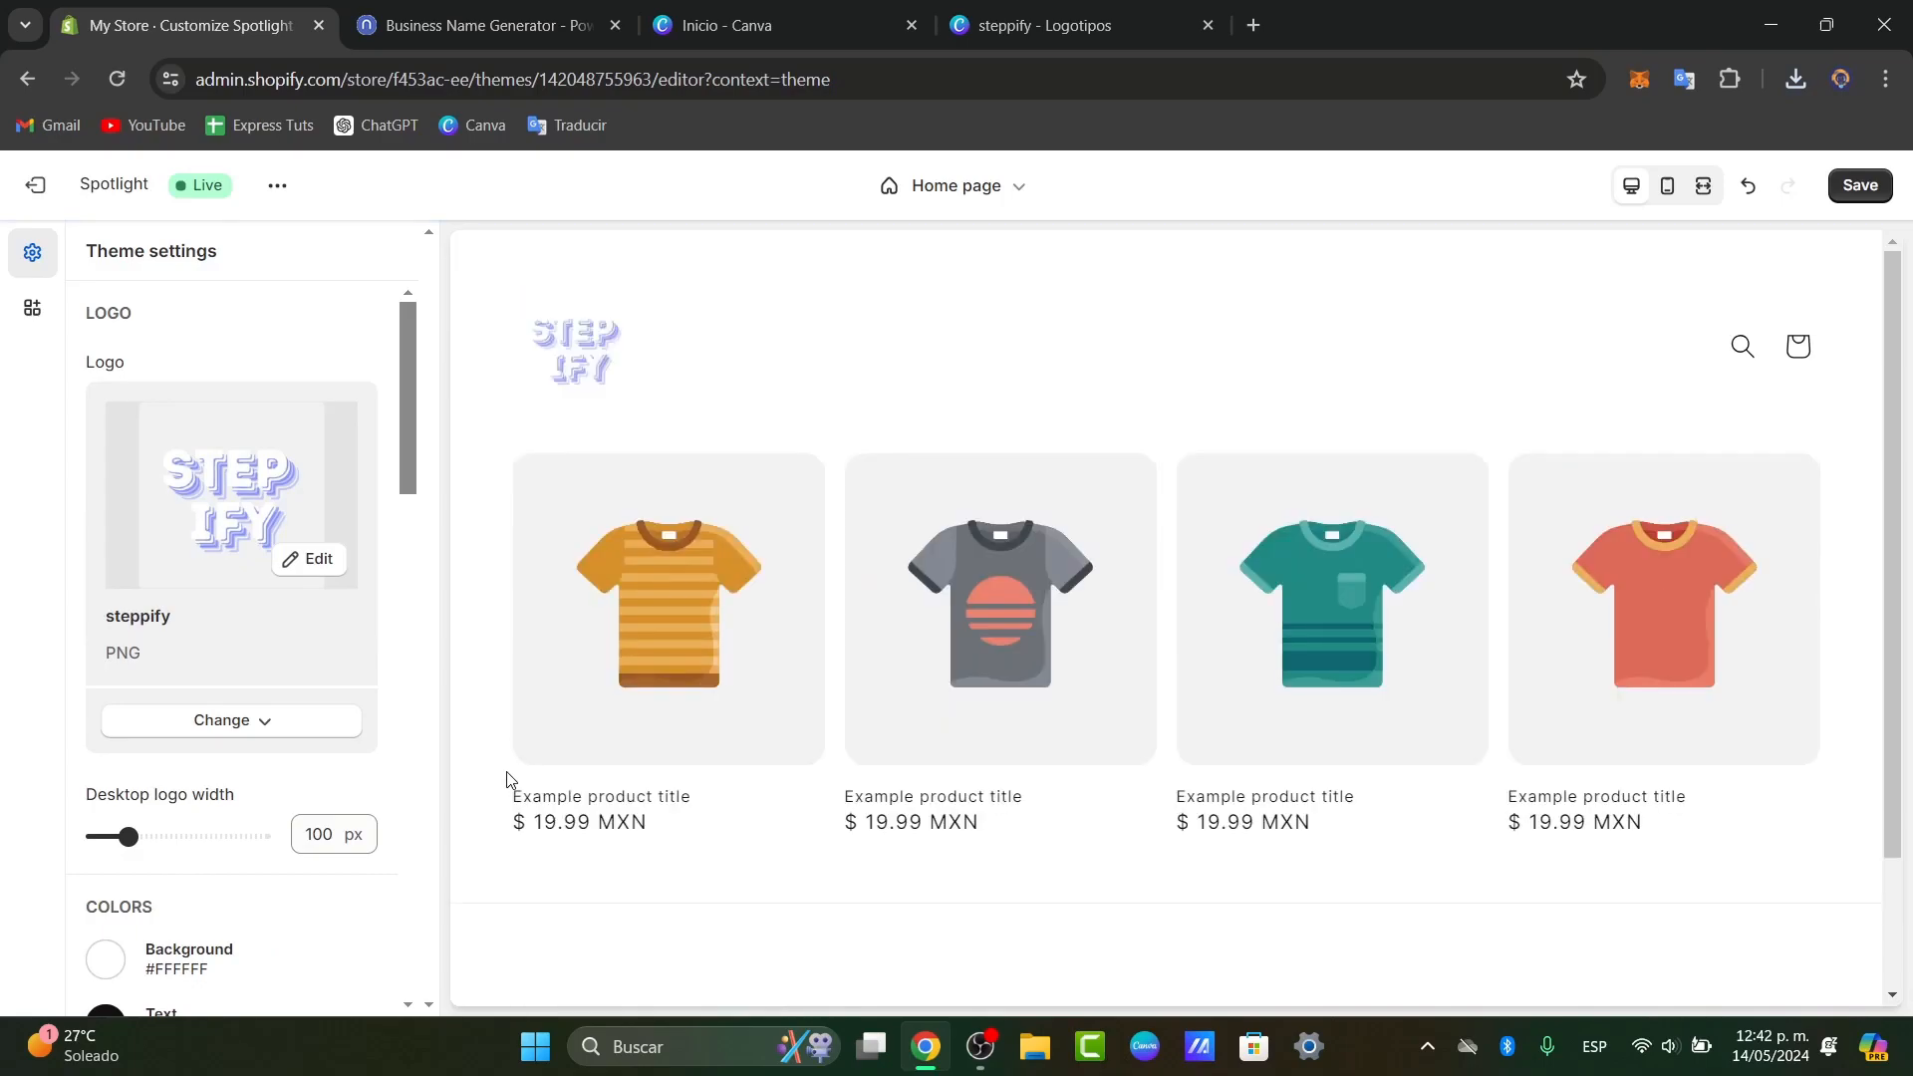
{"action": "left_click_drag", "start_coordinate": [130, 836], "coordinate": [201, 836]}
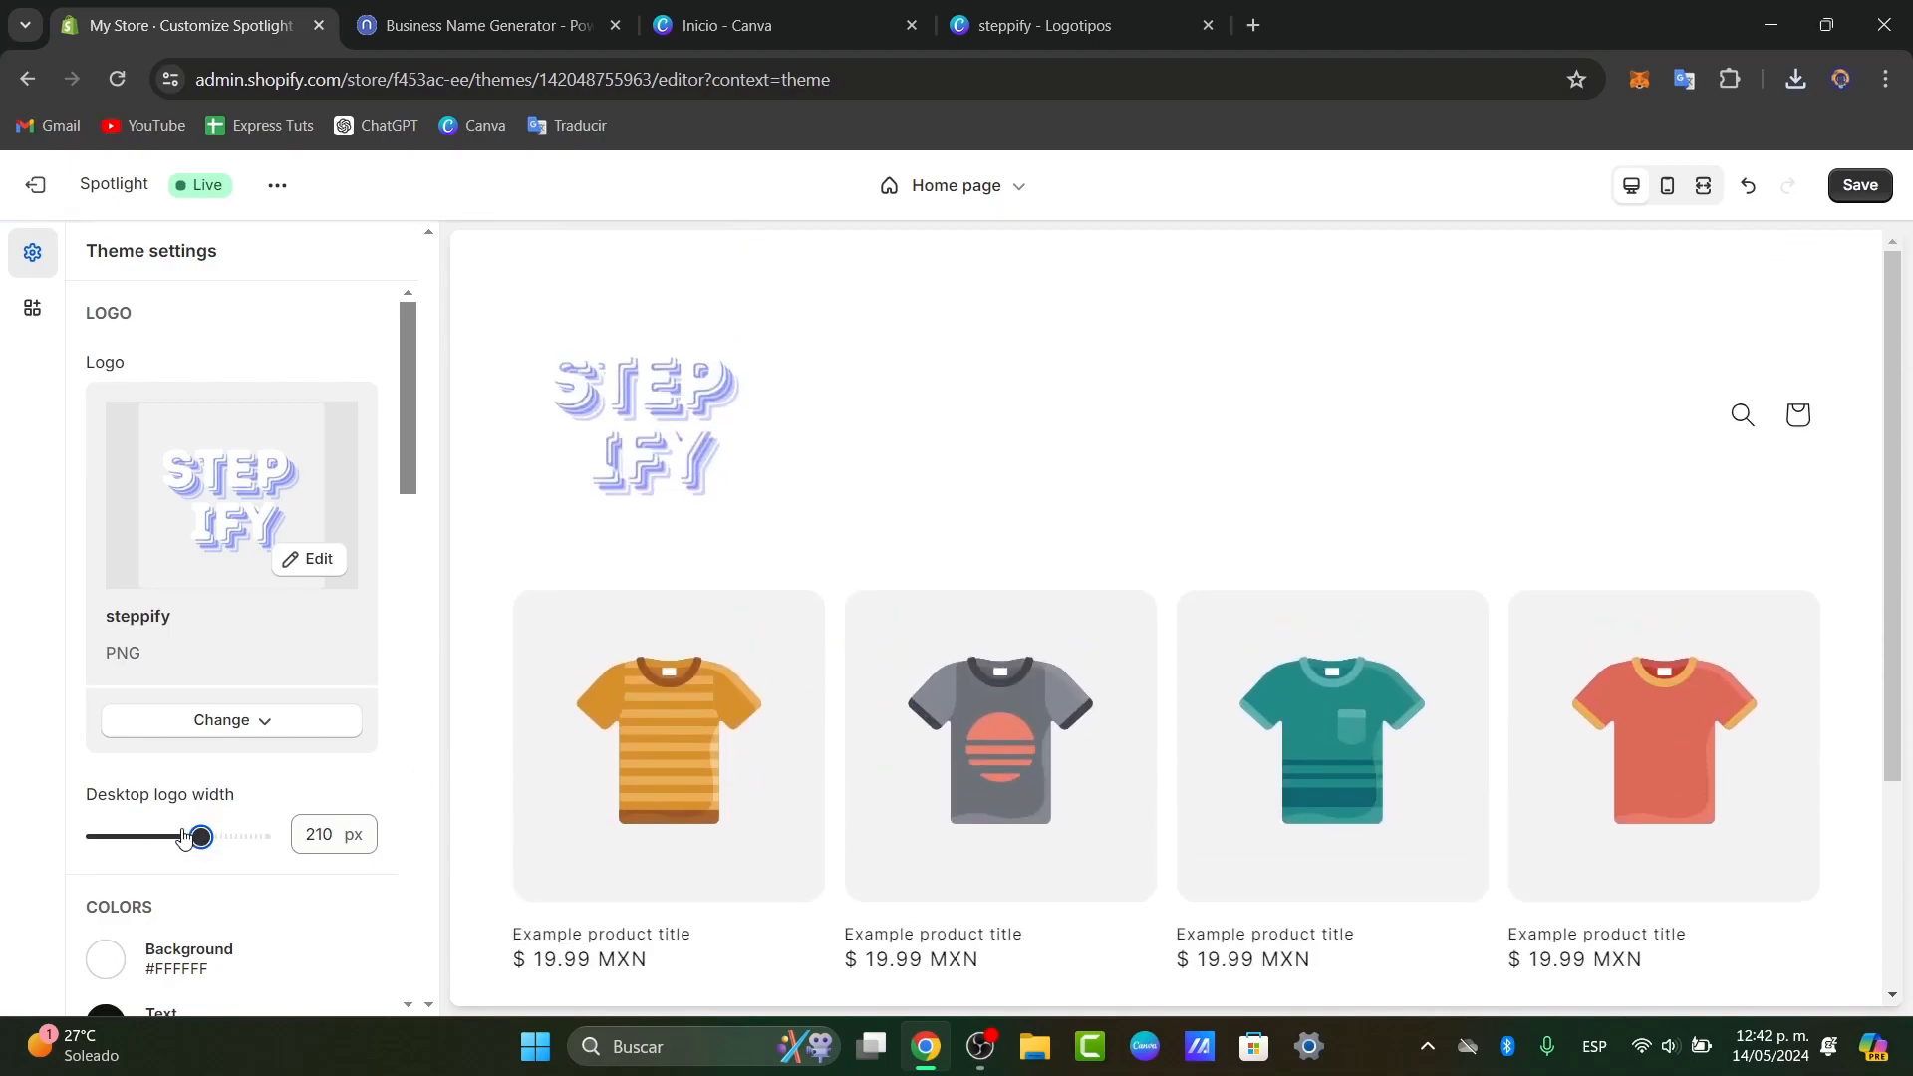
{"action": "left_click_drag", "start_coordinate": [201, 837], "coordinate": [158, 837]}
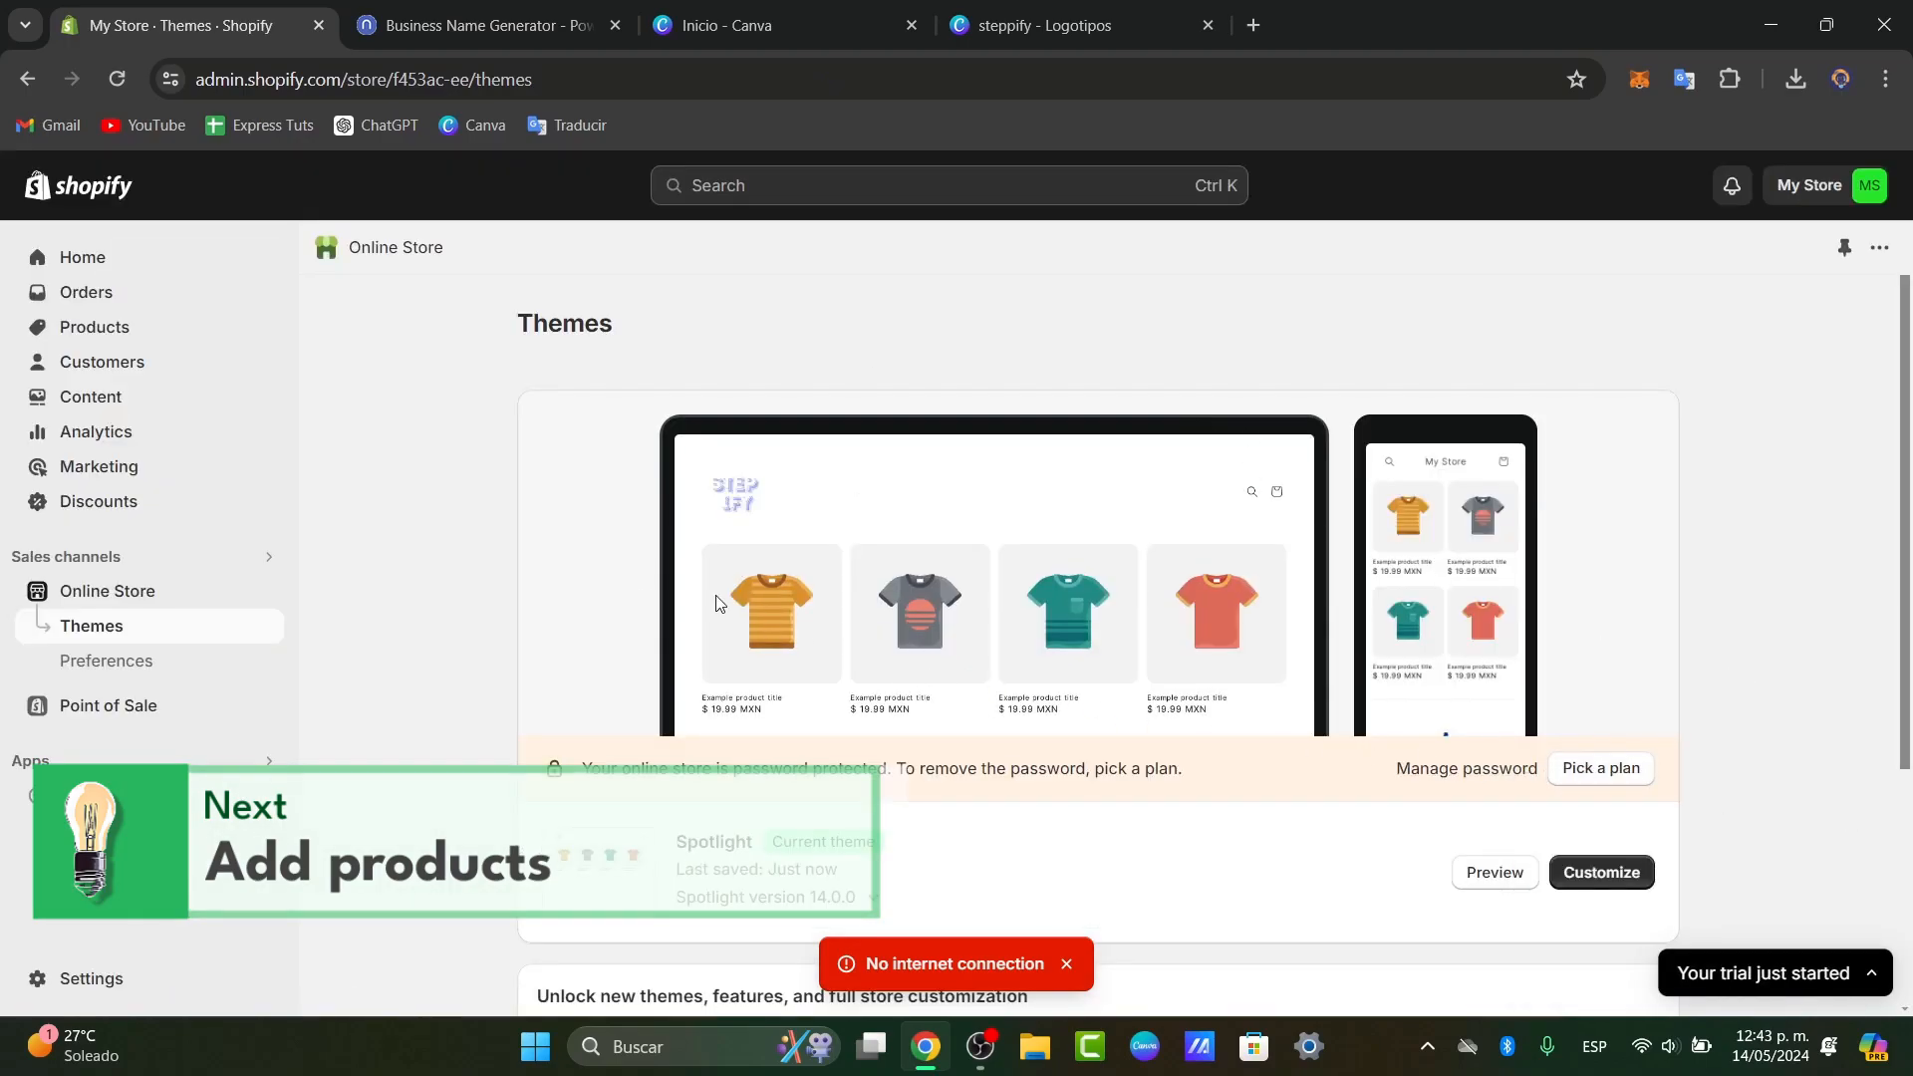
{"action": "left_click", "coordinate": [94, 327]}
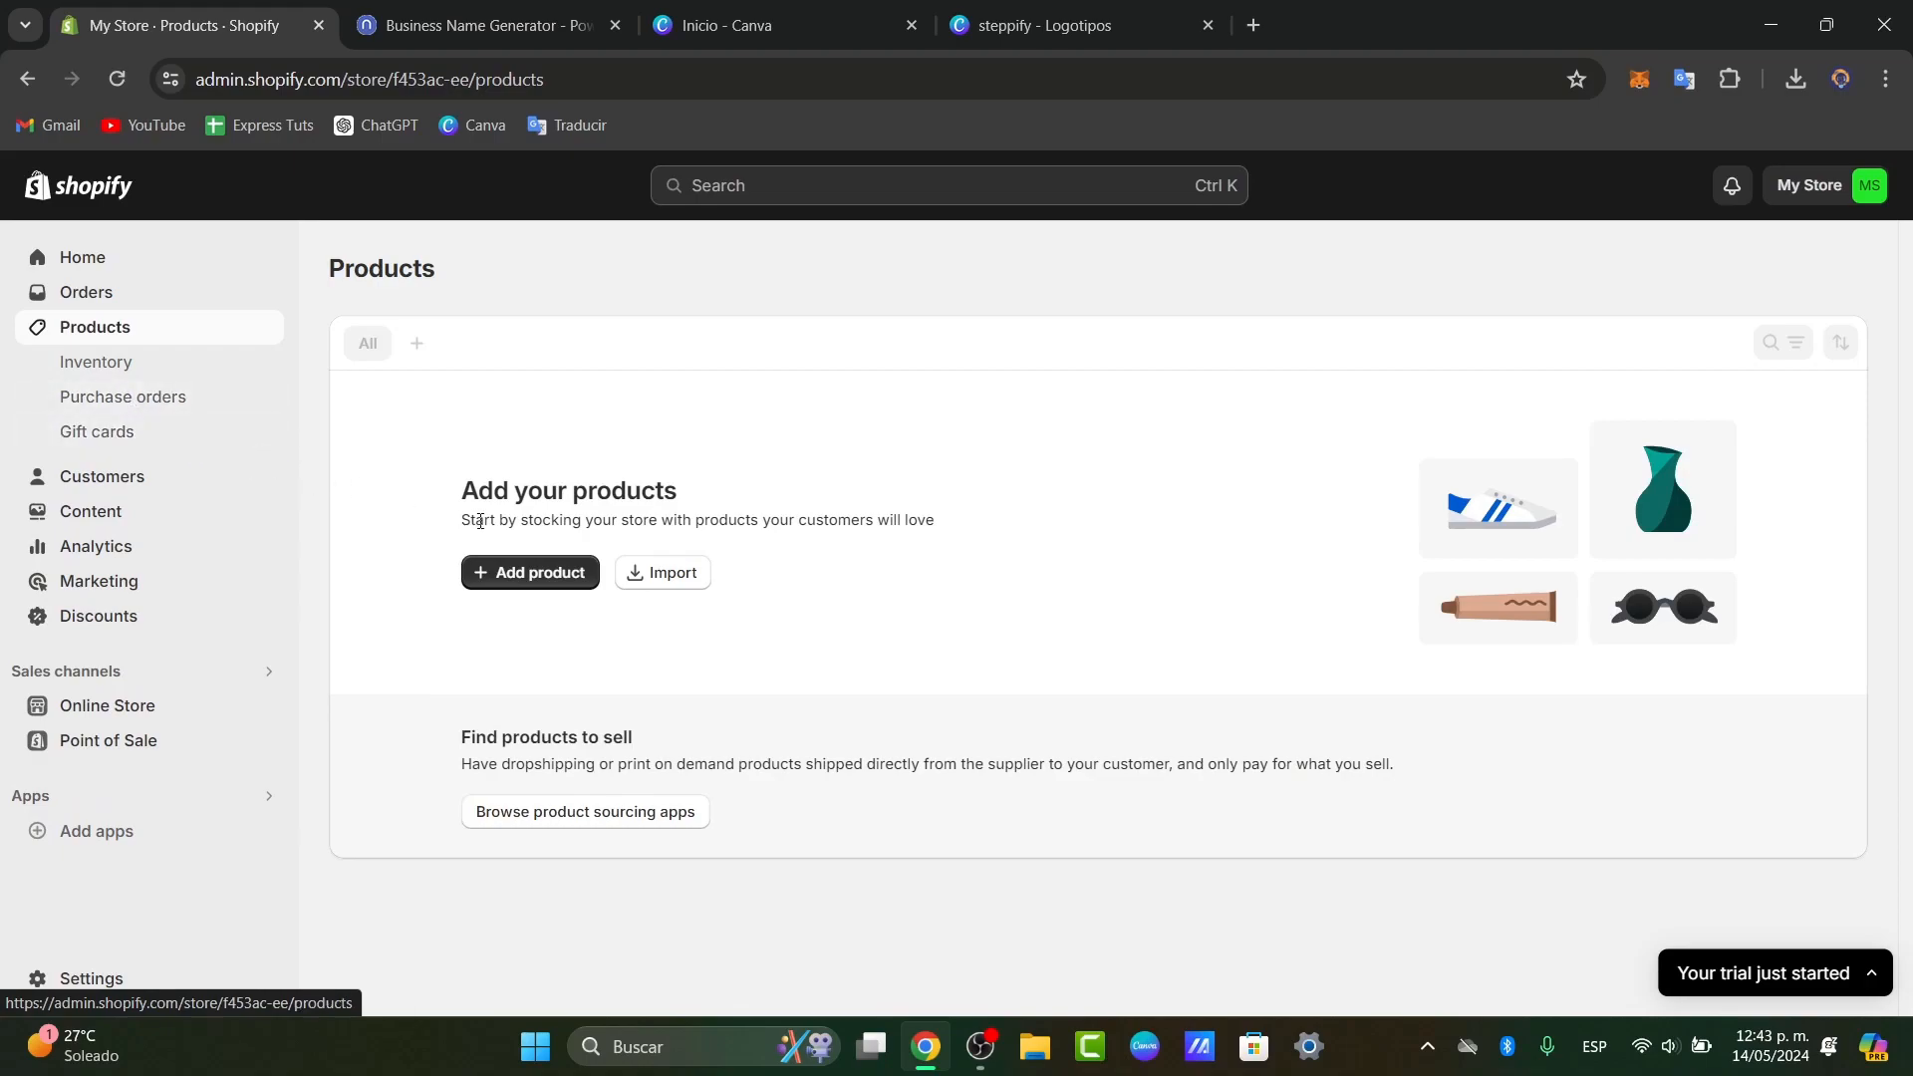
{"action": "left_click_drag", "start_coordinate": [495, 520], "coordinate": [934, 520]}
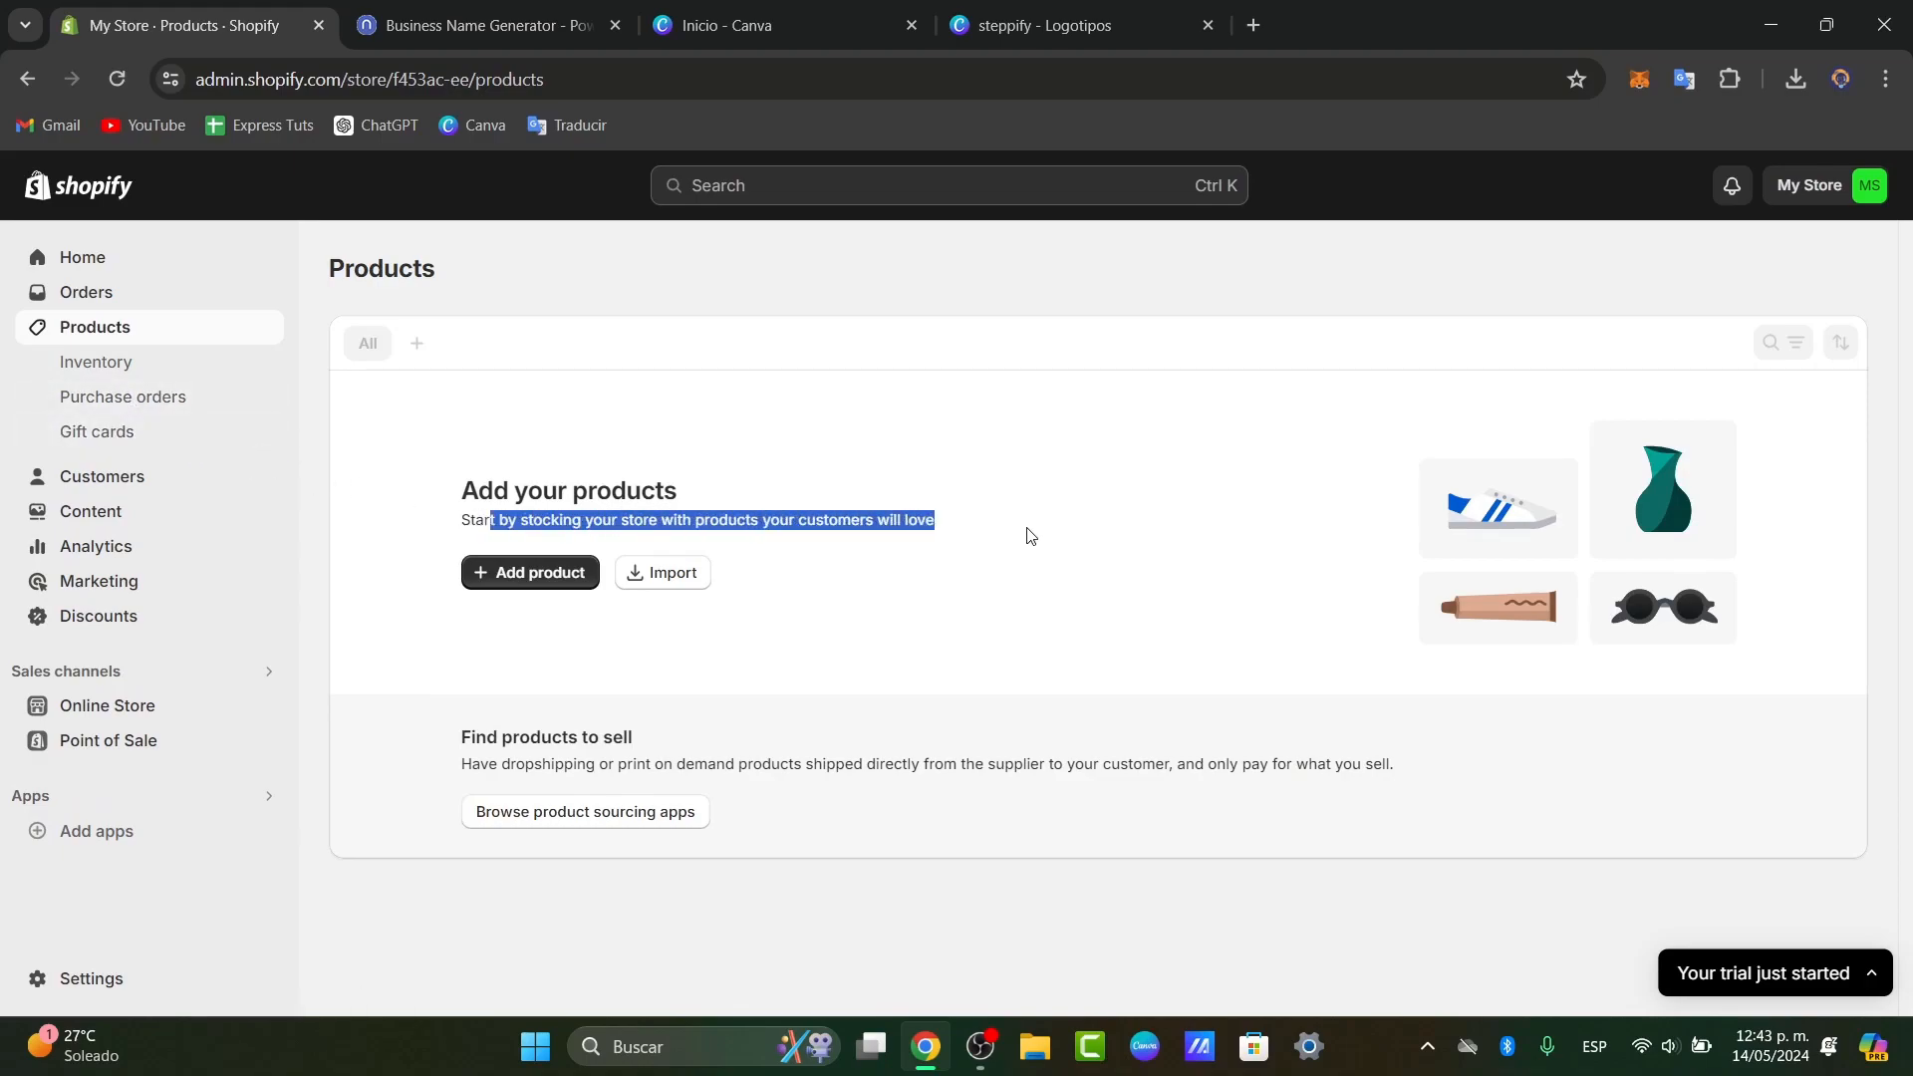
{"action": "left_click", "coordinate": [529, 572]}
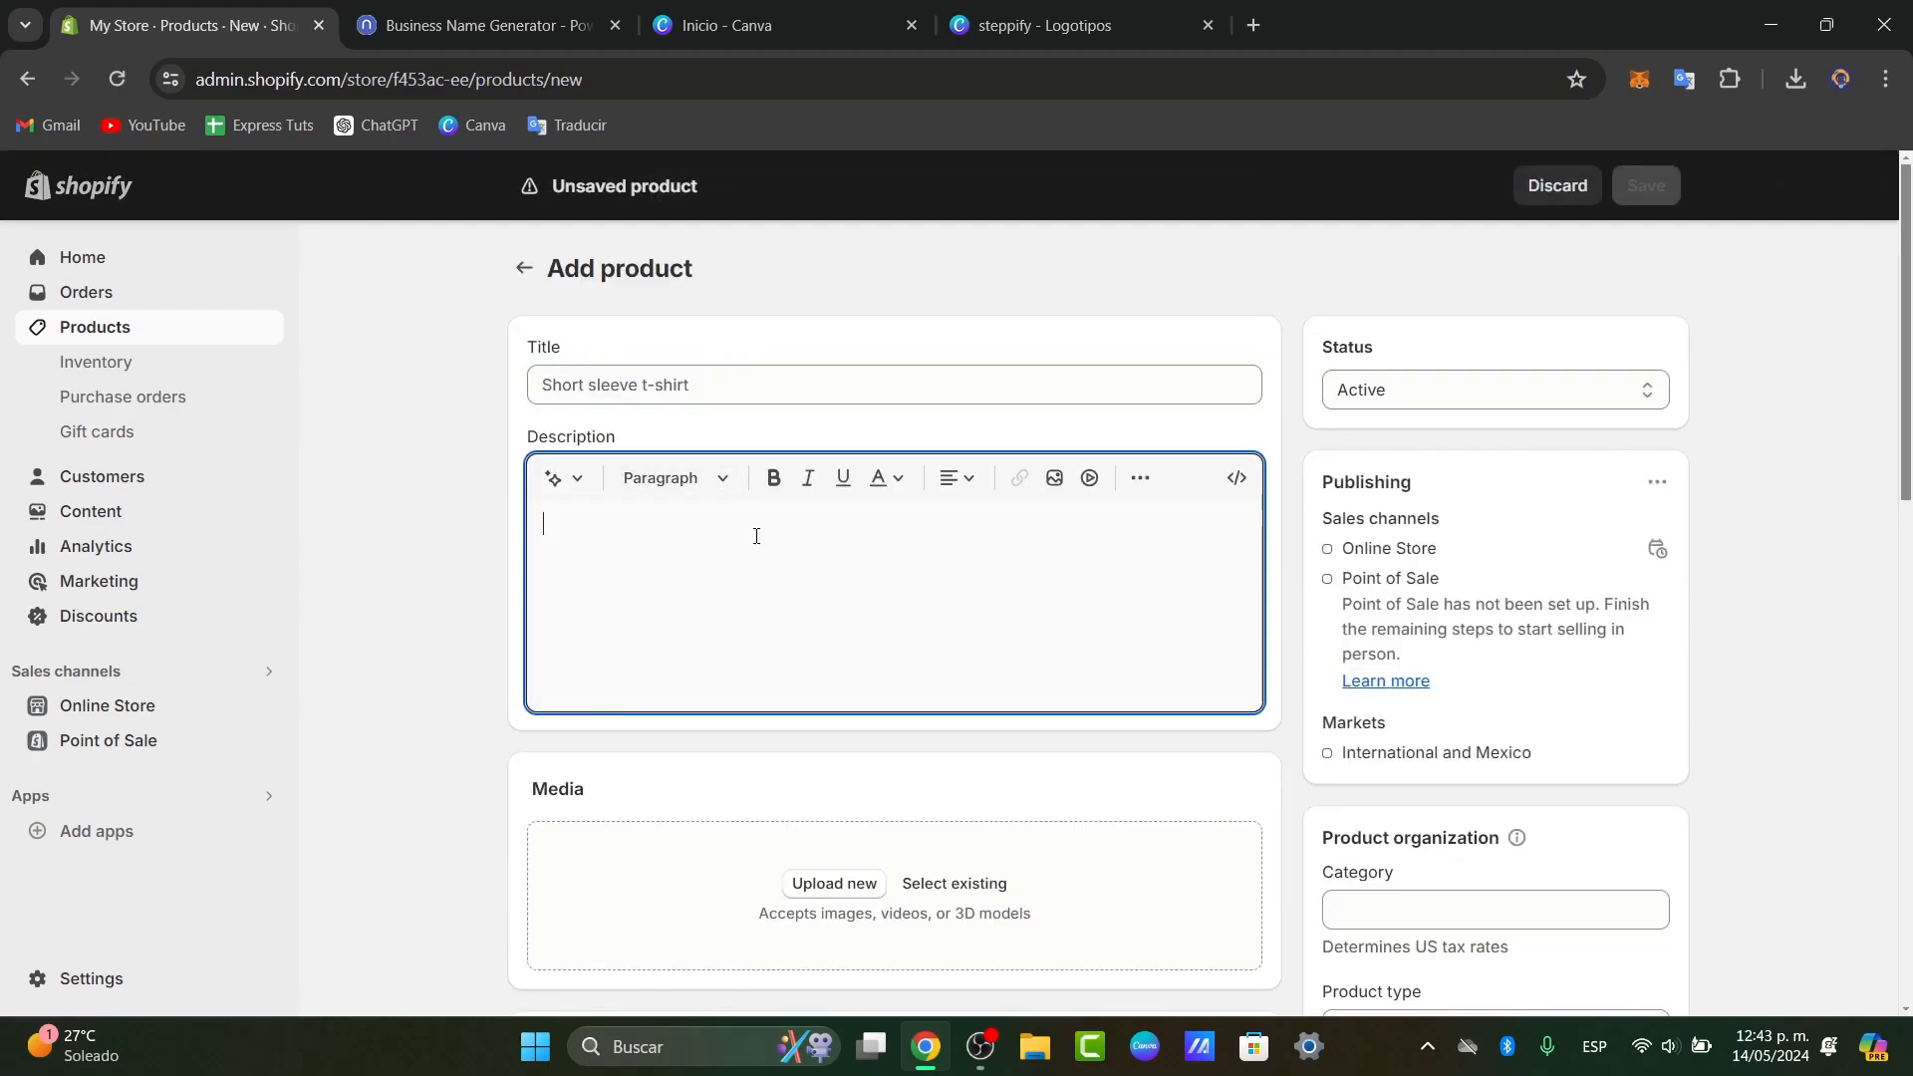
{"action": "scroll", "scroll_direction": "down", "scroll_amount": 3}
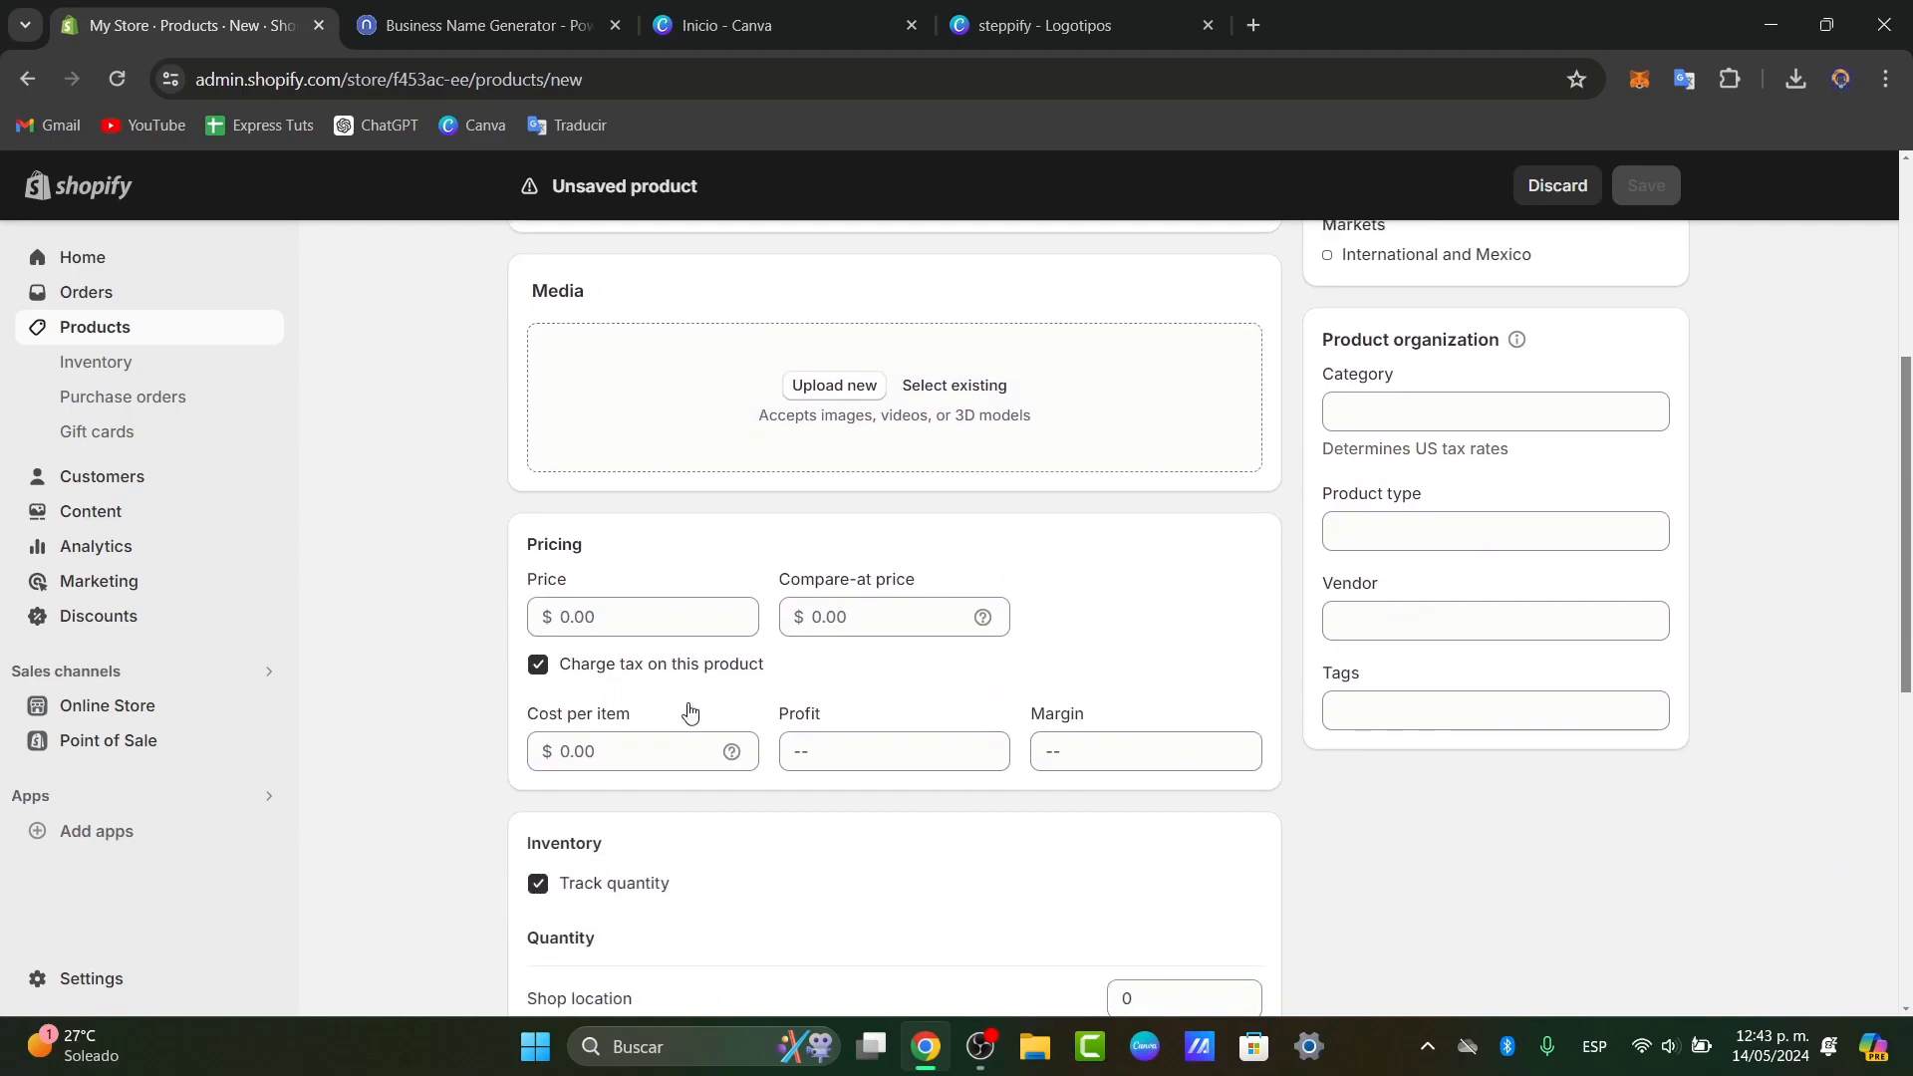
{"action": "scroll", "scroll_direction": "down", "scroll_amount": 3}
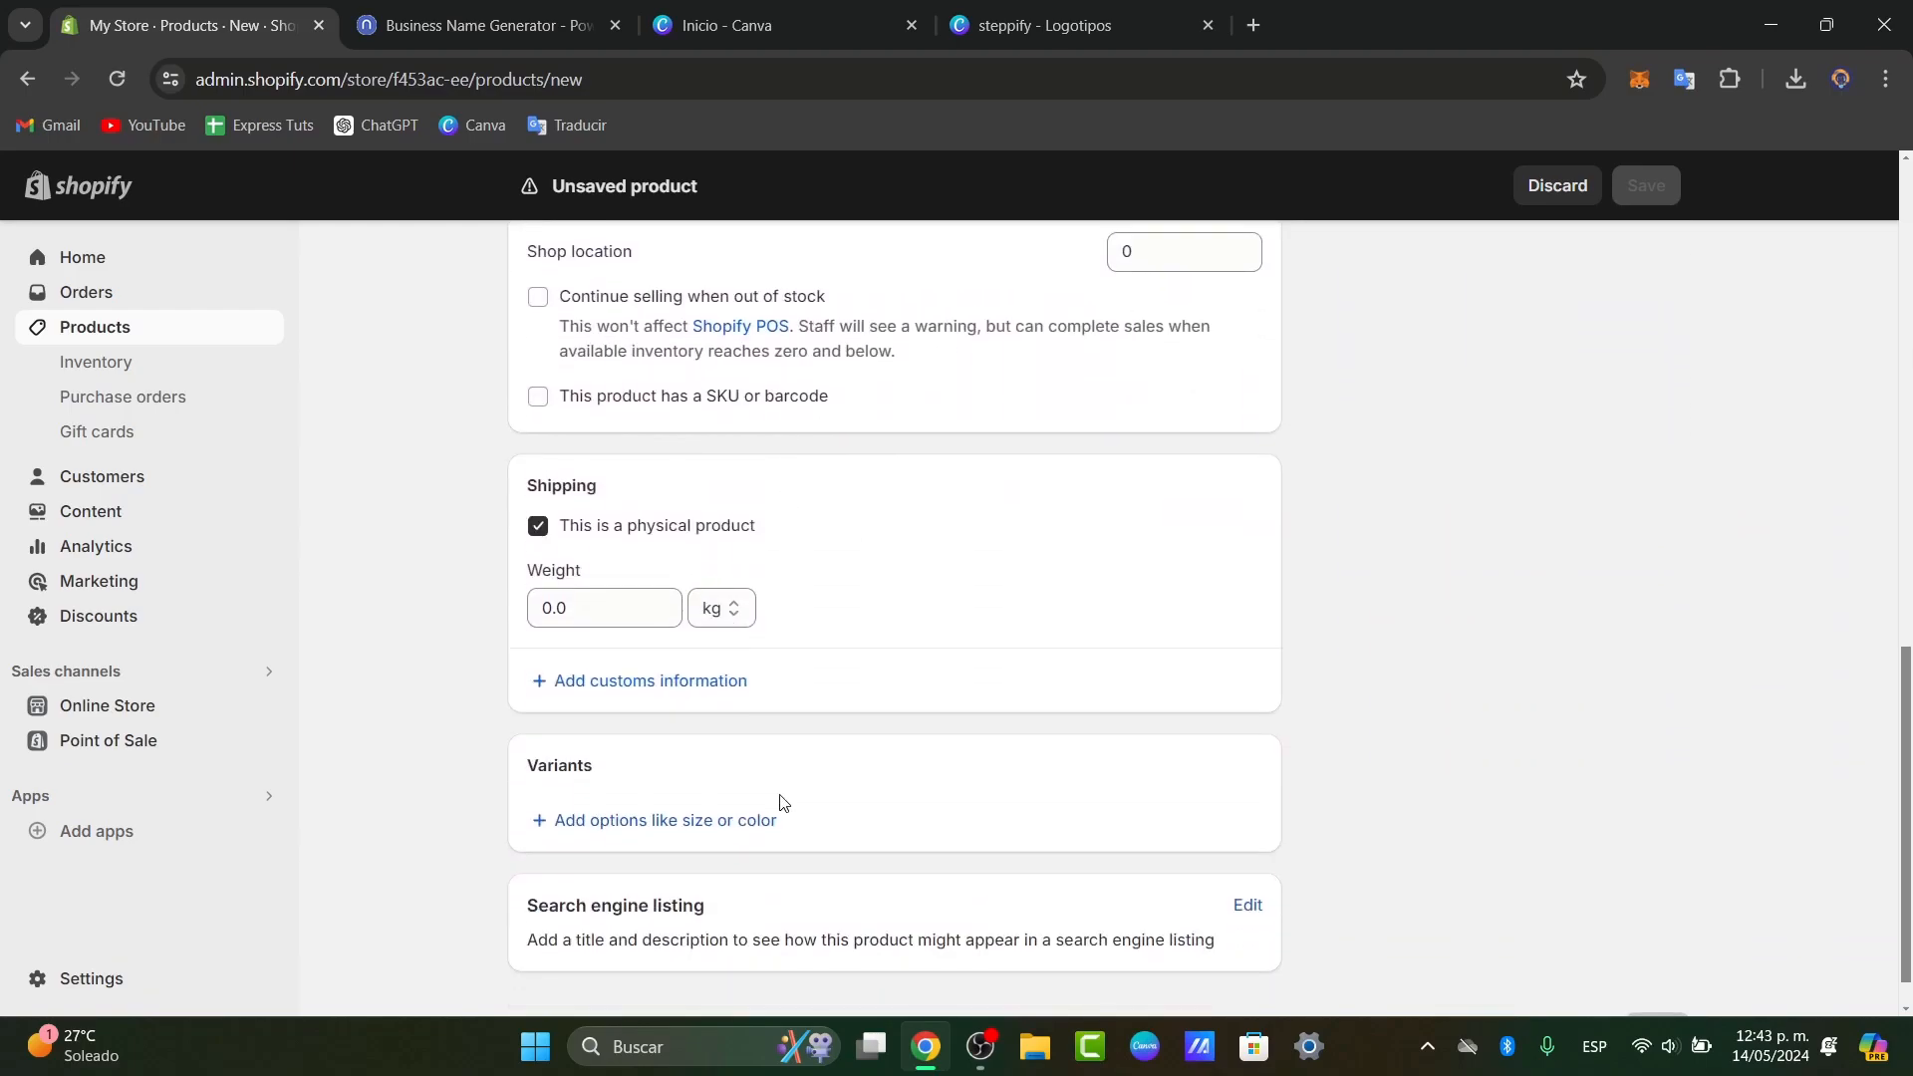
{"action": "scroll", "scroll_direction": "down", "scroll_amount": 3}
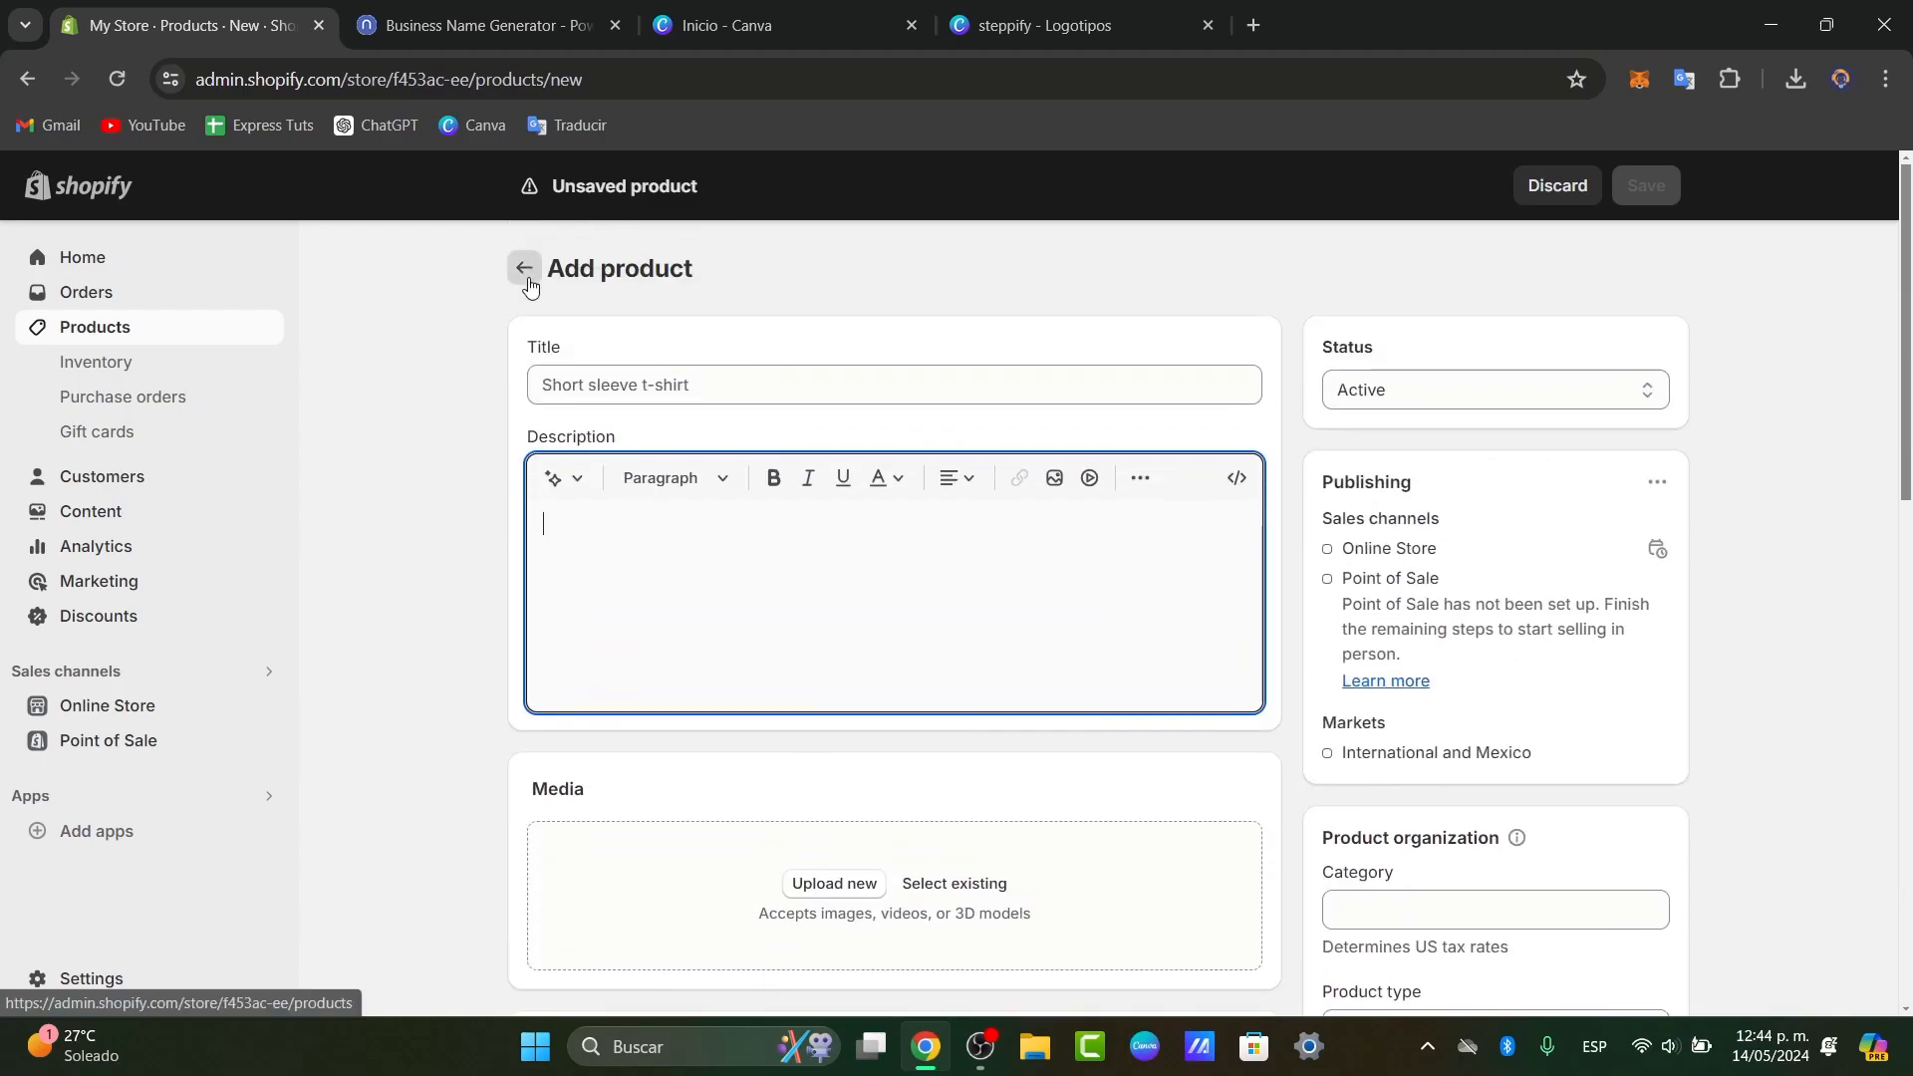
{"action": "left_click", "coordinate": [523, 267]}
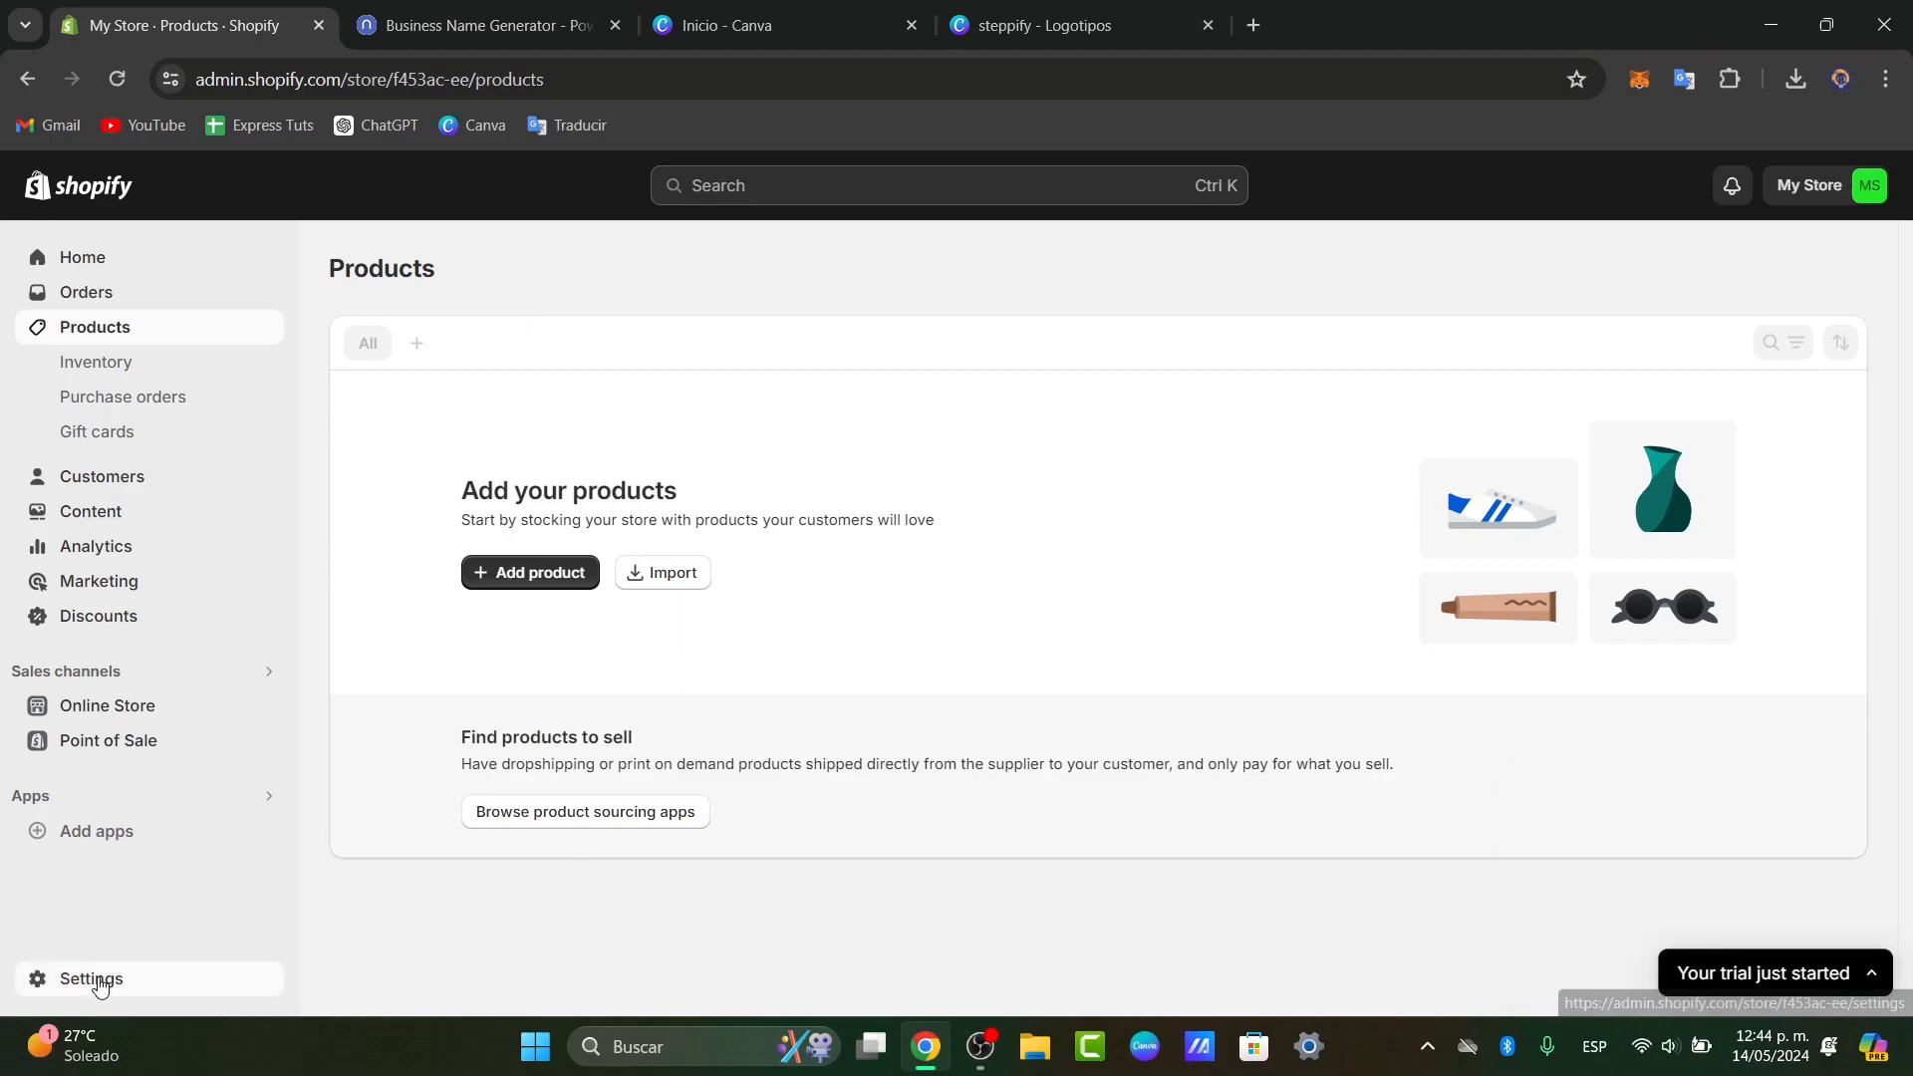
Open store settings and scroll through the Brand page's logo, colour and social sections
{"action": "left_click", "coordinate": [91, 977]}
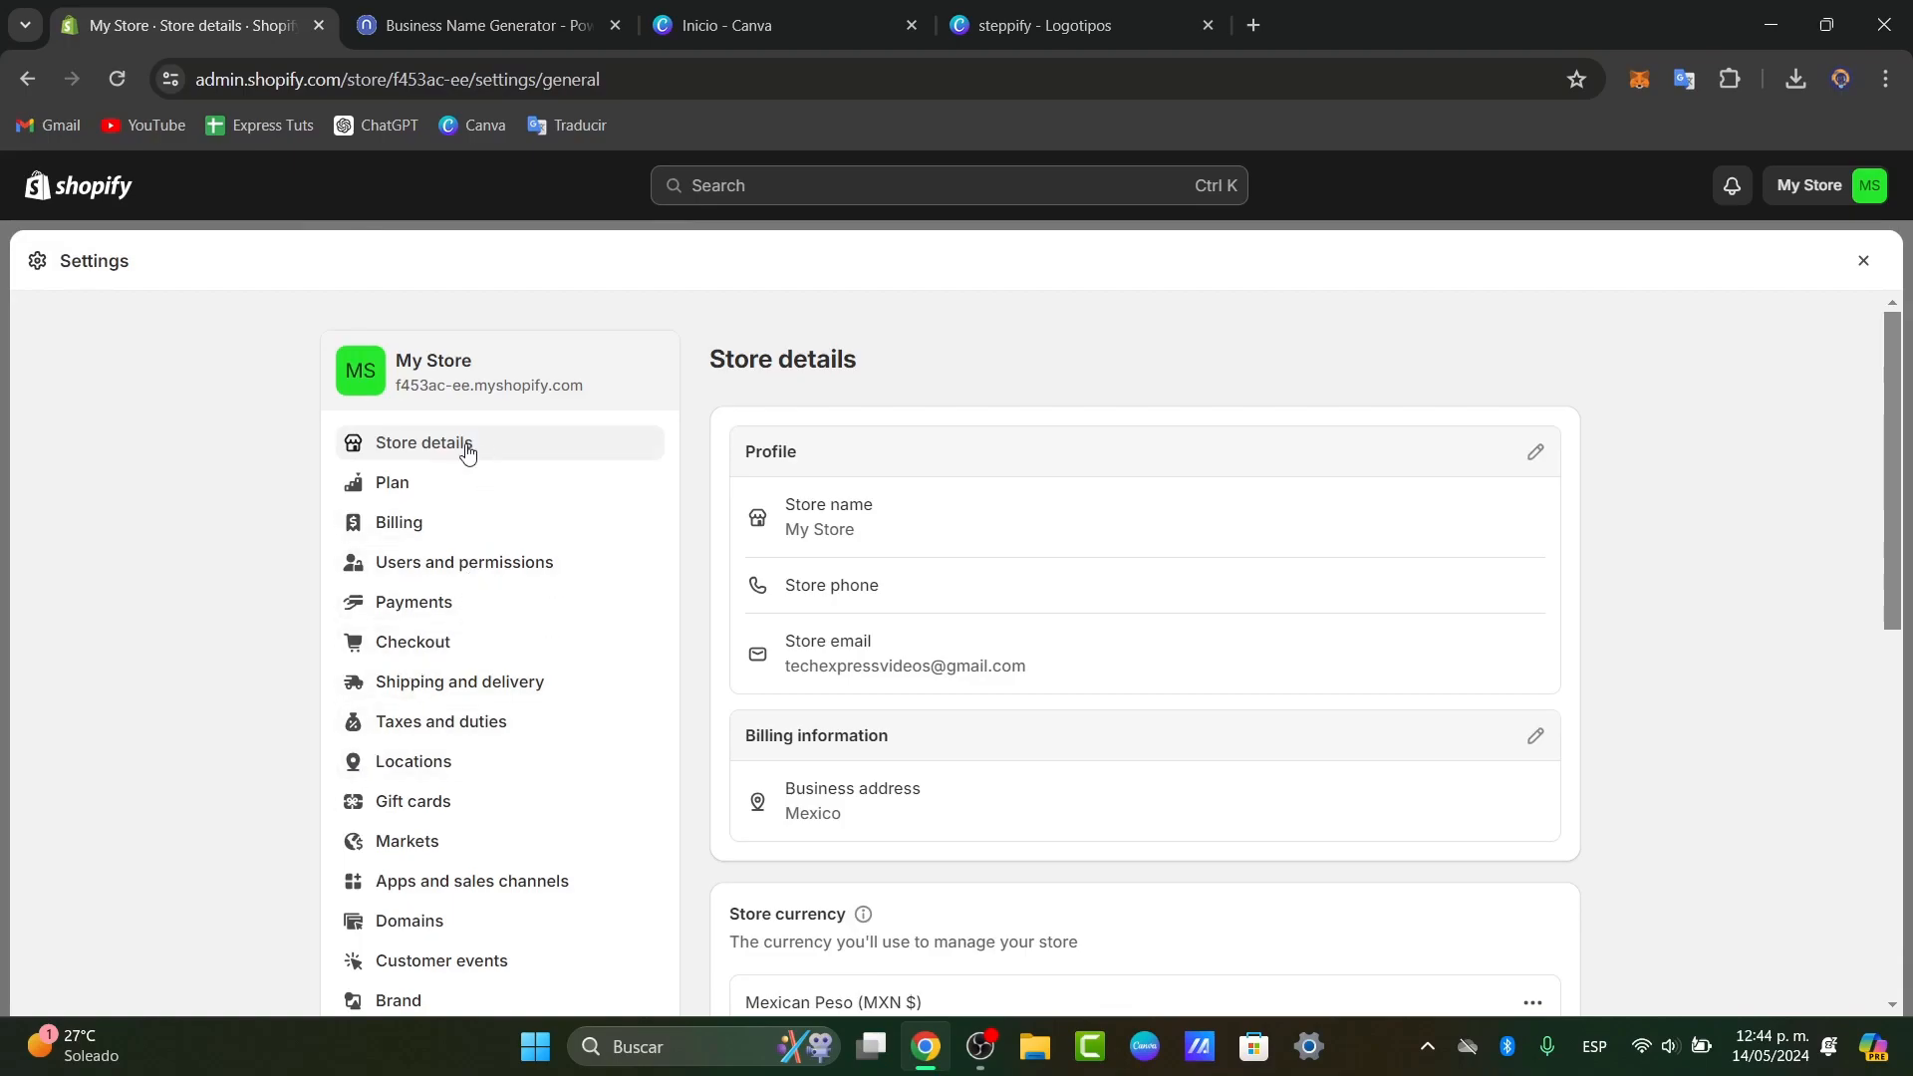
{"action": "mouse_move", "coordinate": [1539, 430]}
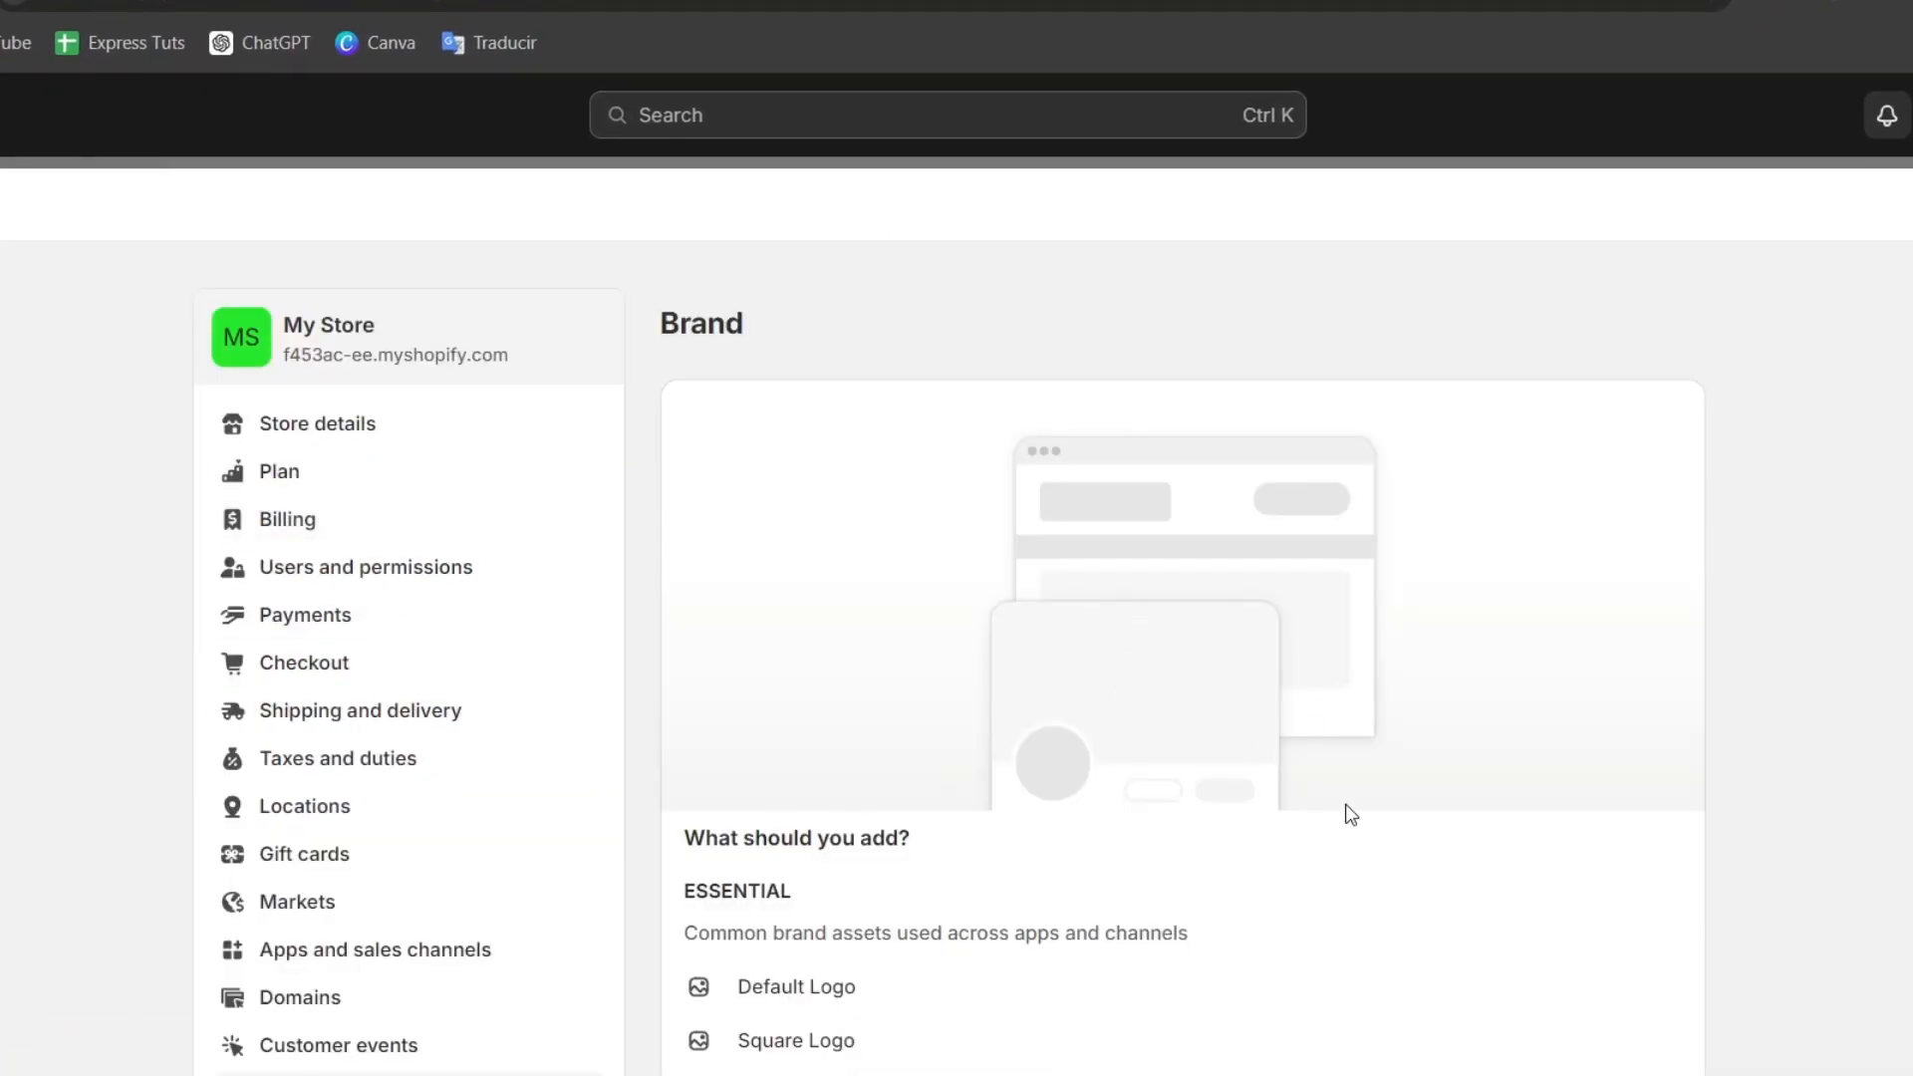
{"action": "scroll", "scroll_direction": "down", "scroll_amount": 3}
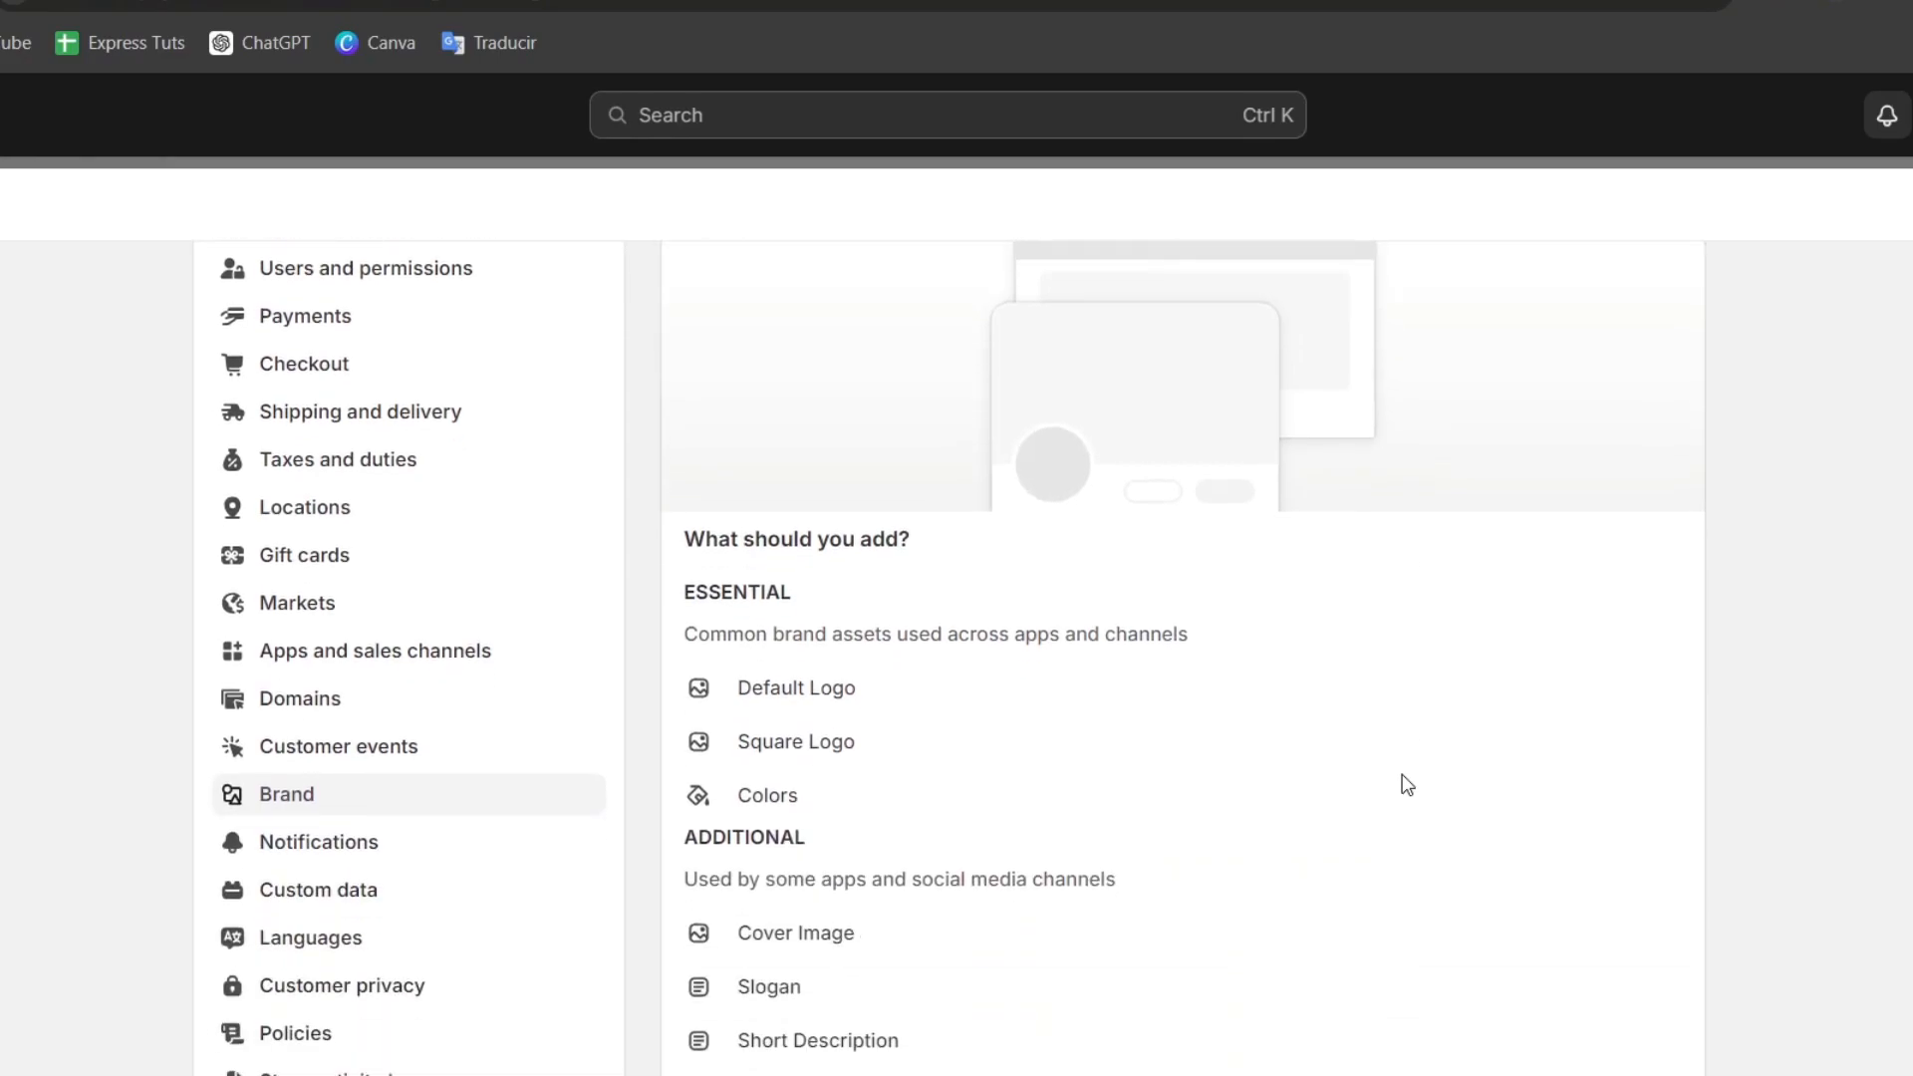
{"action": "scroll", "scroll_direction": "down", "scroll_amount": 3}
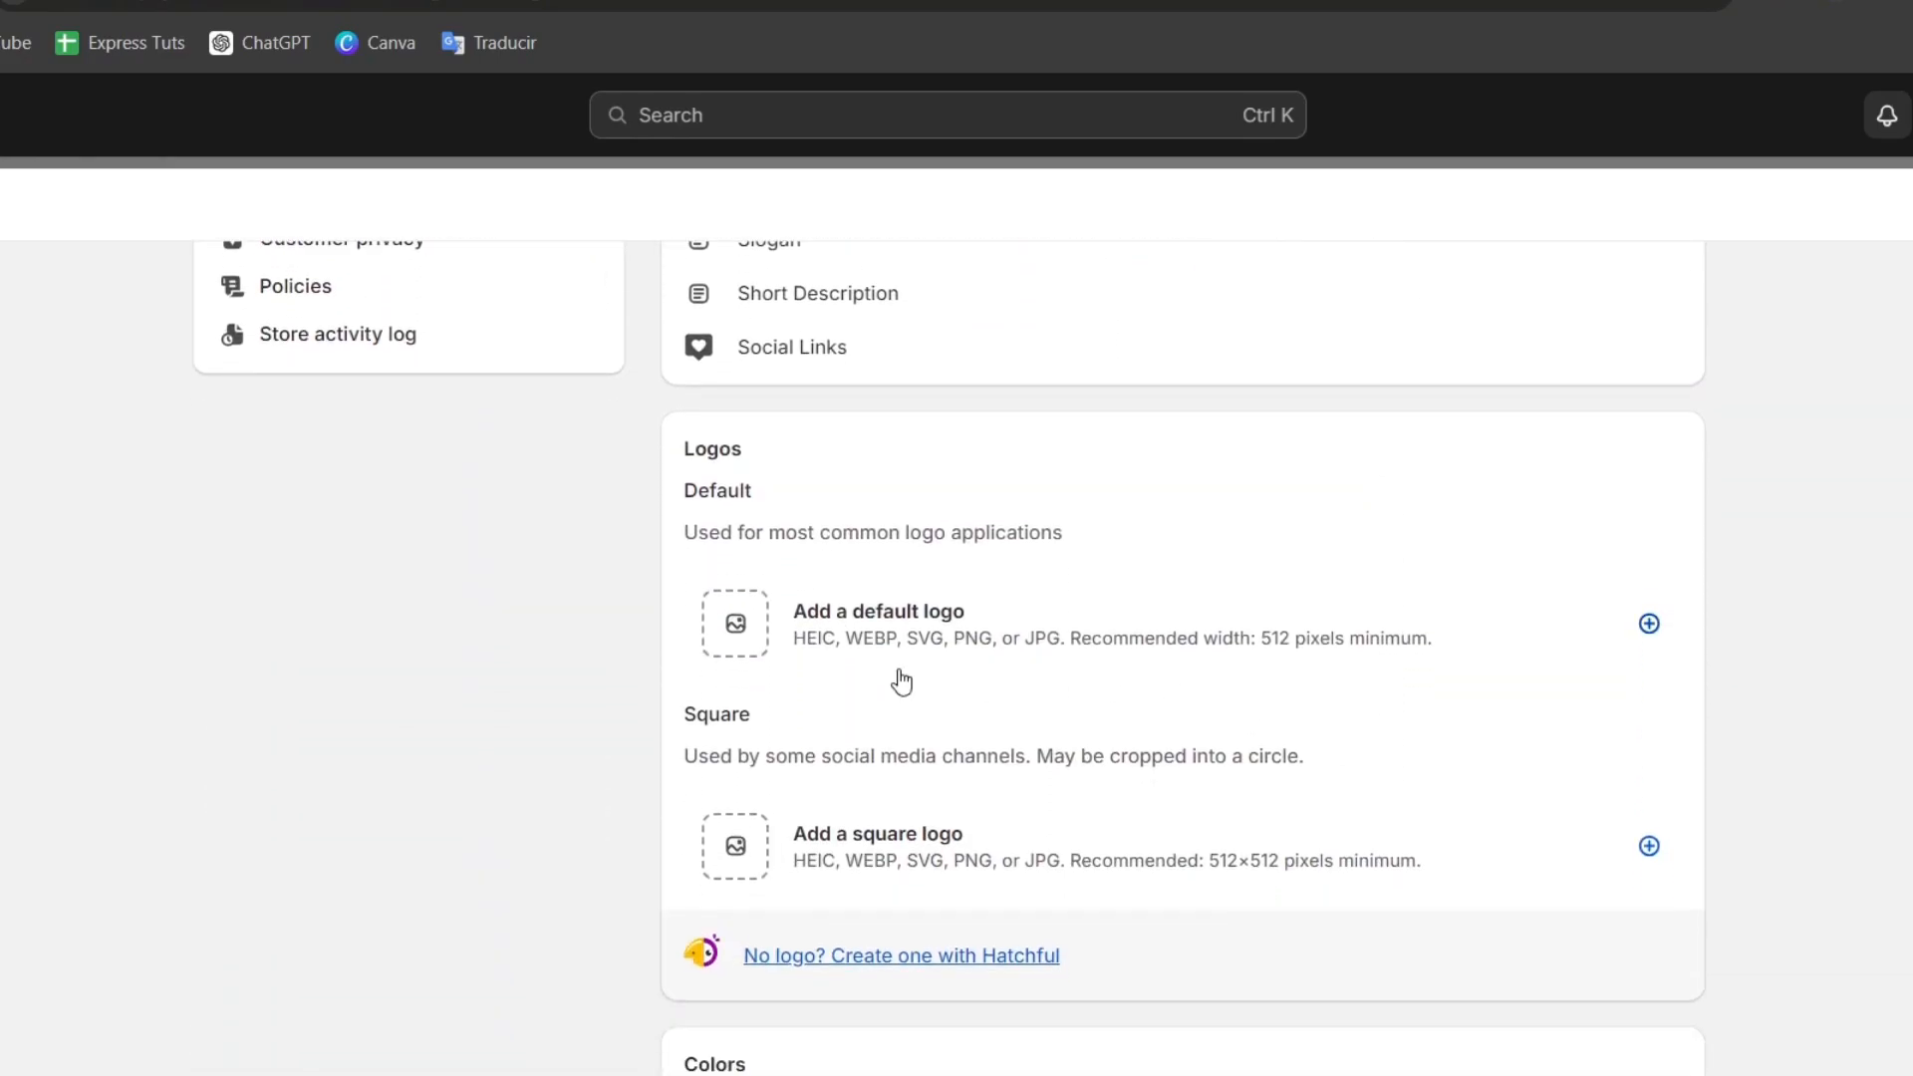
{"action": "scroll", "scroll_direction": "down", "scroll_amount": 3}
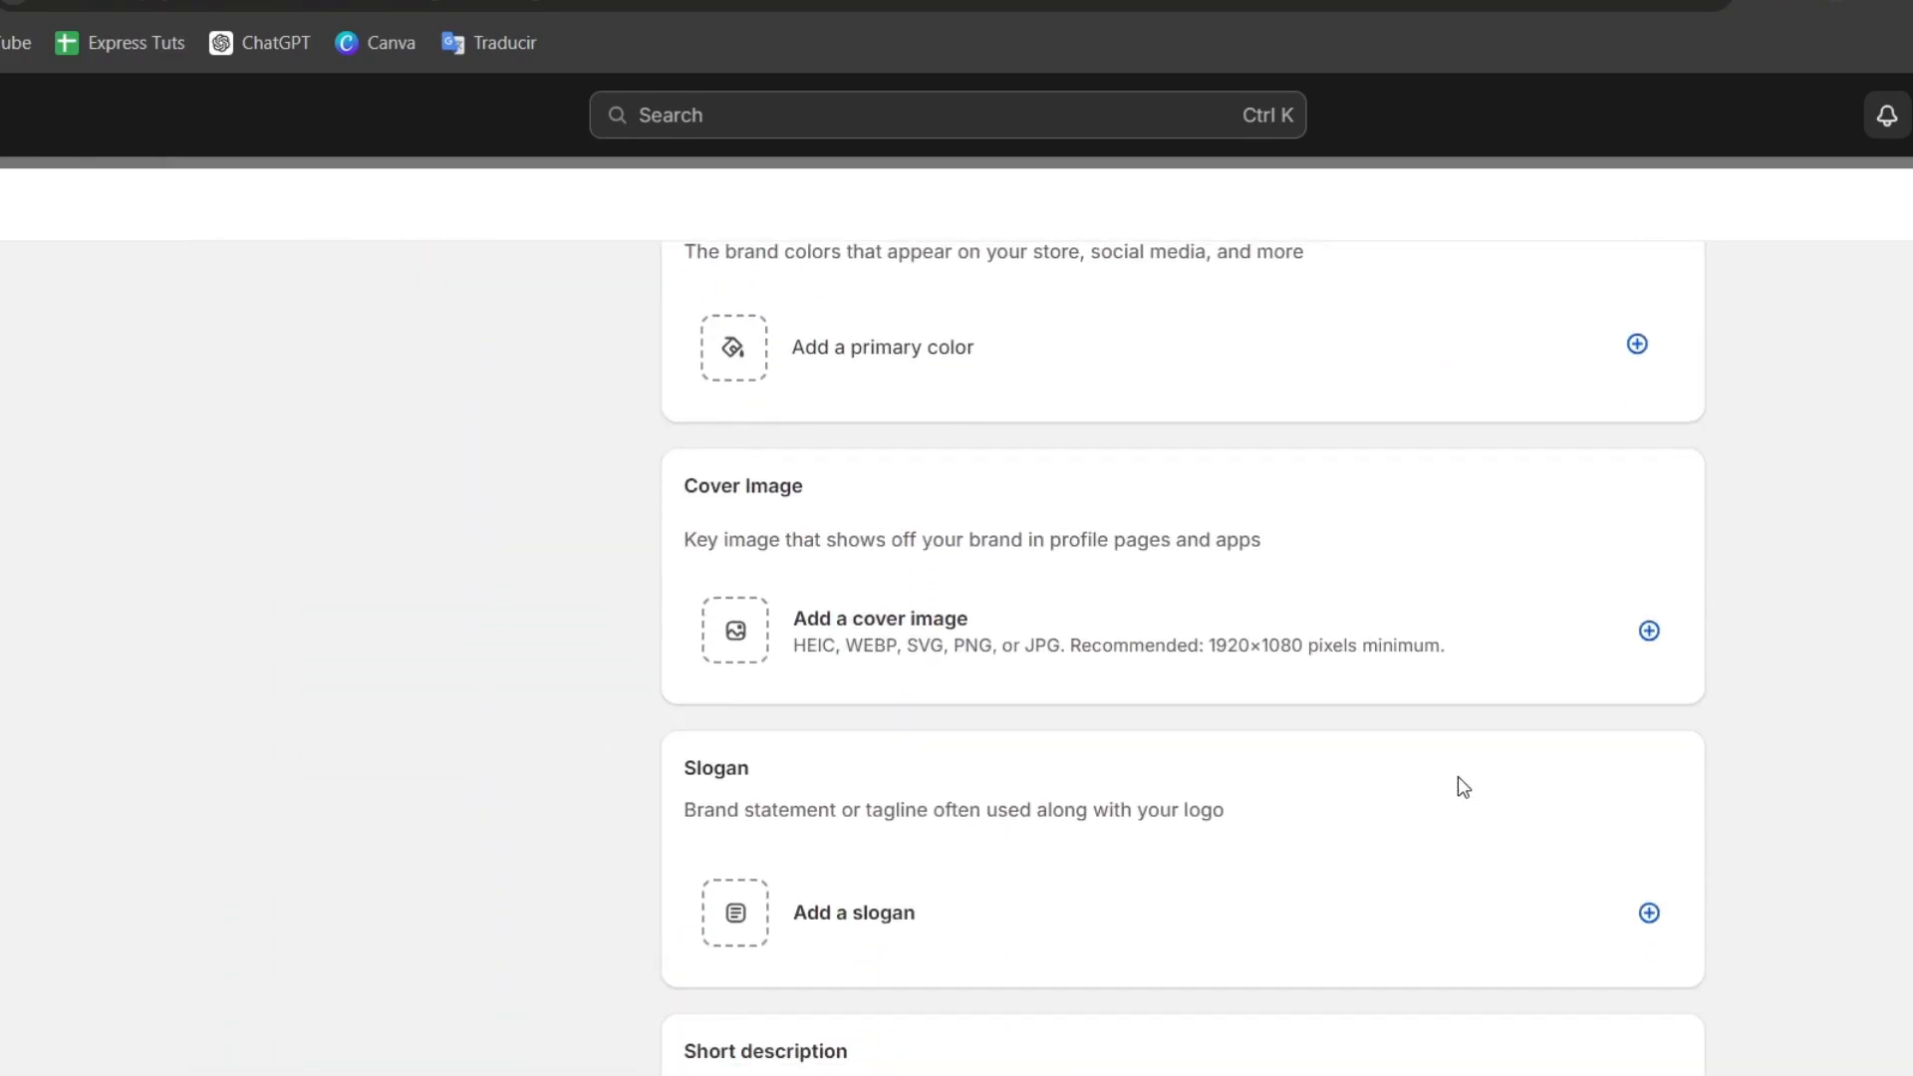
{"action": "scroll", "scroll_direction": "down", "scroll_amount": 3}
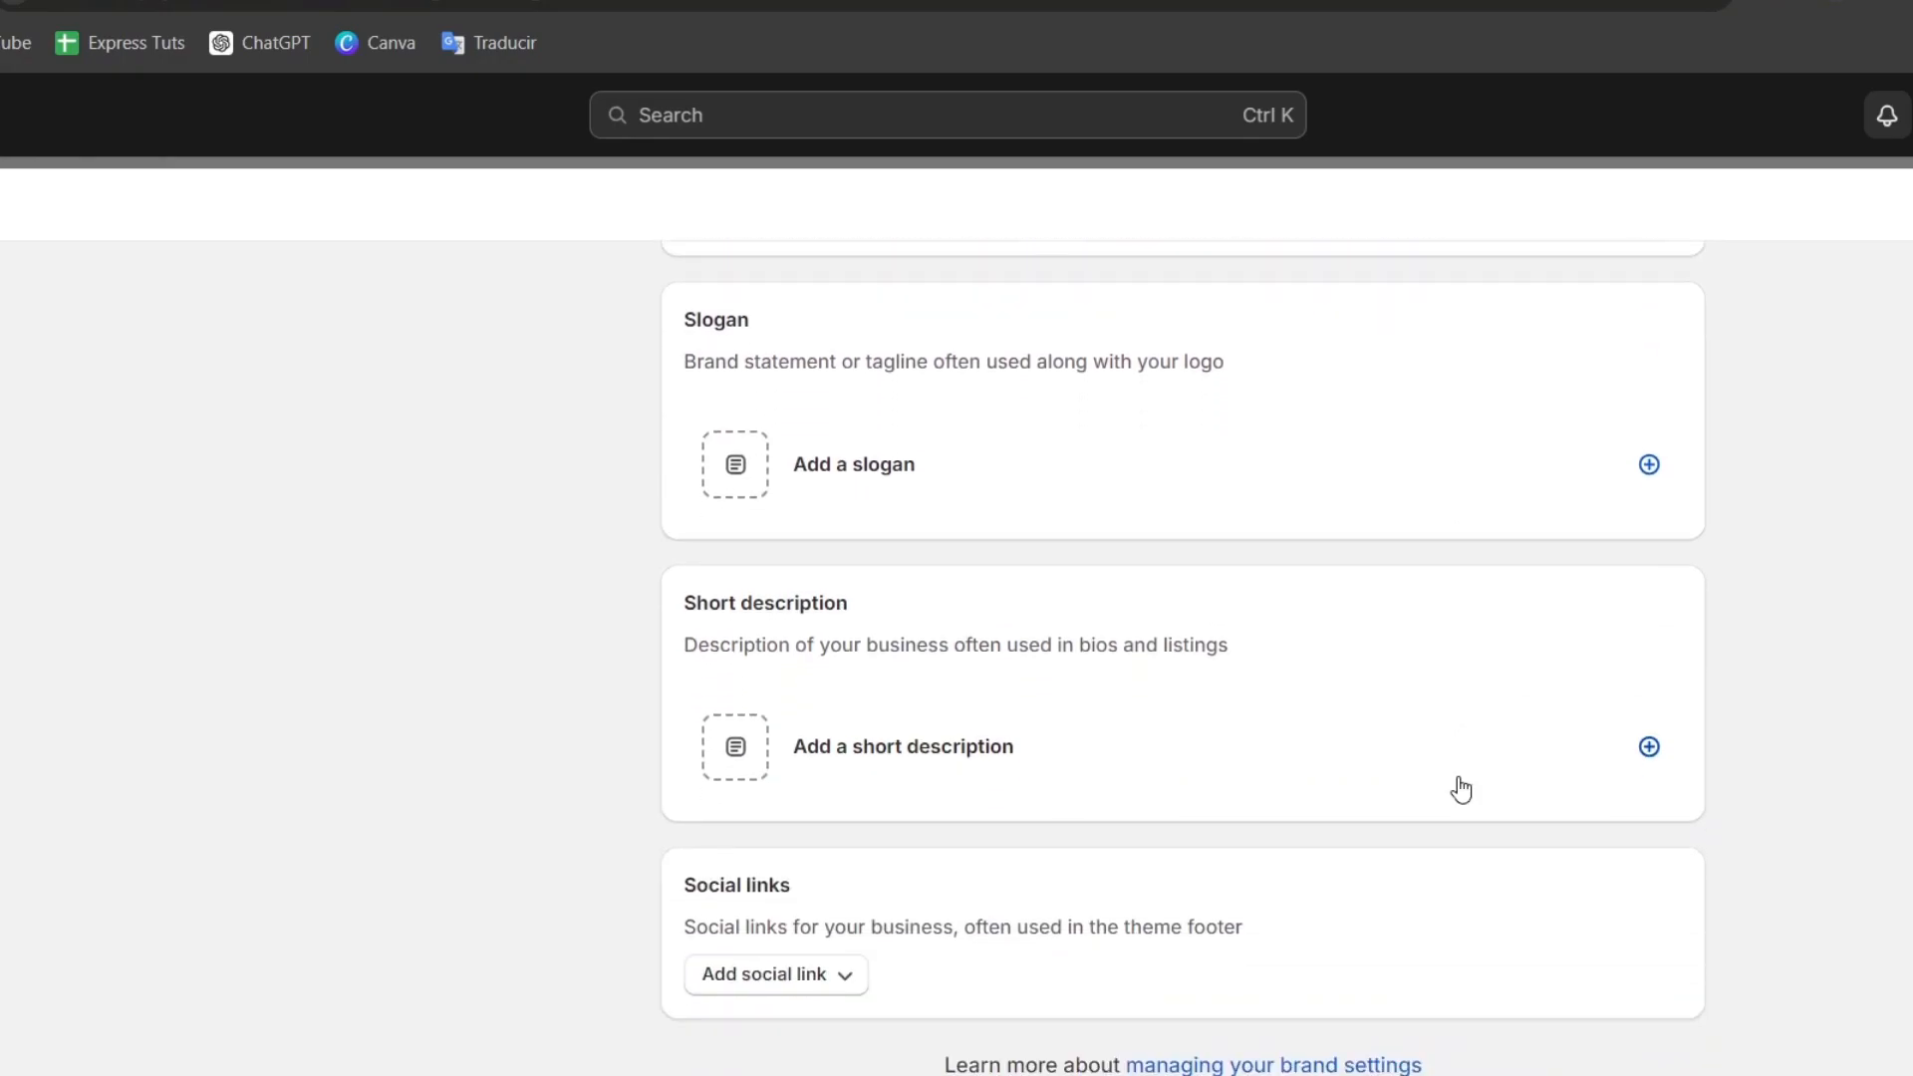
{"action": "mouse_move", "coordinate": [1151, 967]}
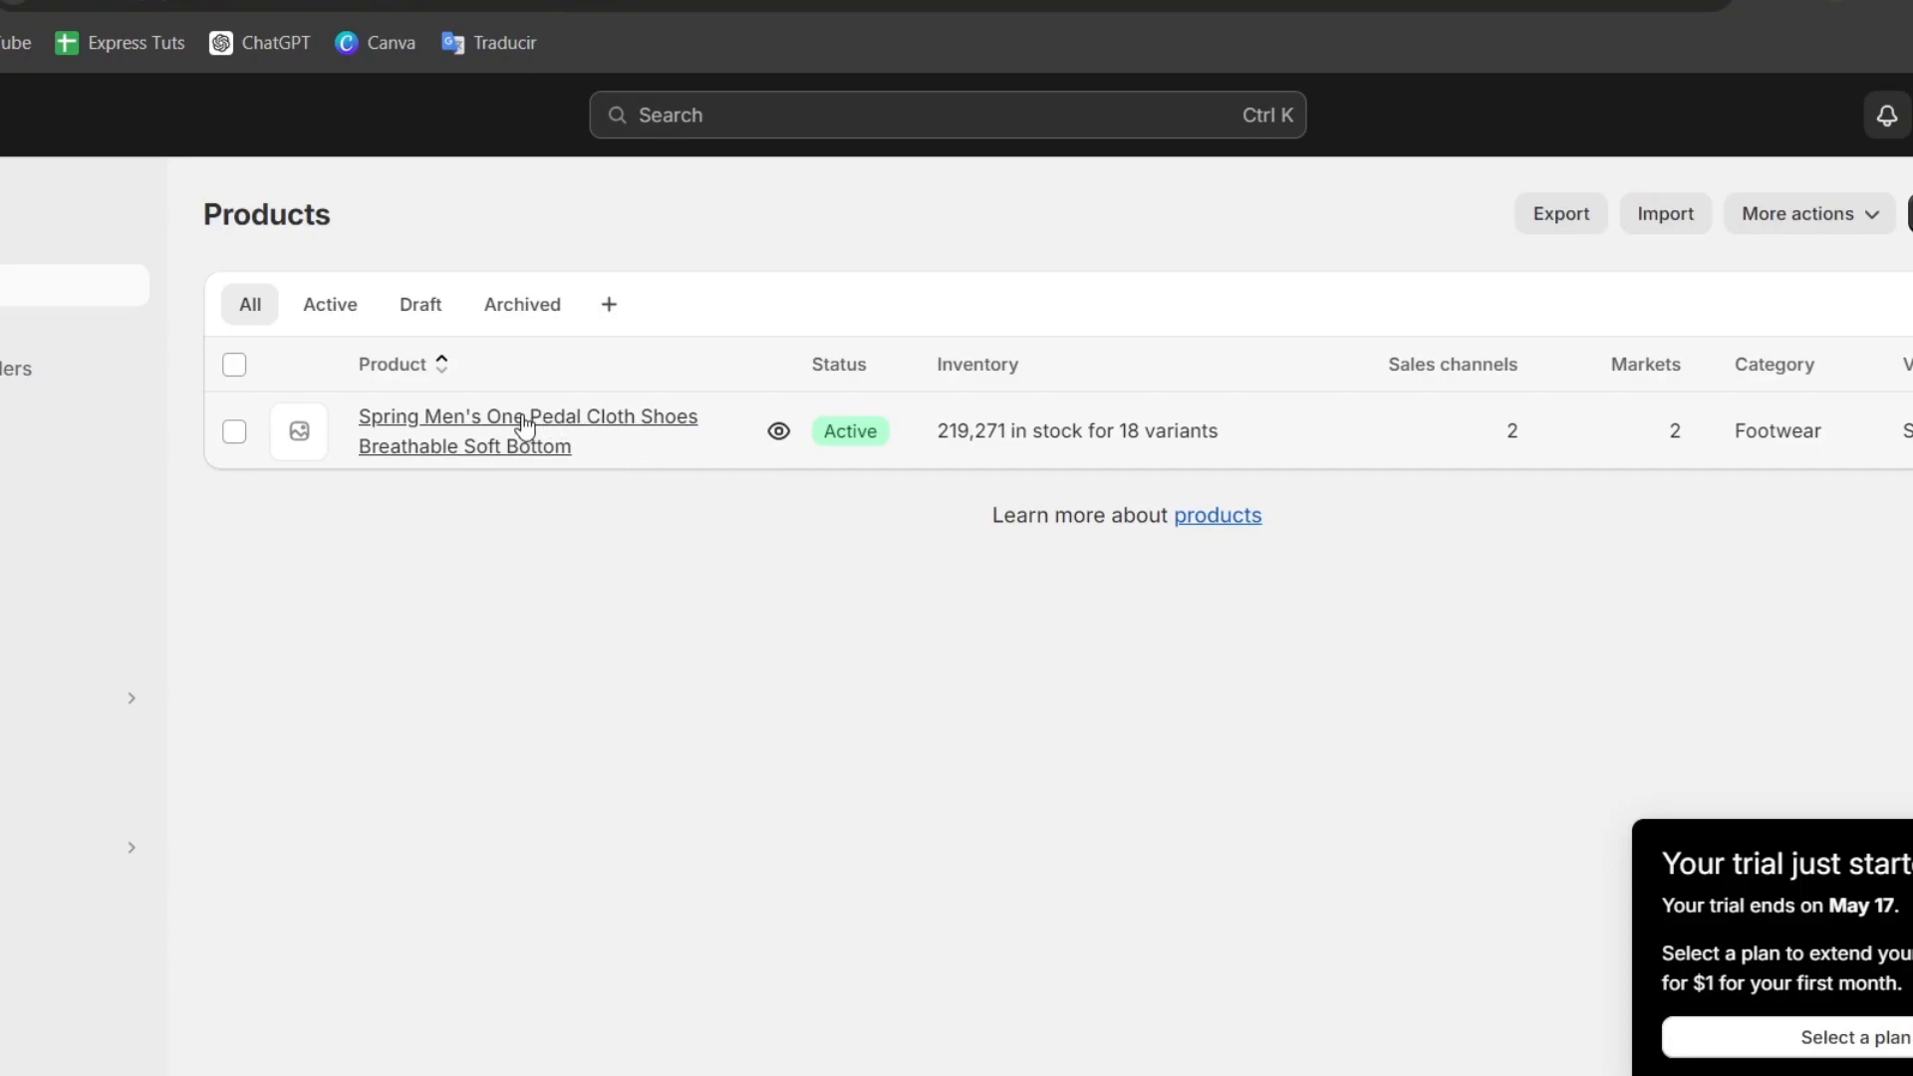
{"action": "mouse_move", "coordinate": [631, 455]}
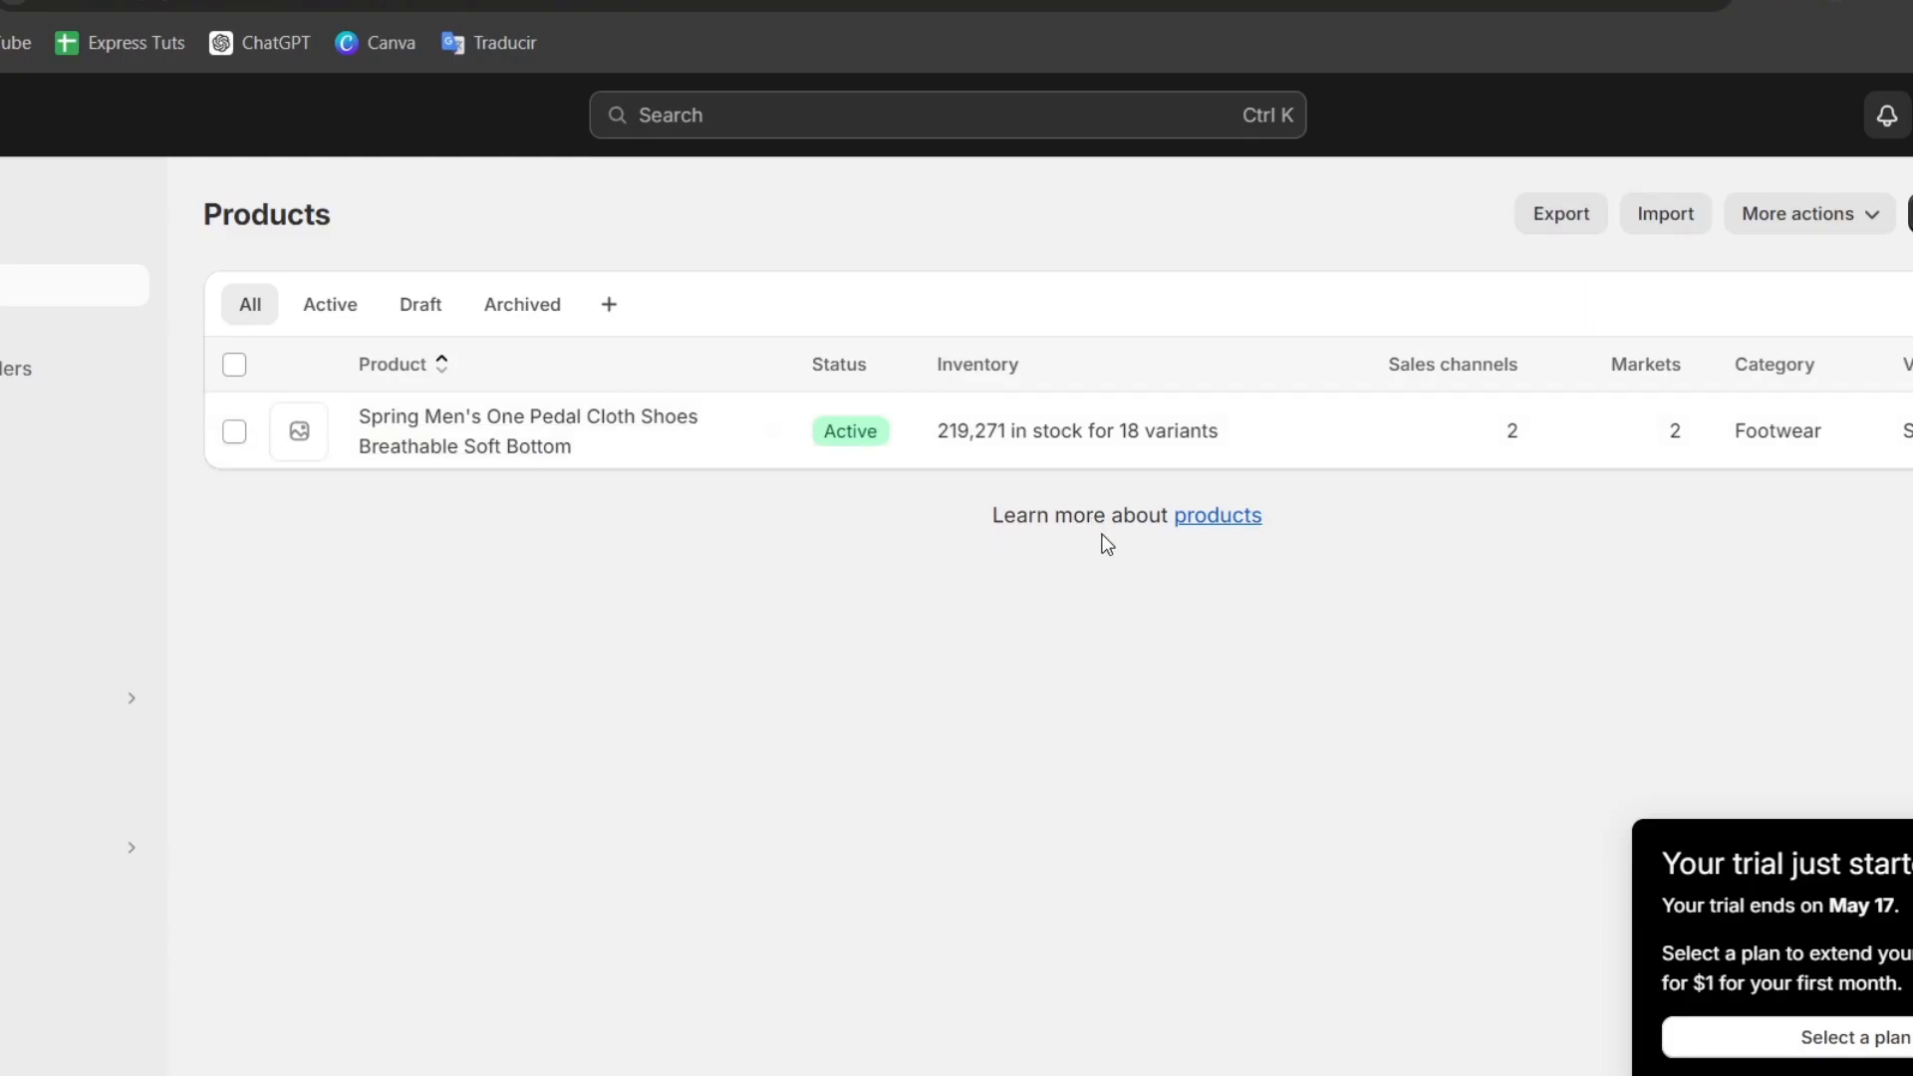
{"action": "mouse_move", "coordinate": [544, 672]}
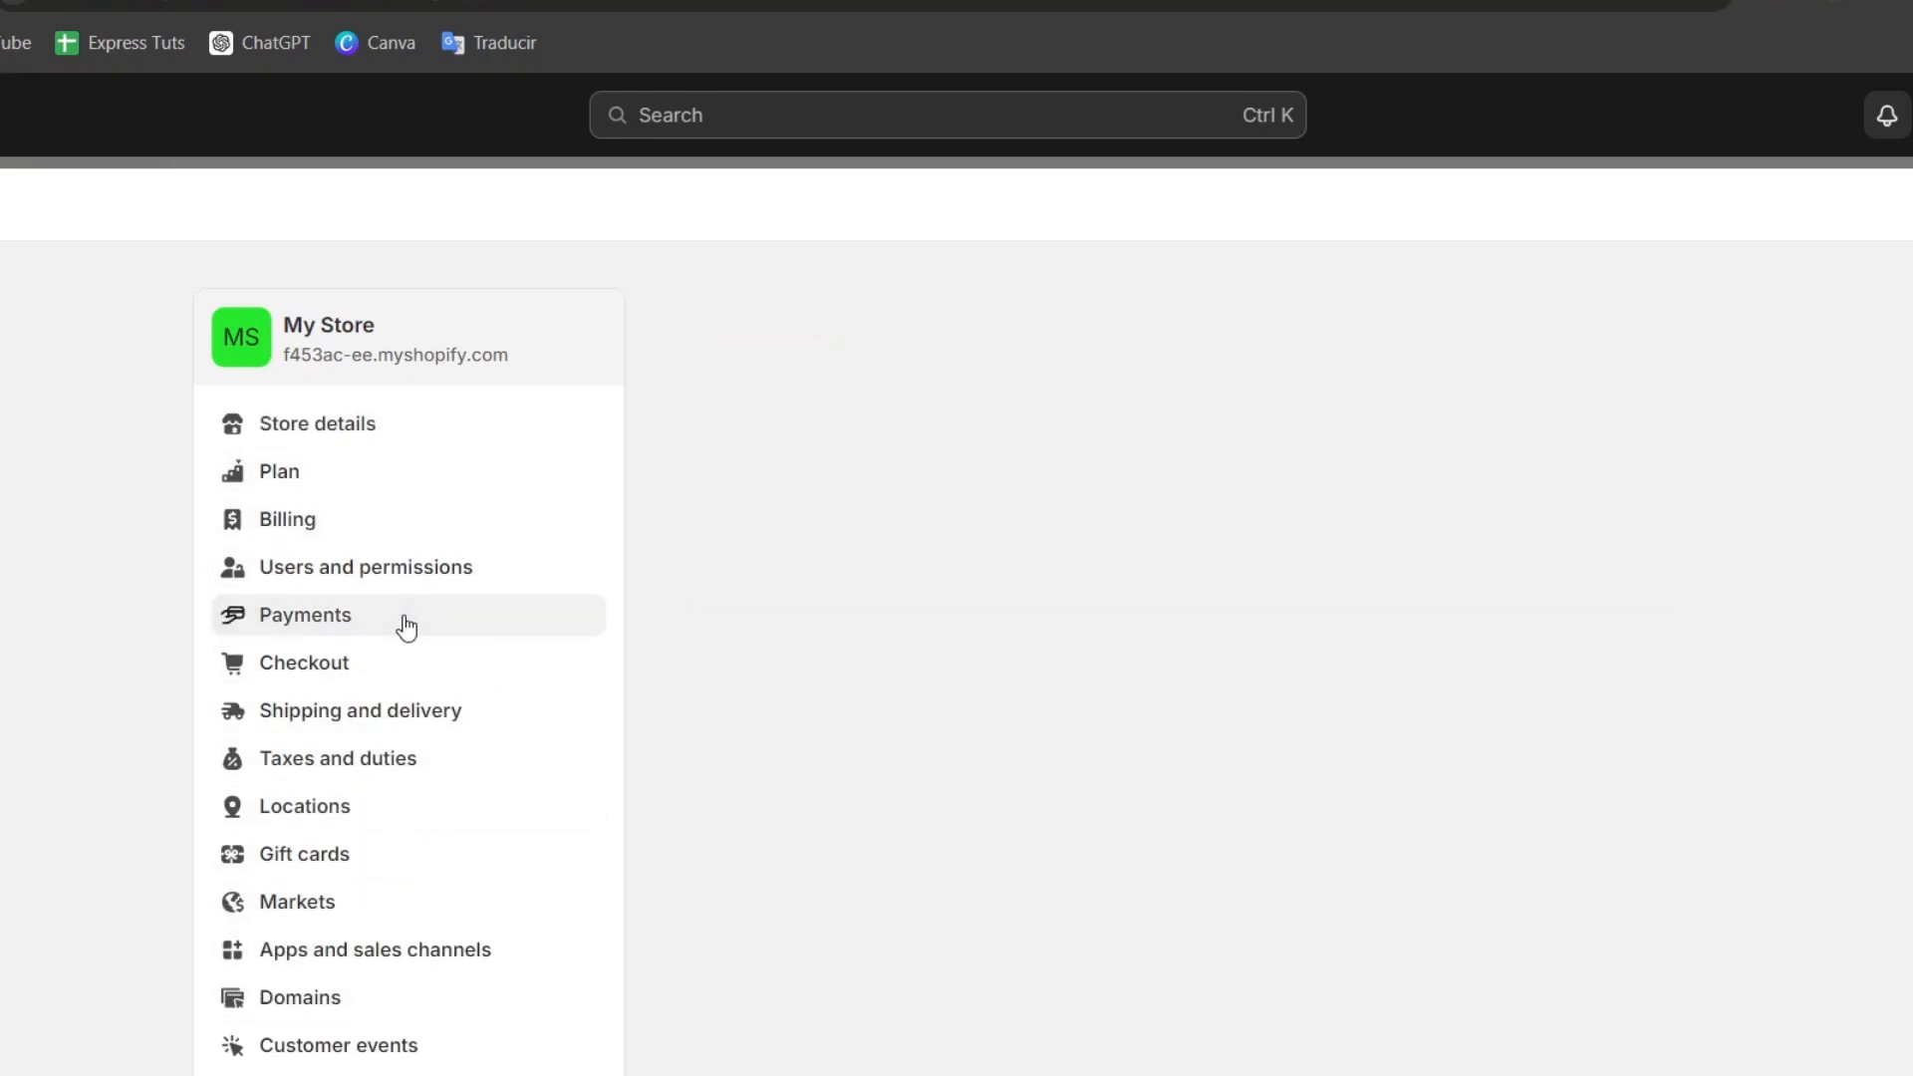
Open Payments, browse providers and select Stripe from the third-party list
{"action": "left_click", "coordinate": [305, 614]}
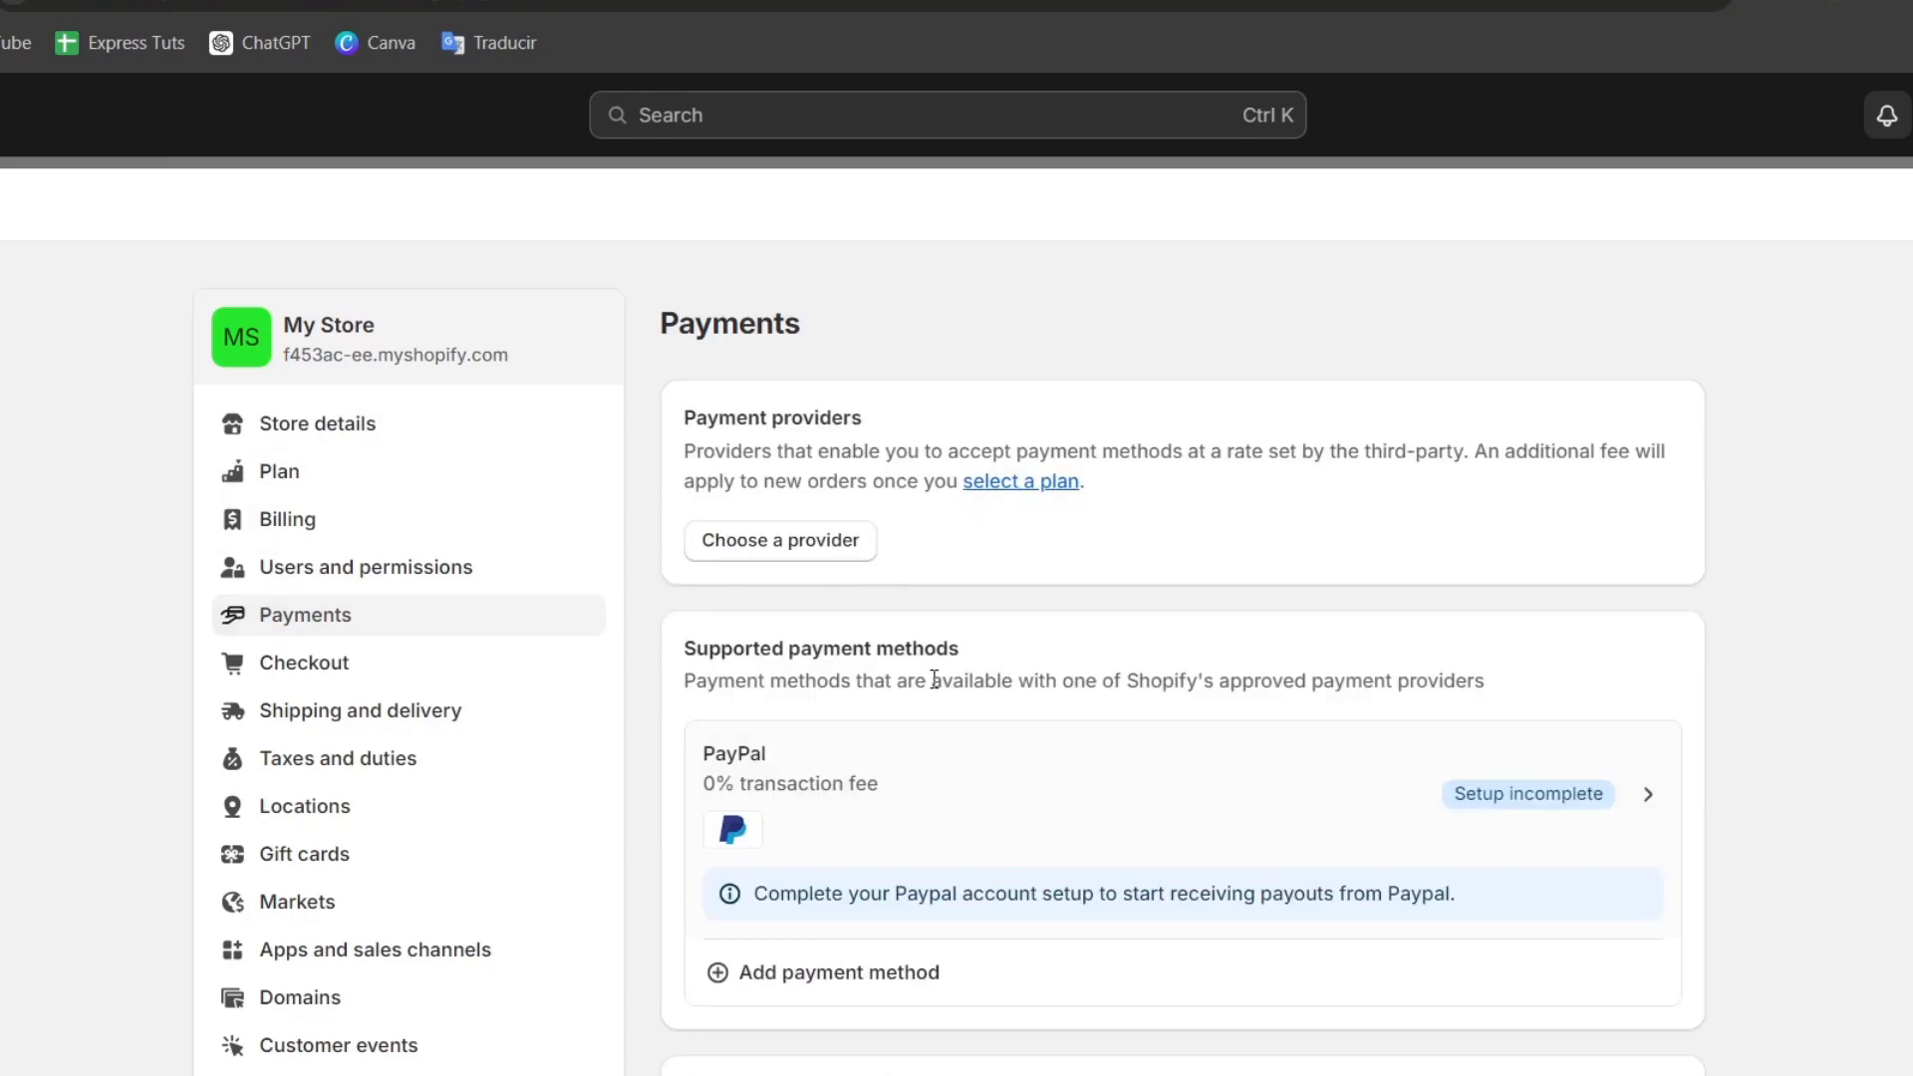
{"action": "left_click", "coordinate": [778, 540]}
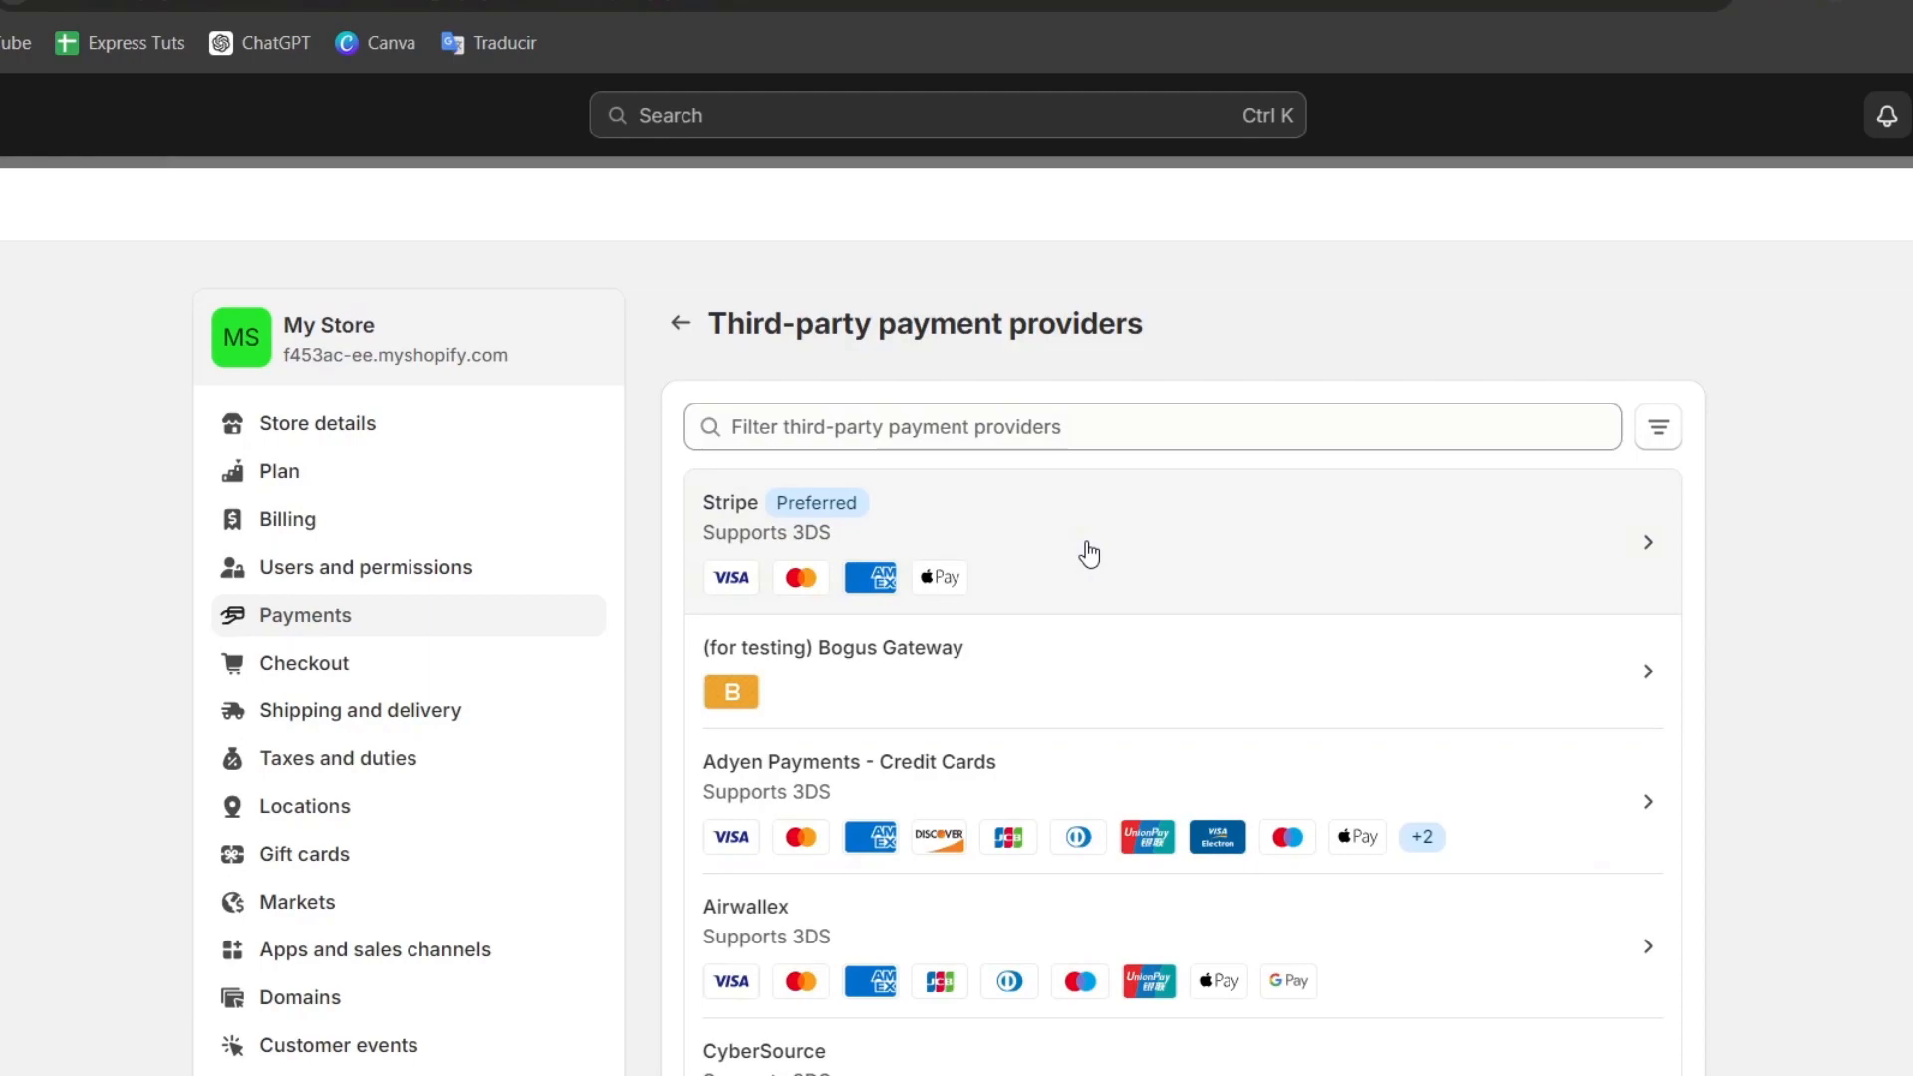
{"action": "left_click", "coordinate": [1088, 543]}
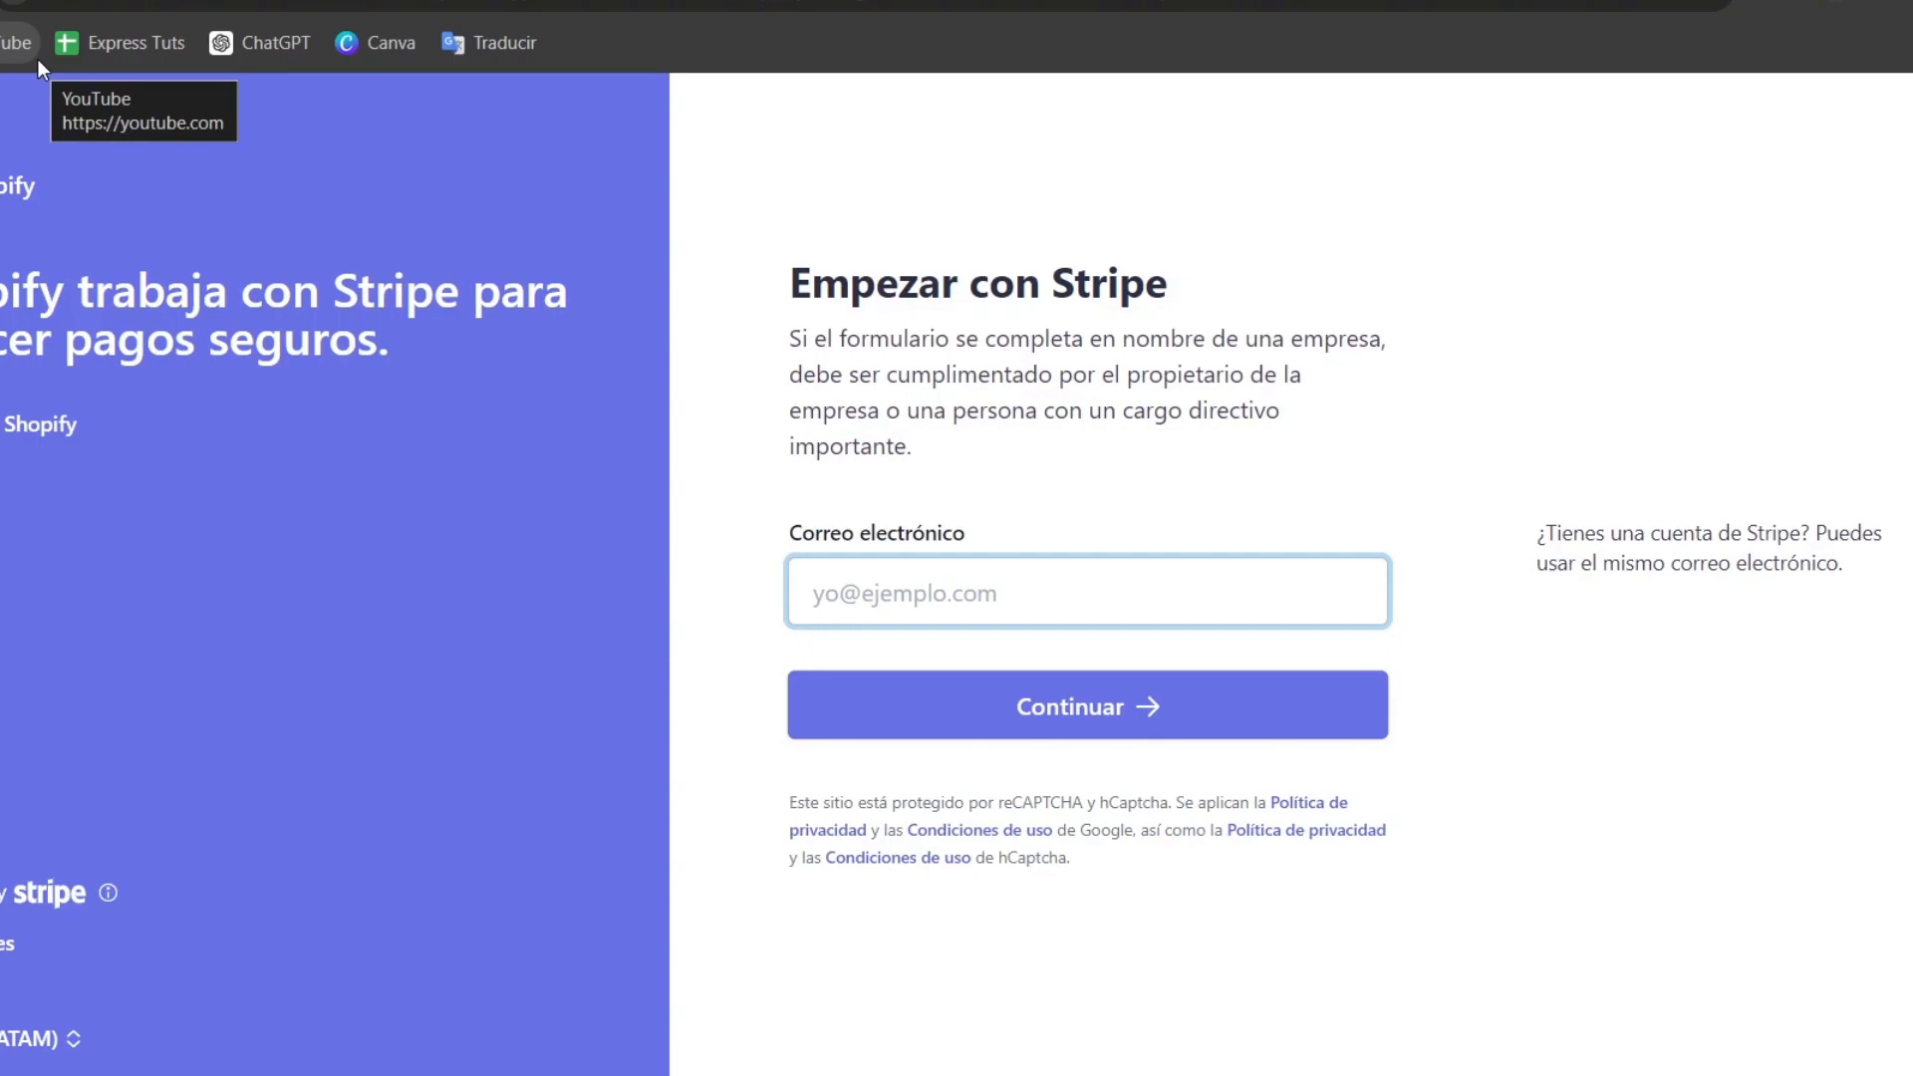
Enter the suggested email on Stripe's sign-up form and continue to connect Stripe
{"action": "type", "text": "c1"}
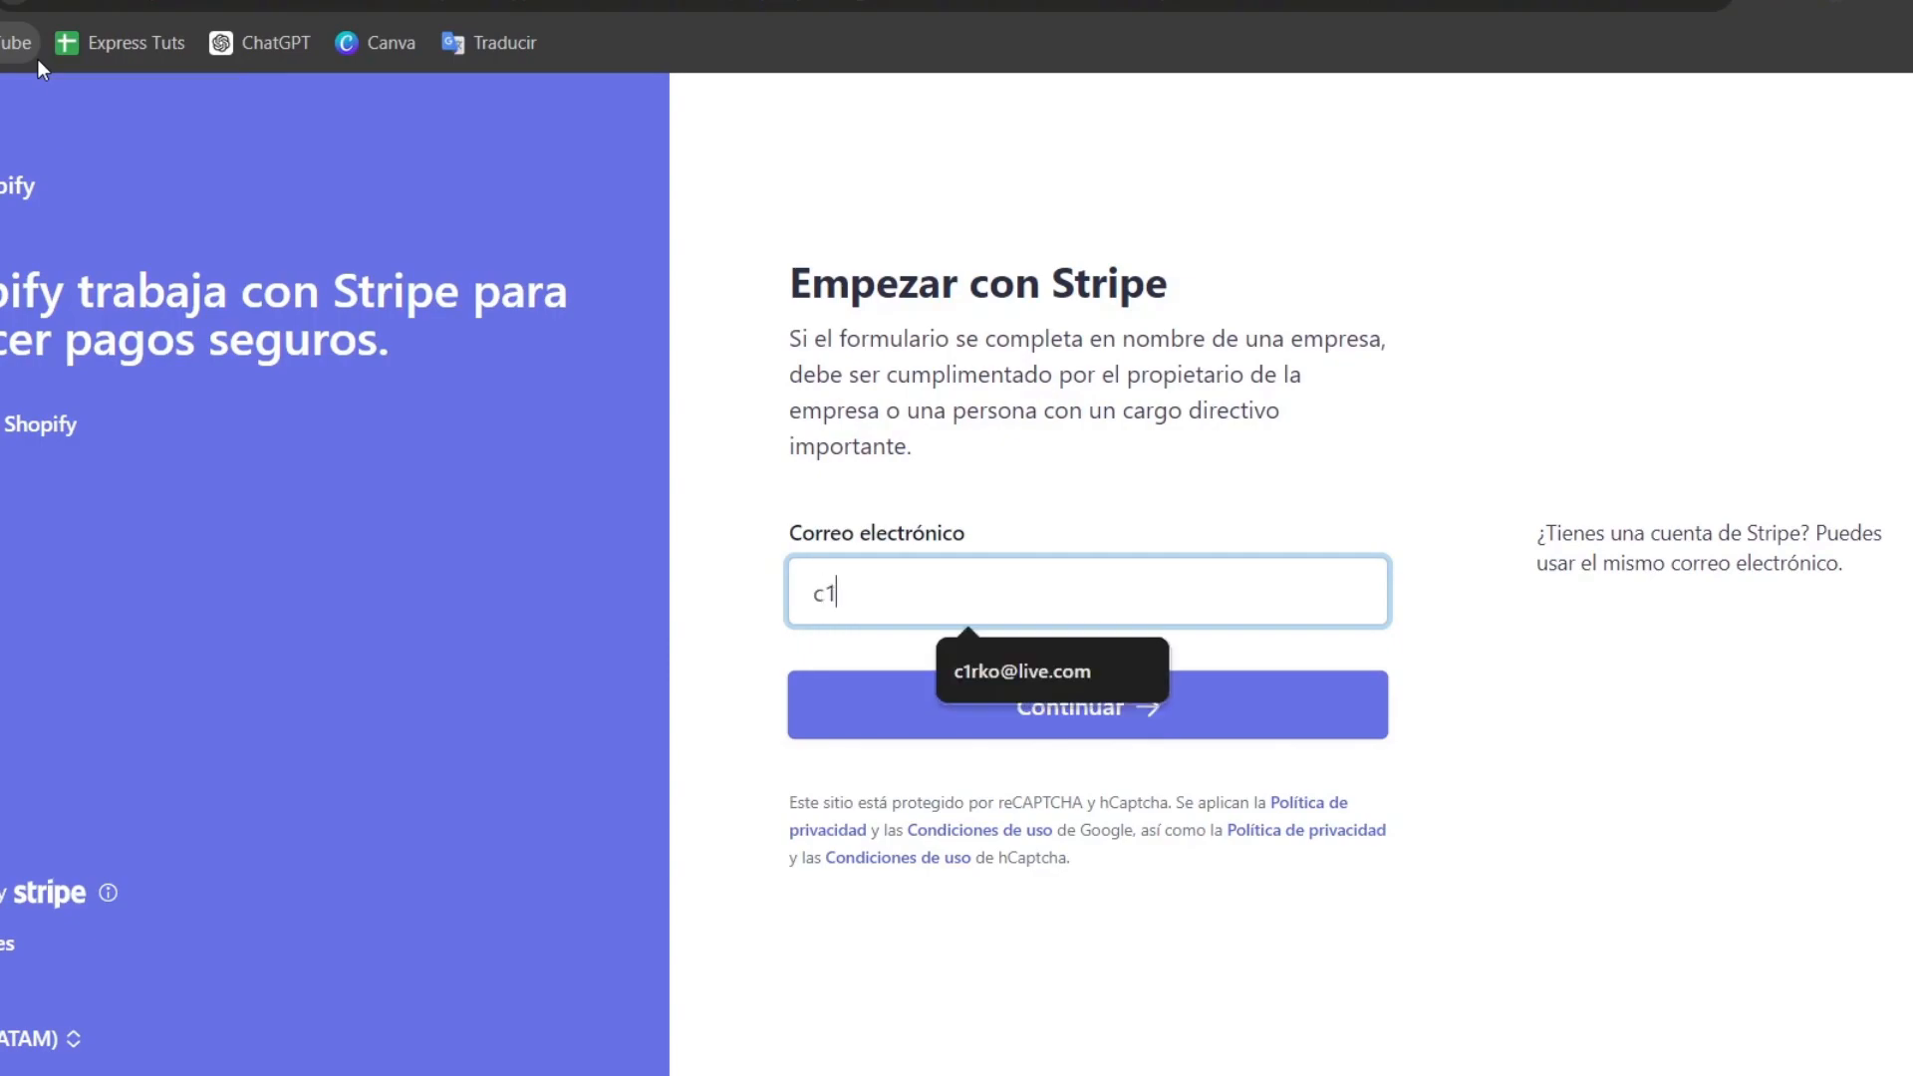
{"action": "left_click", "coordinate": [1022, 670]}
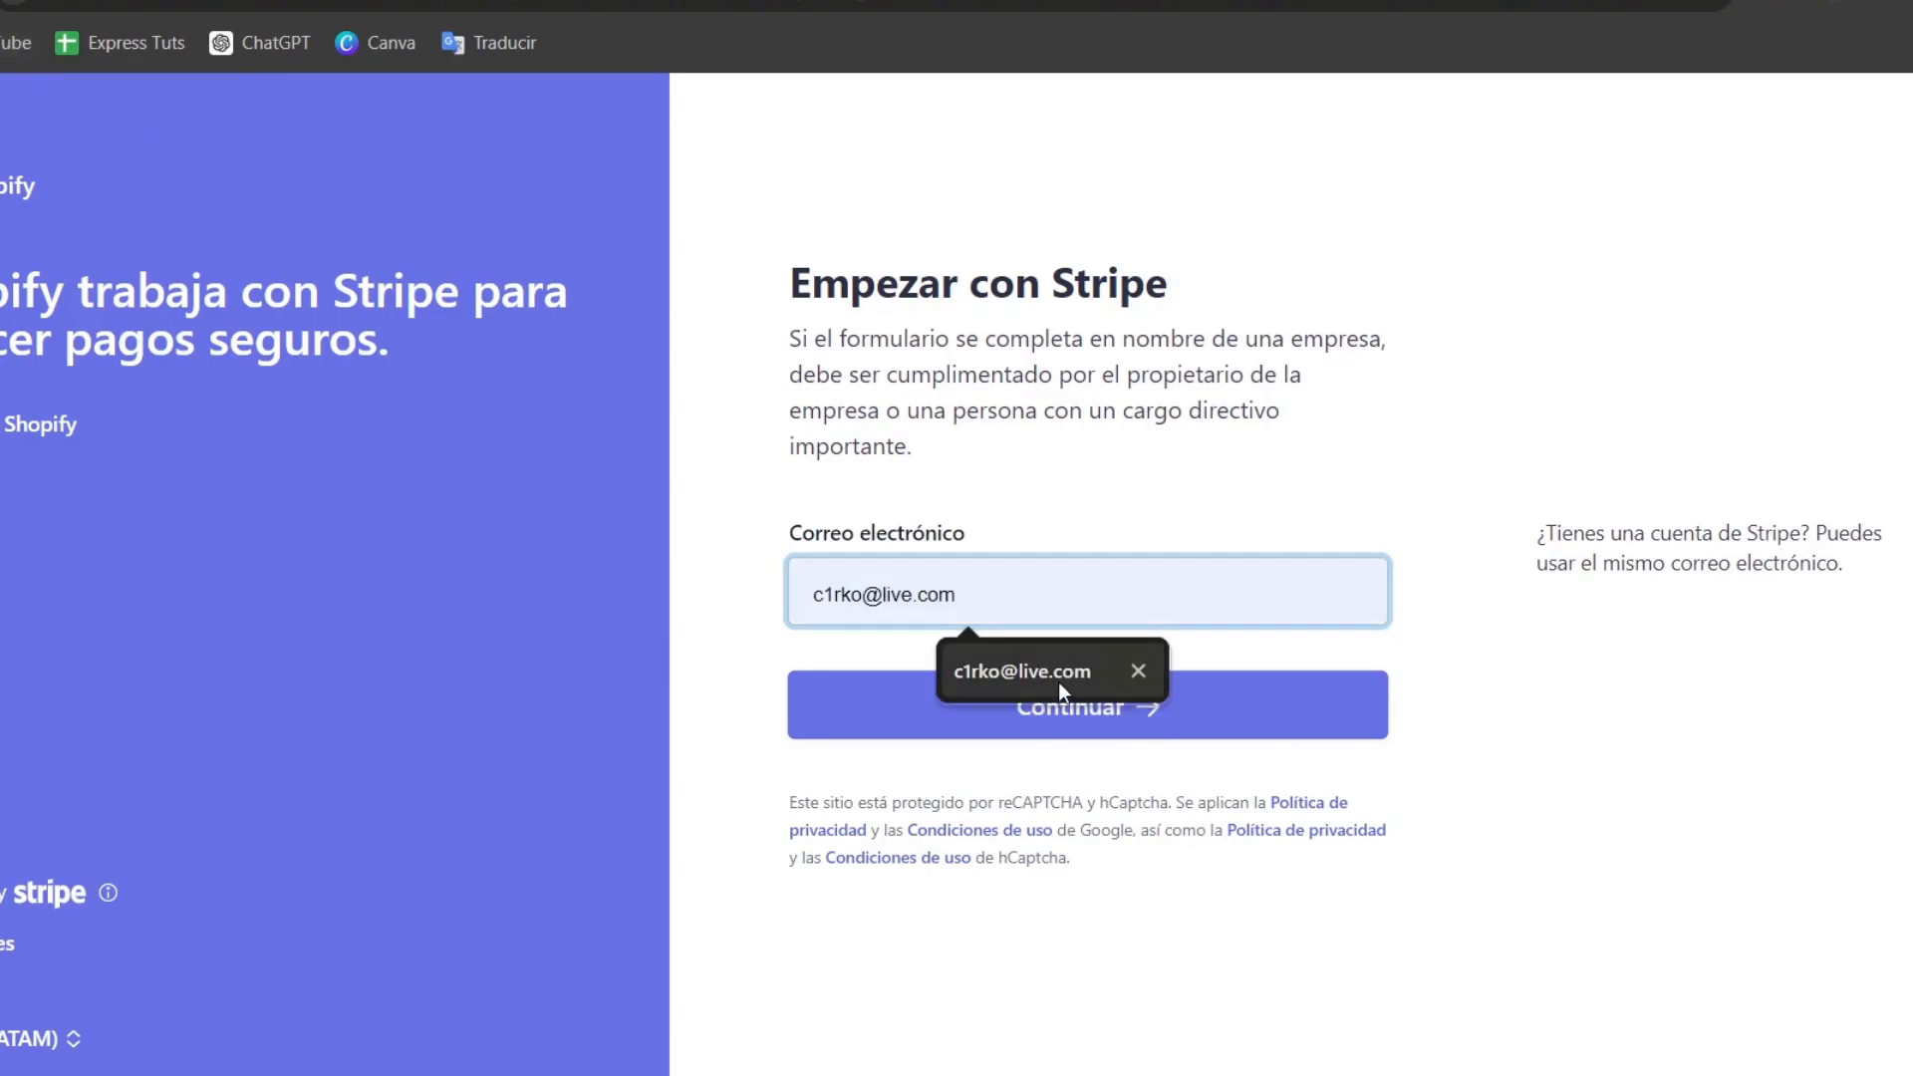
{"action": "left_click", "coordinate": [1085, 705]}
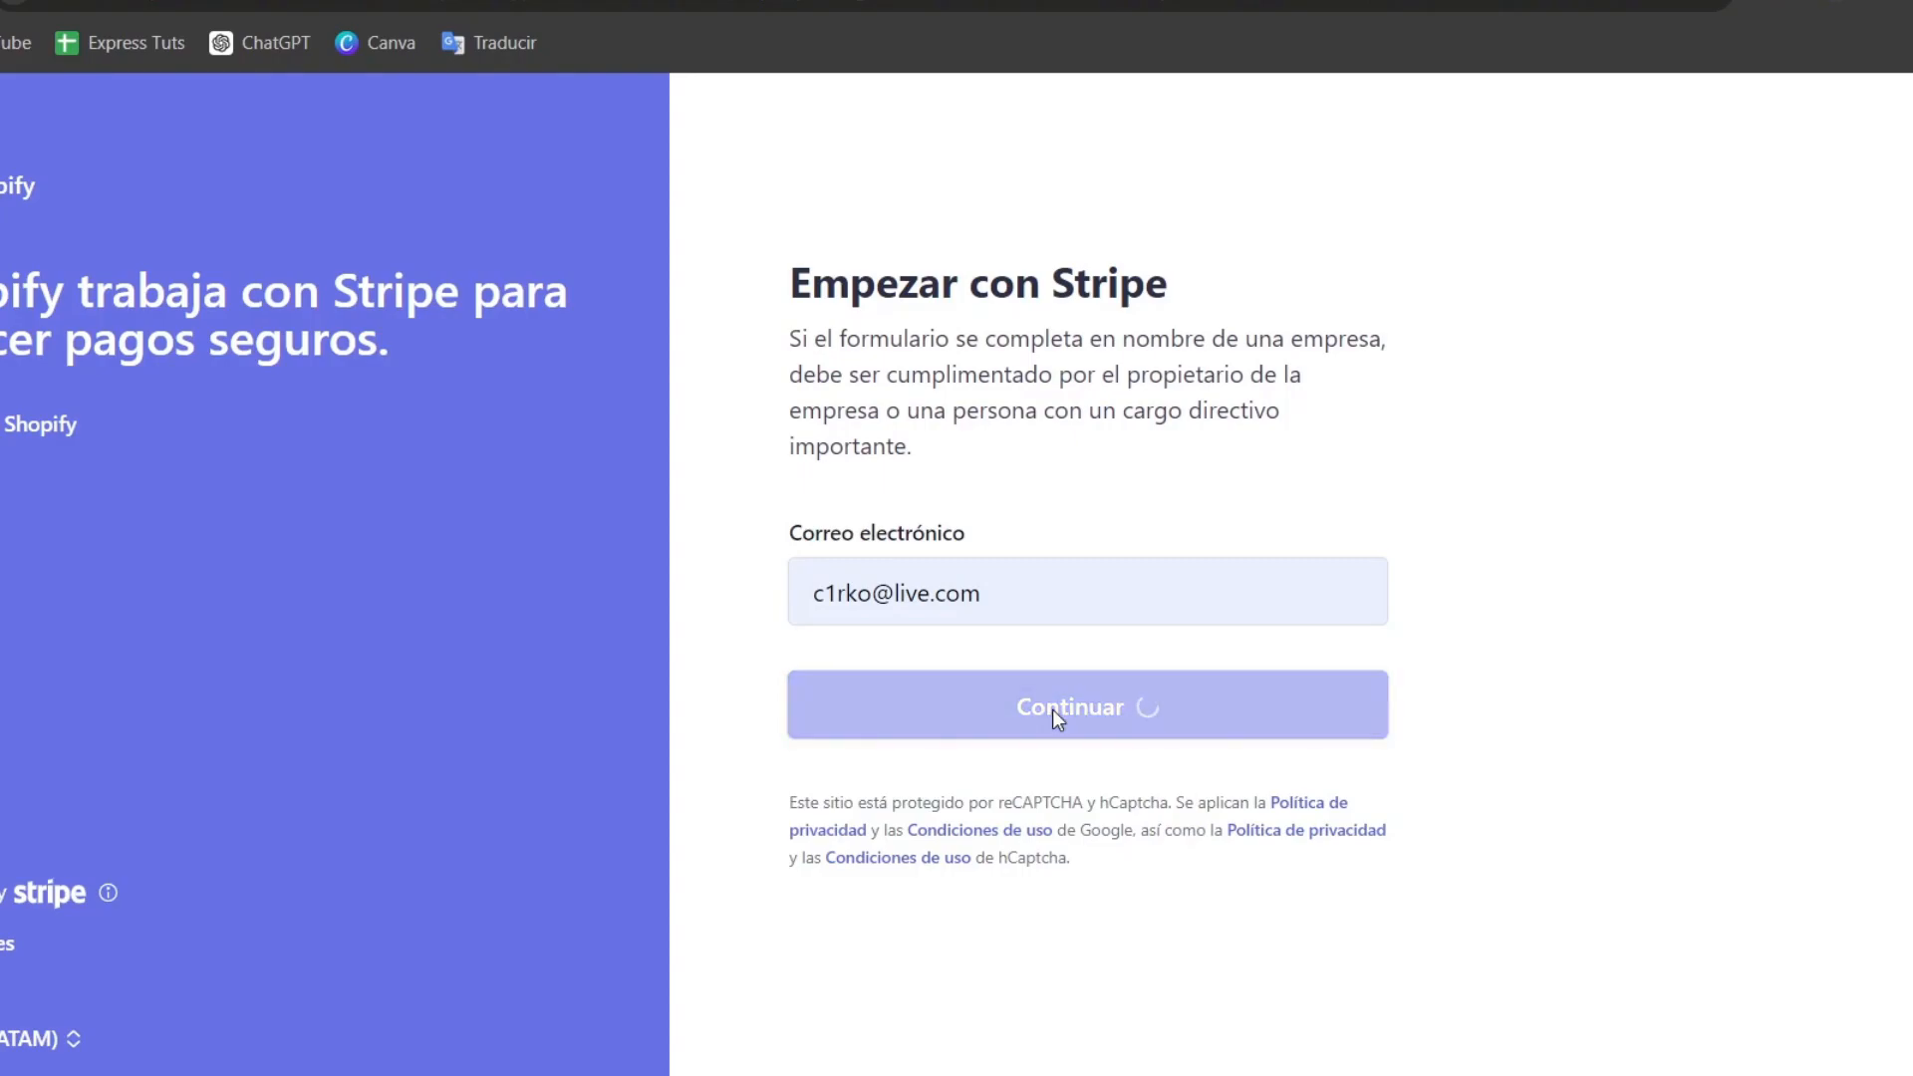
{"action": "left_click", "coordinate": [1085, 705]}
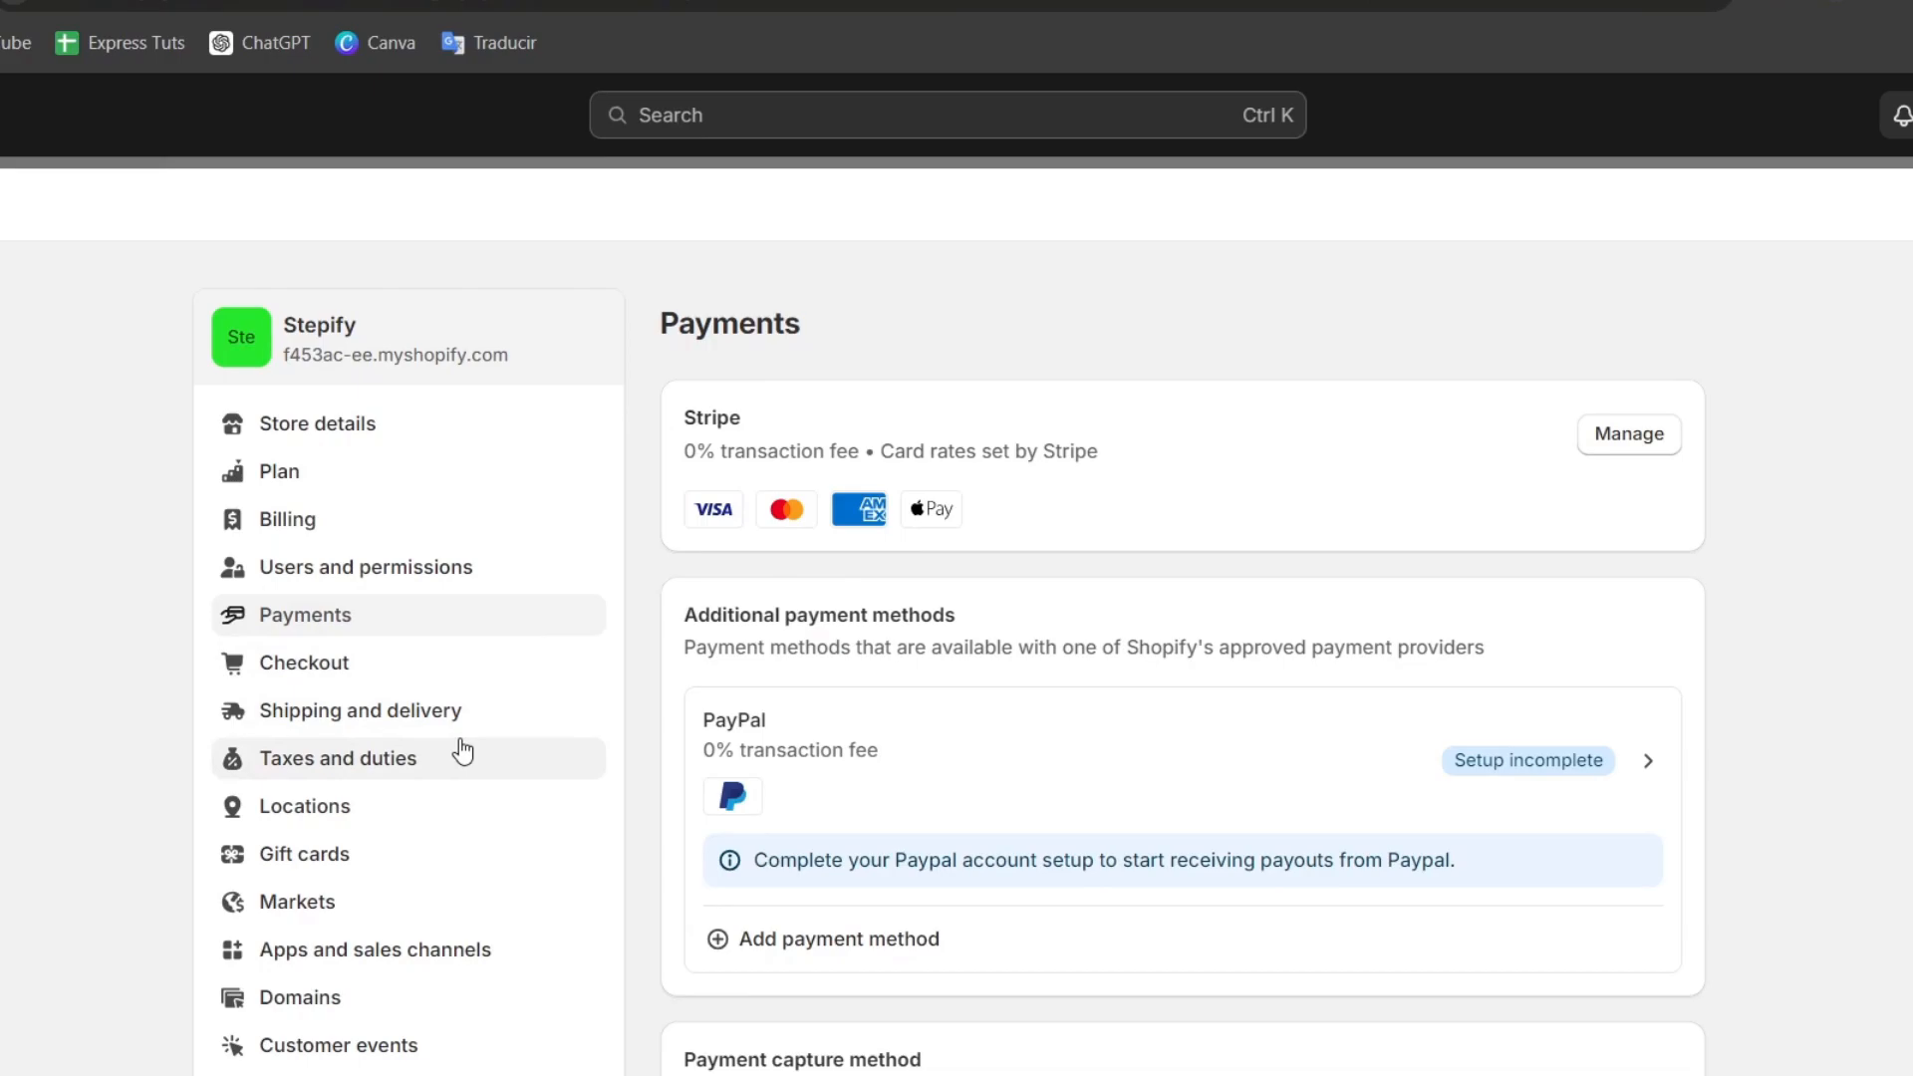
Open Shipping and delivery, create a new custom shipping profile and review its form
{"action": "left_click", "coordinate": [358, 710]}
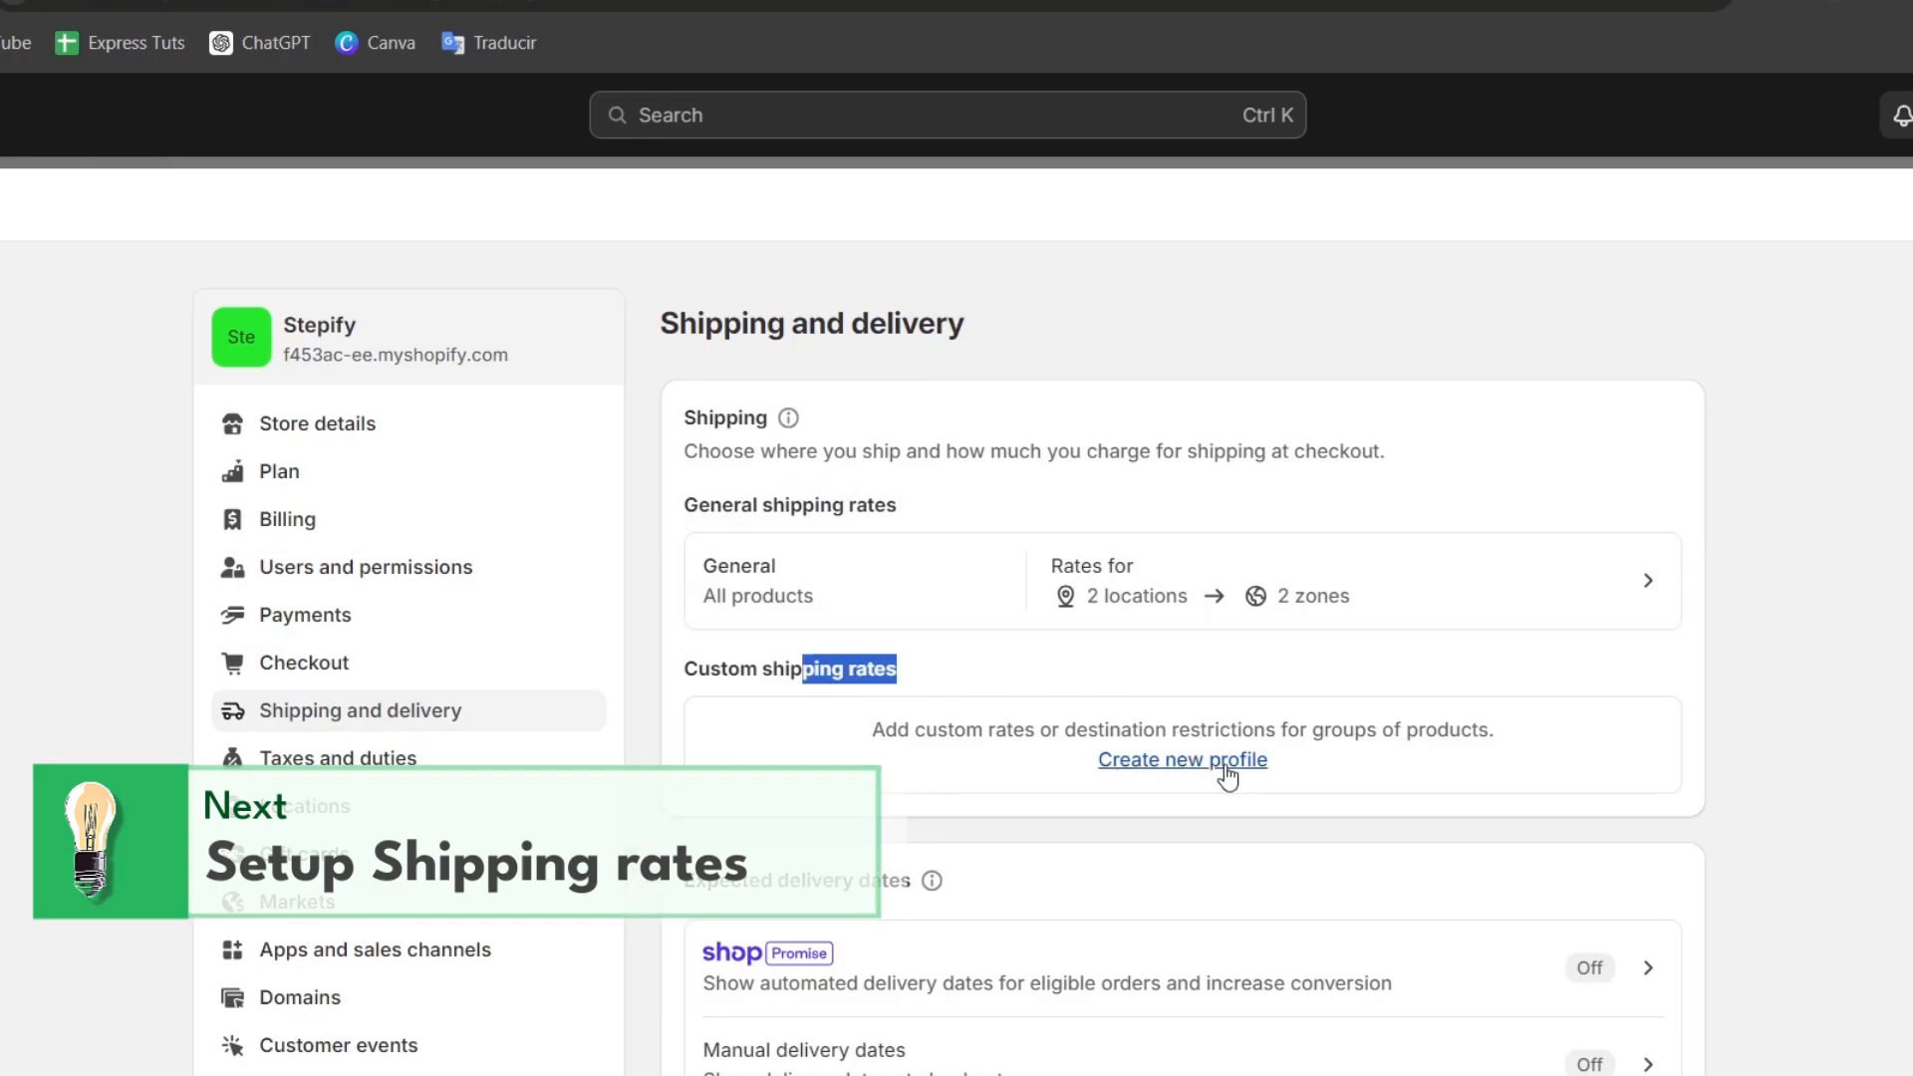
{"action": "left_click", "coordinate": [1180, 759]}
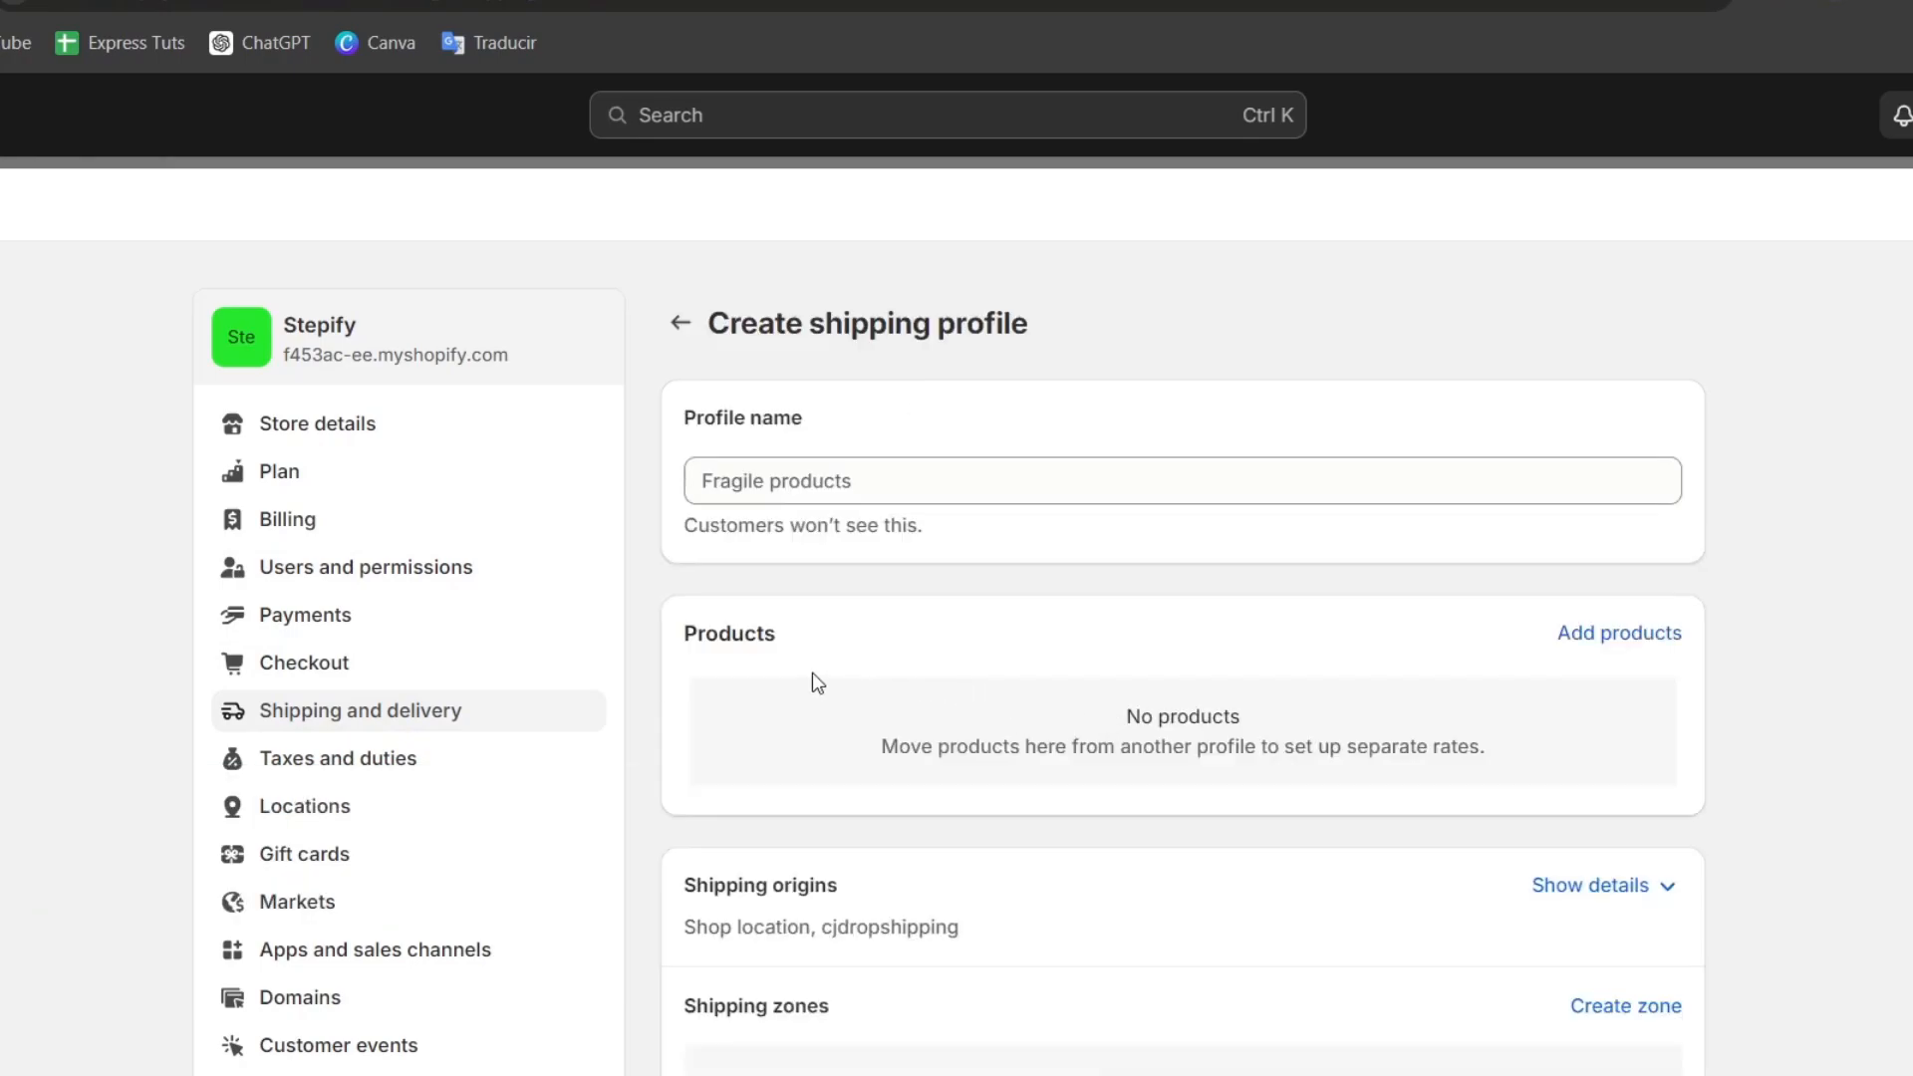
{"action": "scroll", "scroll_direction": "down", "scroll_amount": 3}
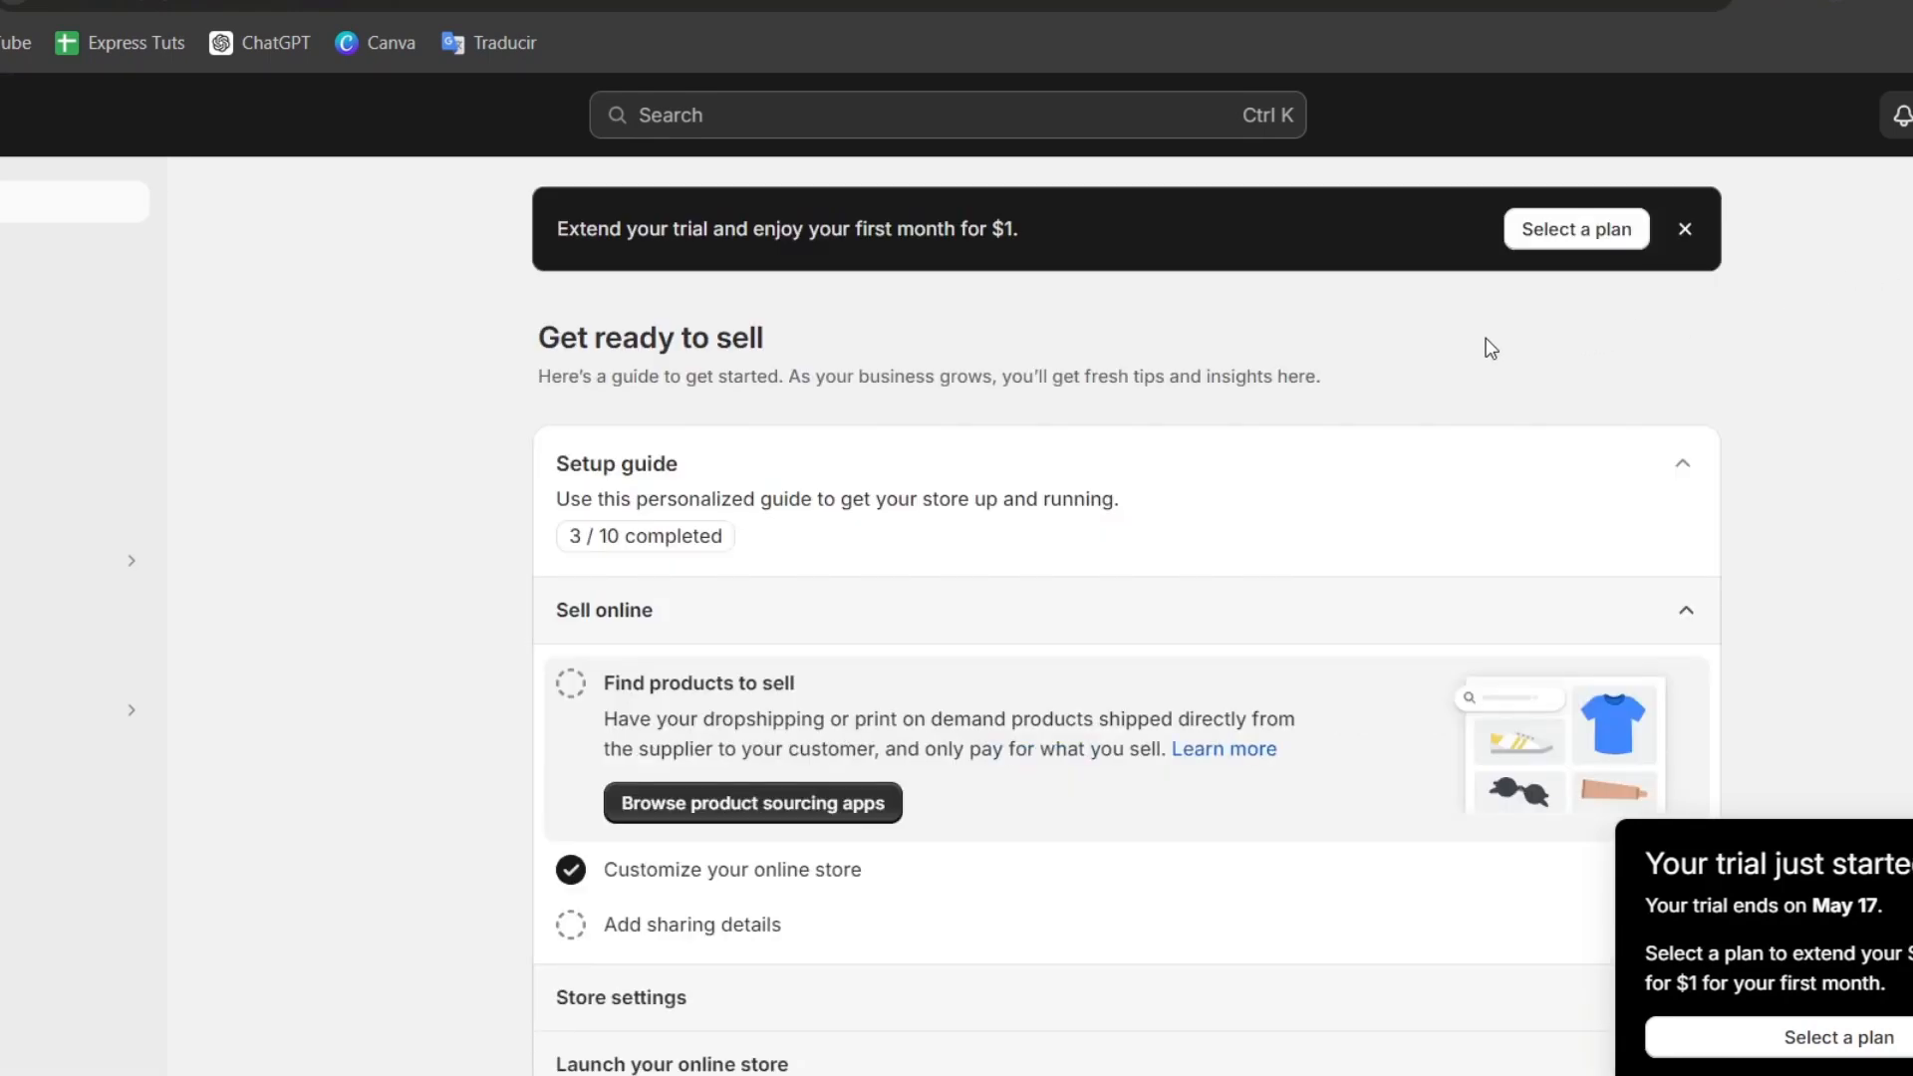
{"action": "mouse_move", "coordinate": [1376, 365]}
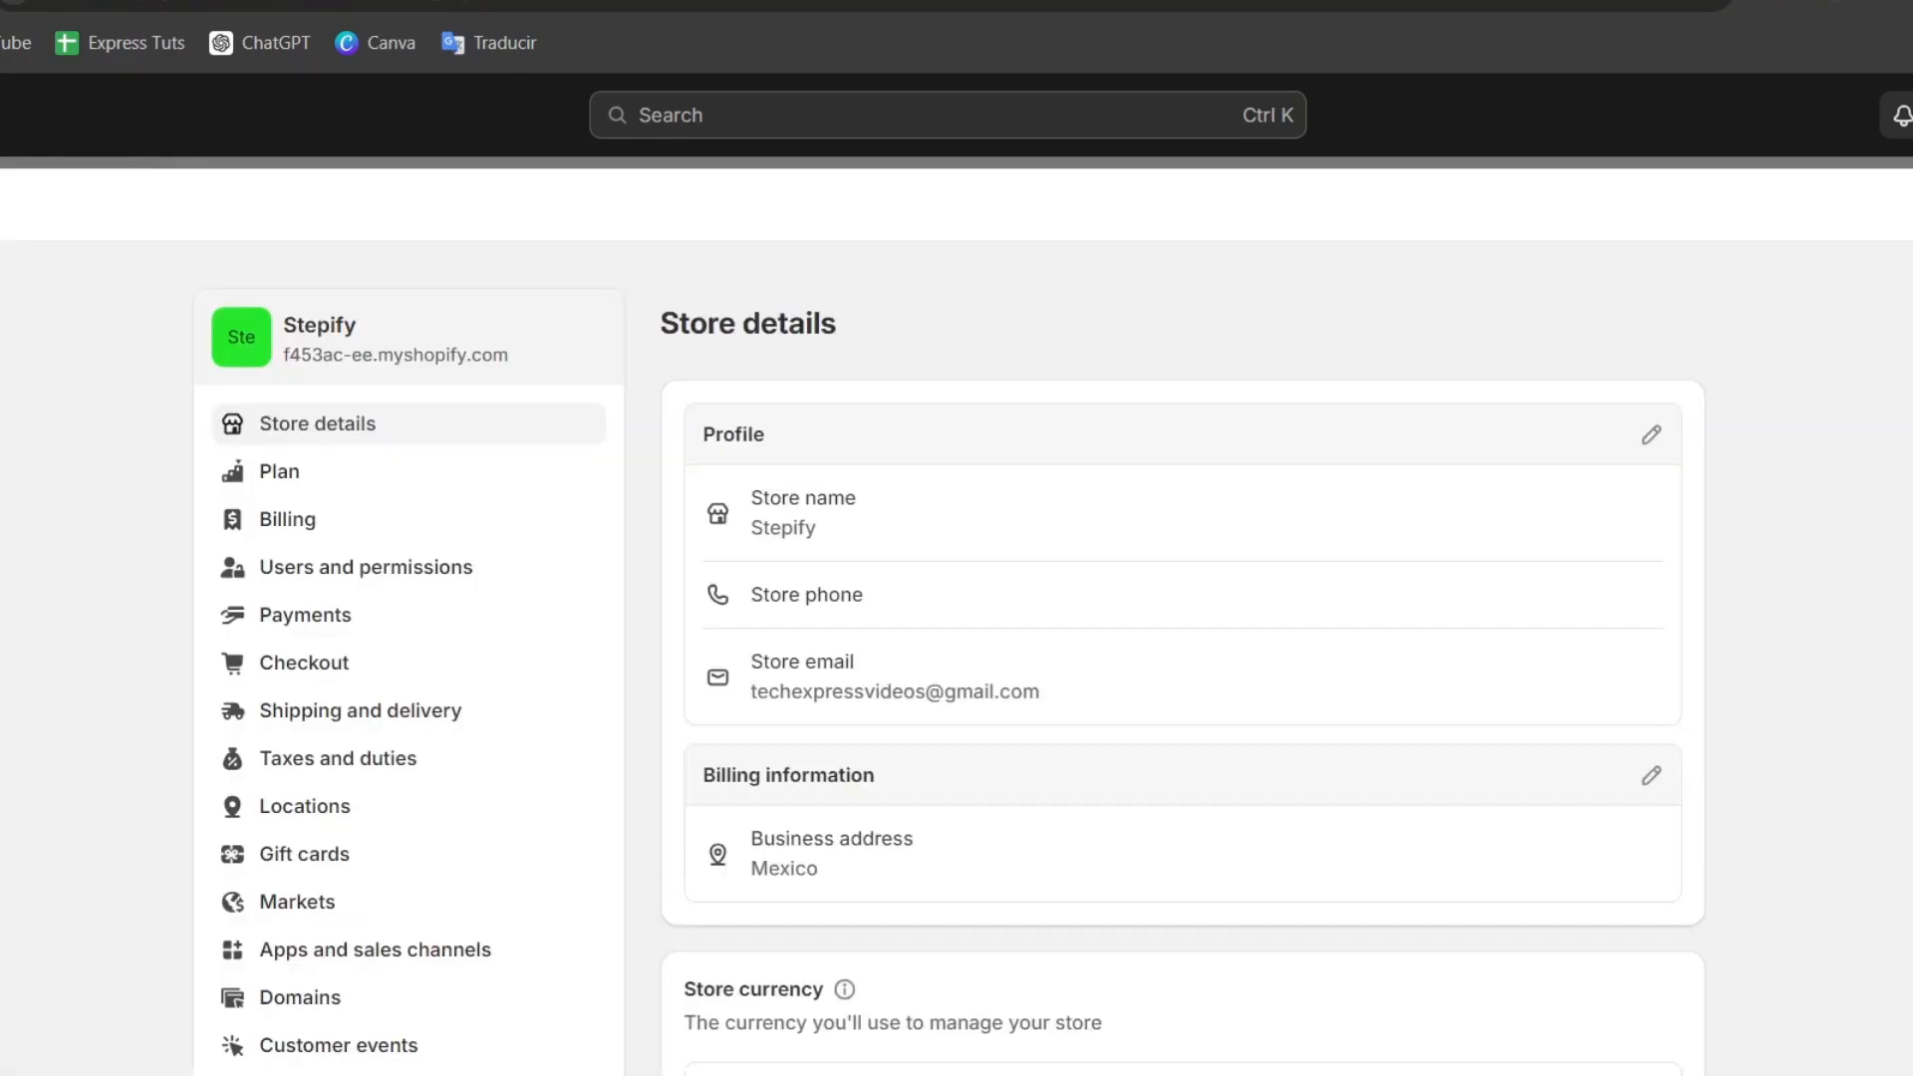
Open the store's Plan details and pick a paid plan
{"action": "left_click", "coordinate": [278, 473]}
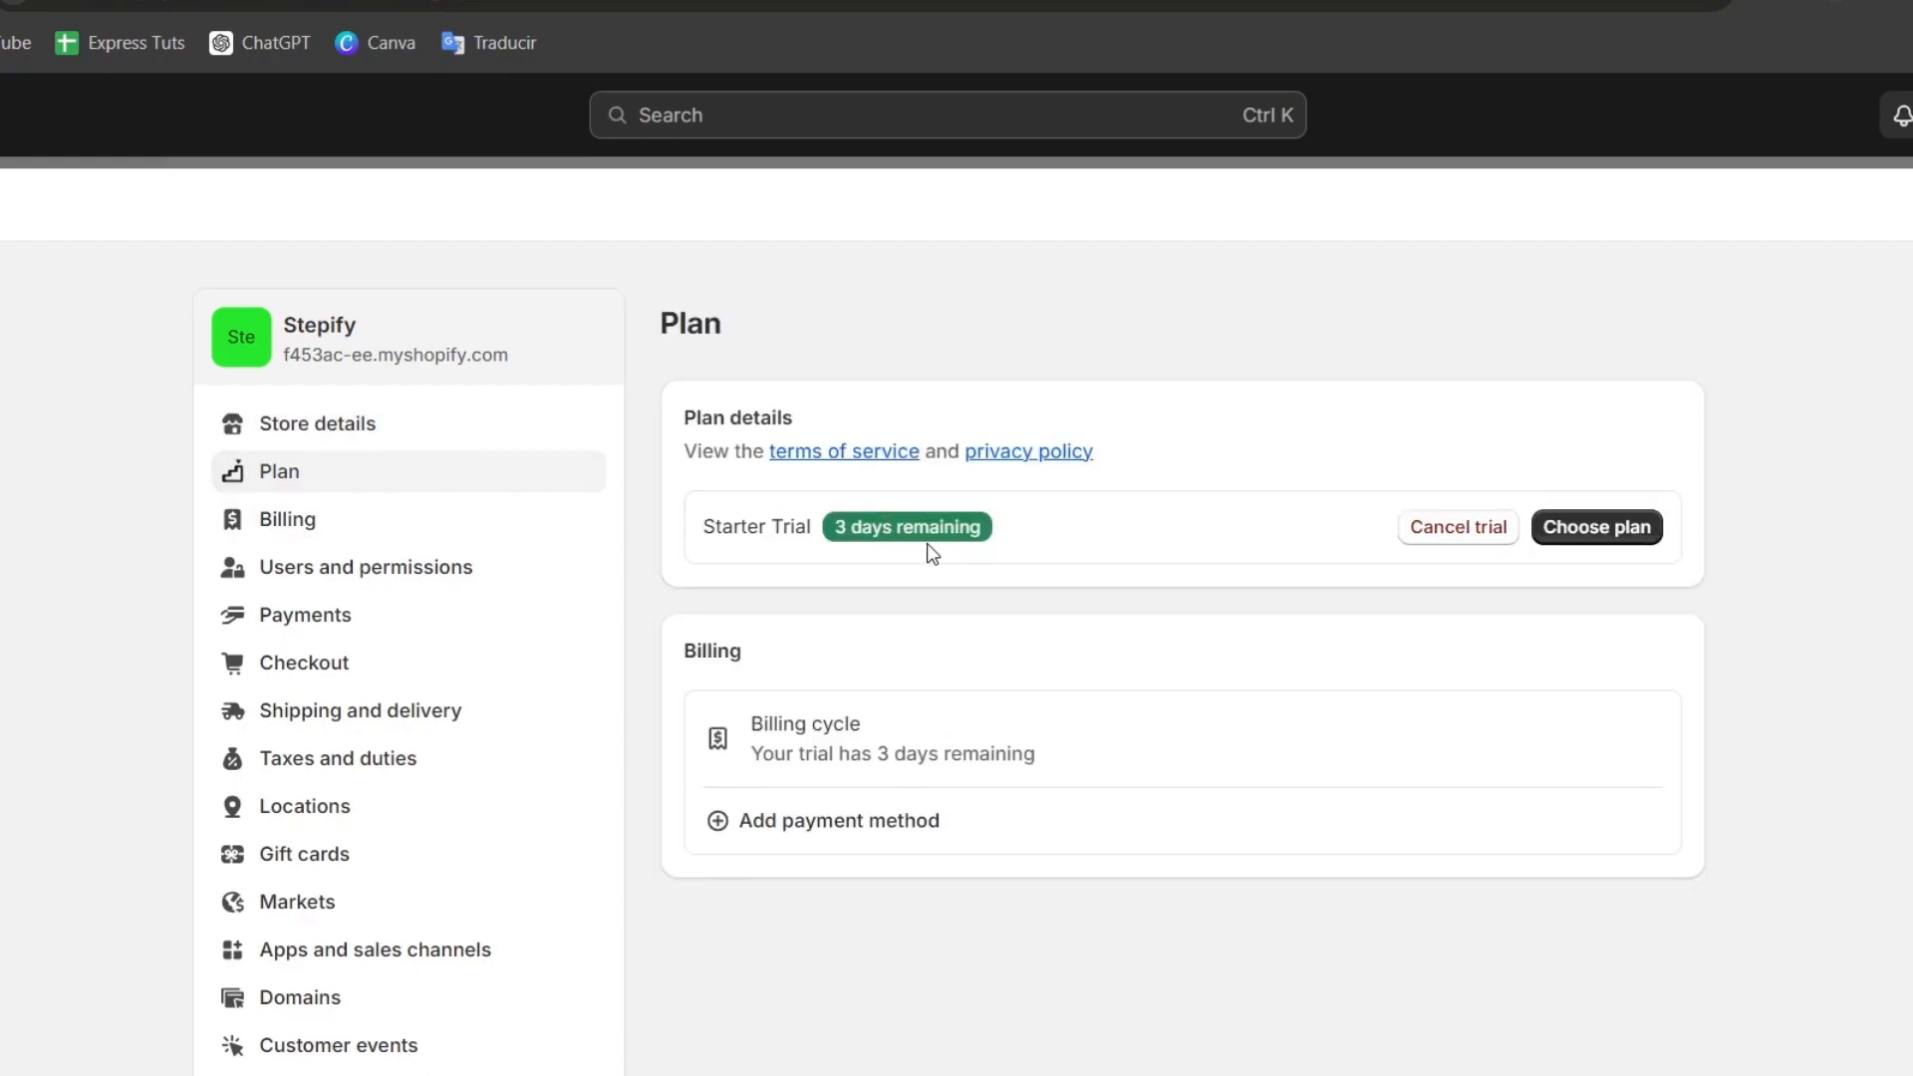
{"action": "mouse_move", "coordinate": [776, 525]}
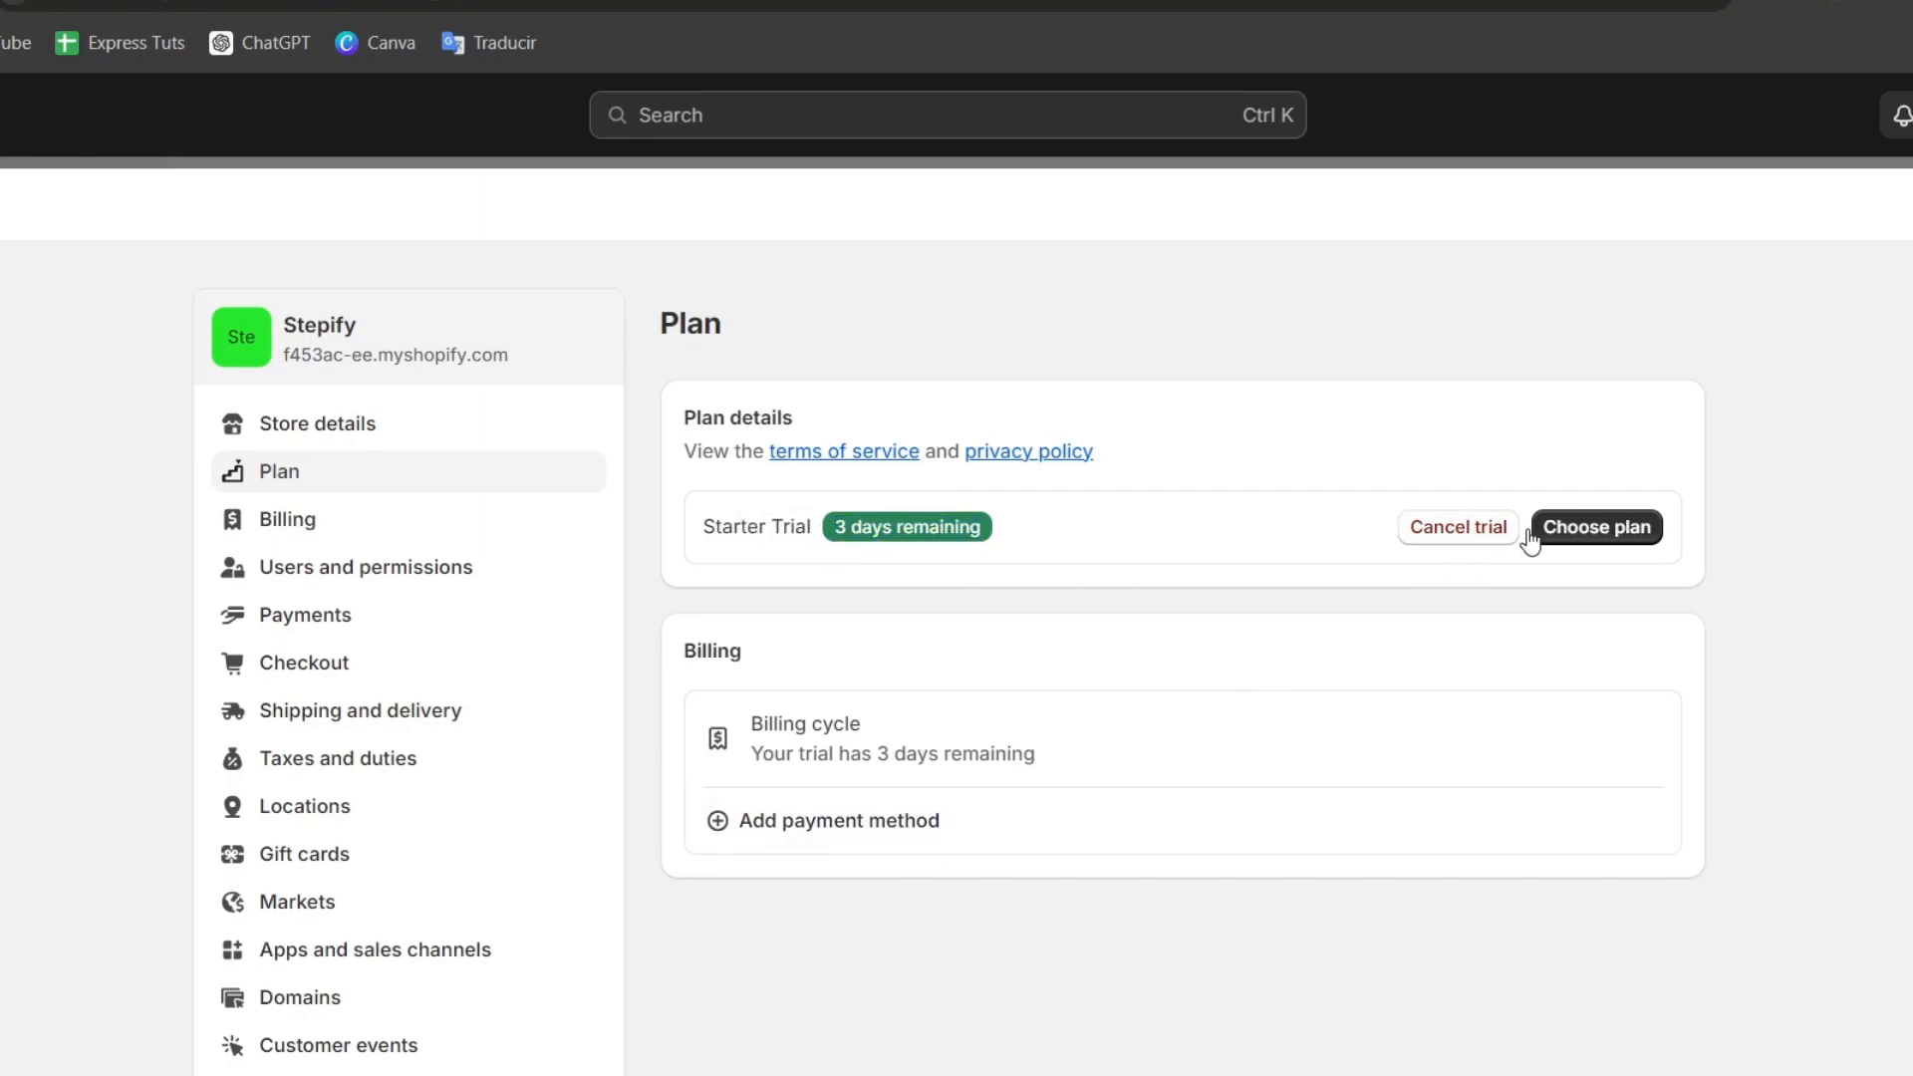
{"action": "left_click", "coordinate": [1593, 526]}
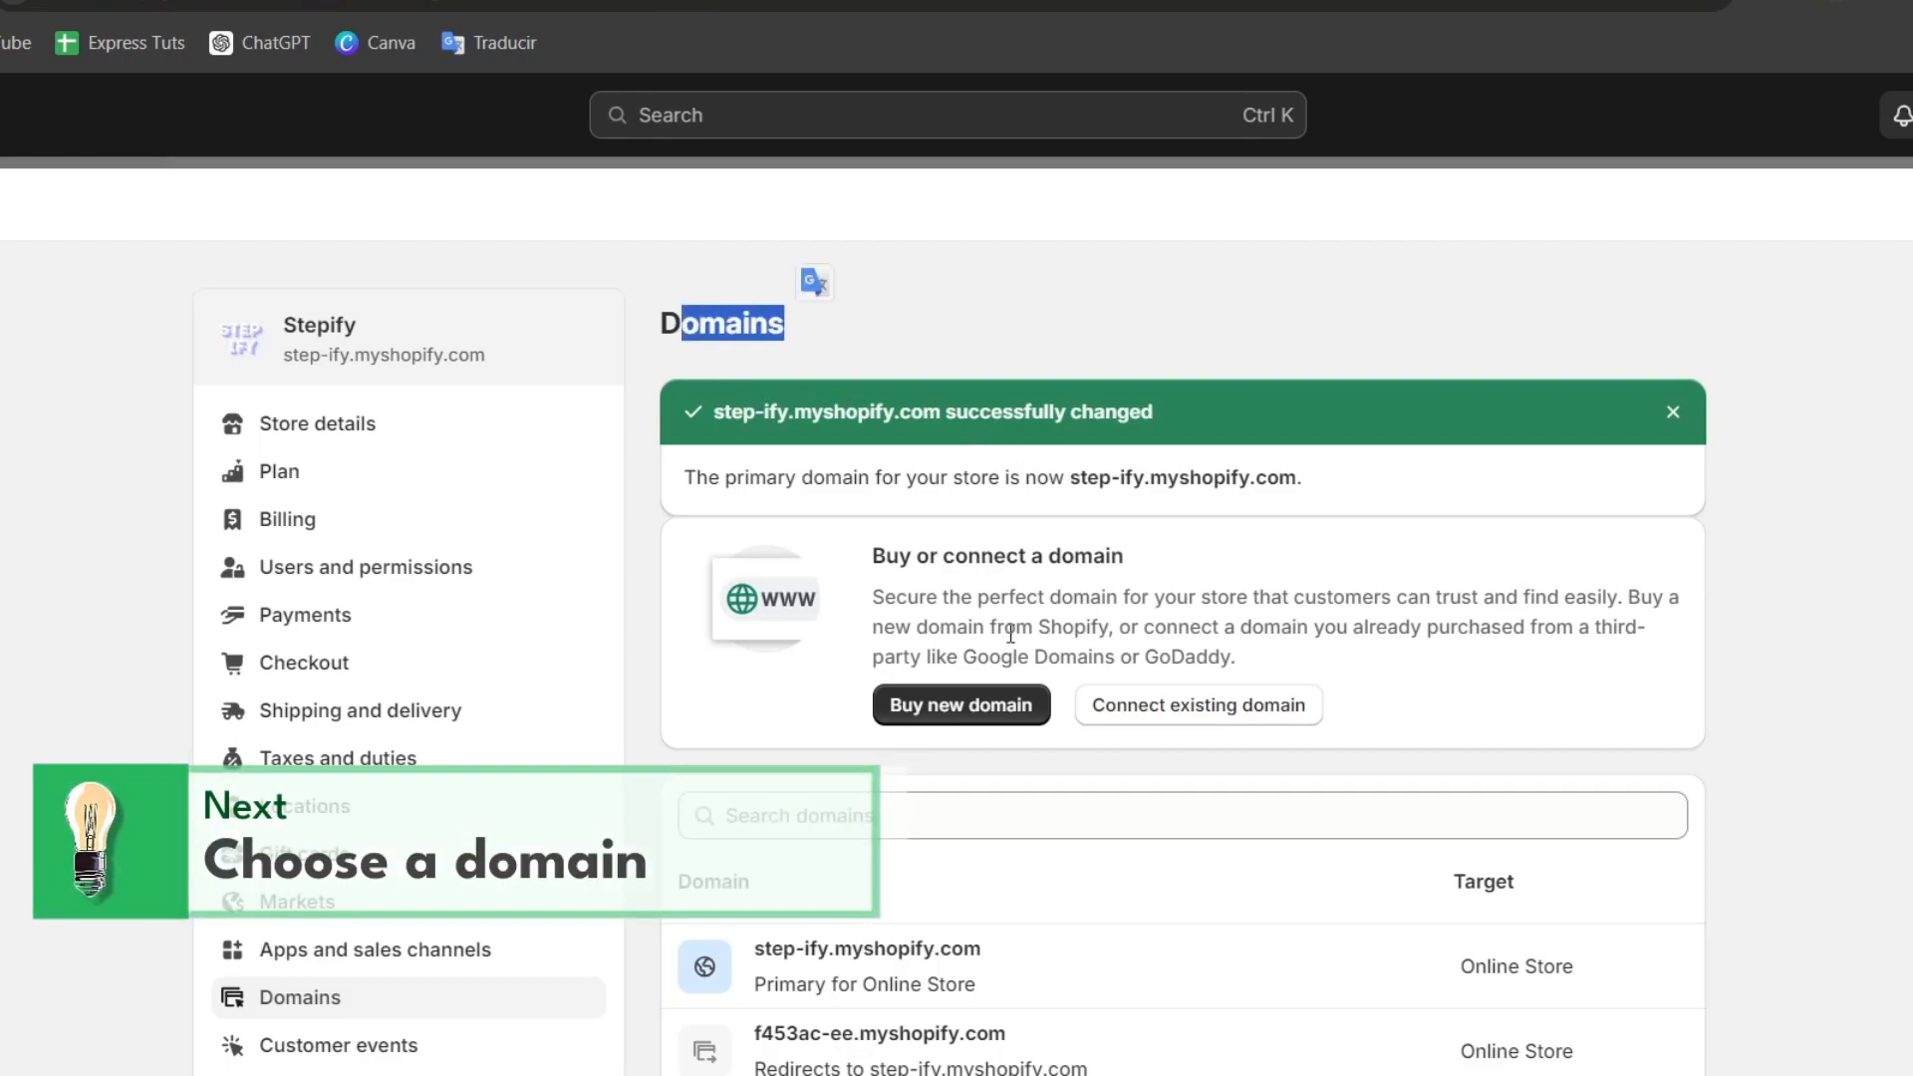
Scroll the live storefront to see the Stepify logo and the men's cloth shoe at $411.70 MXN
{"action": "scroll", "scroll_direction": "down", "scroll_amount": 3}
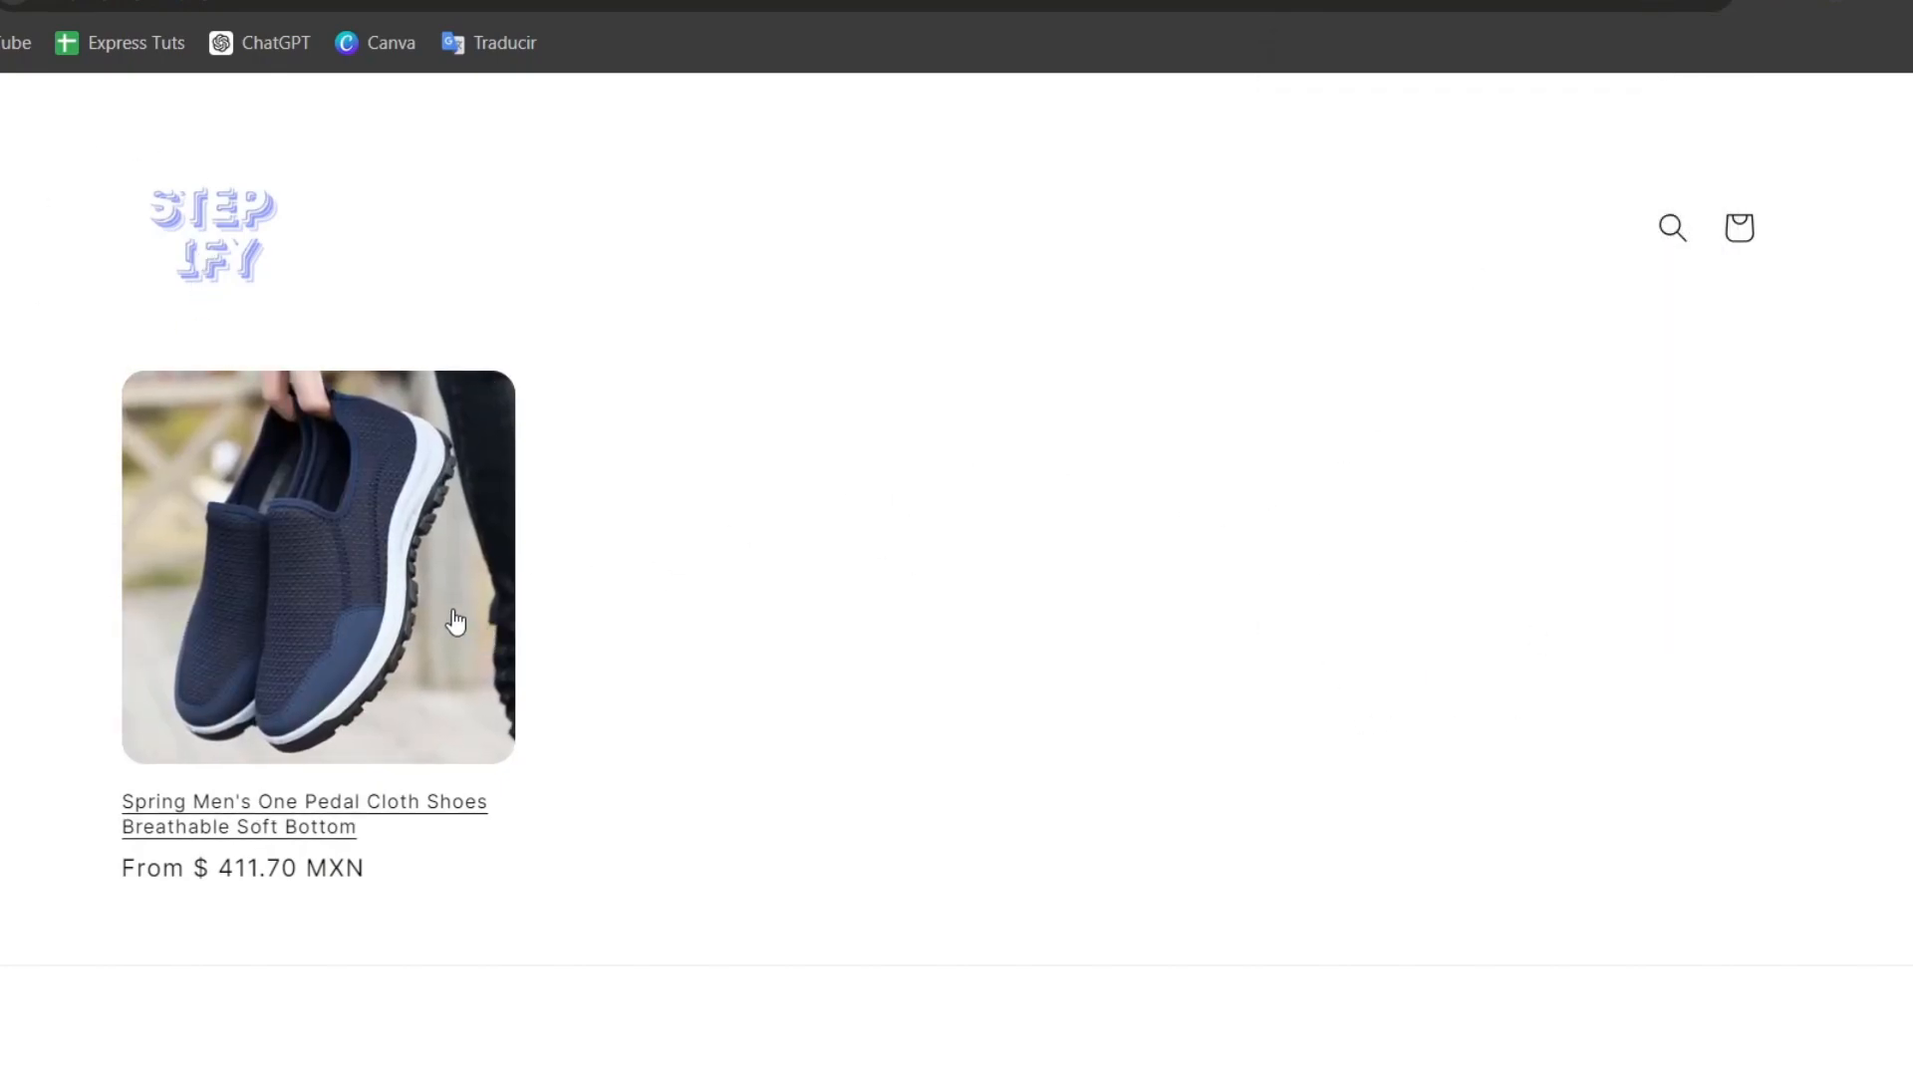
Browse the shoe's product page with colour and size options, then open Themes in the admin
{"action": "left_click", "coordinate": [317, 564]}
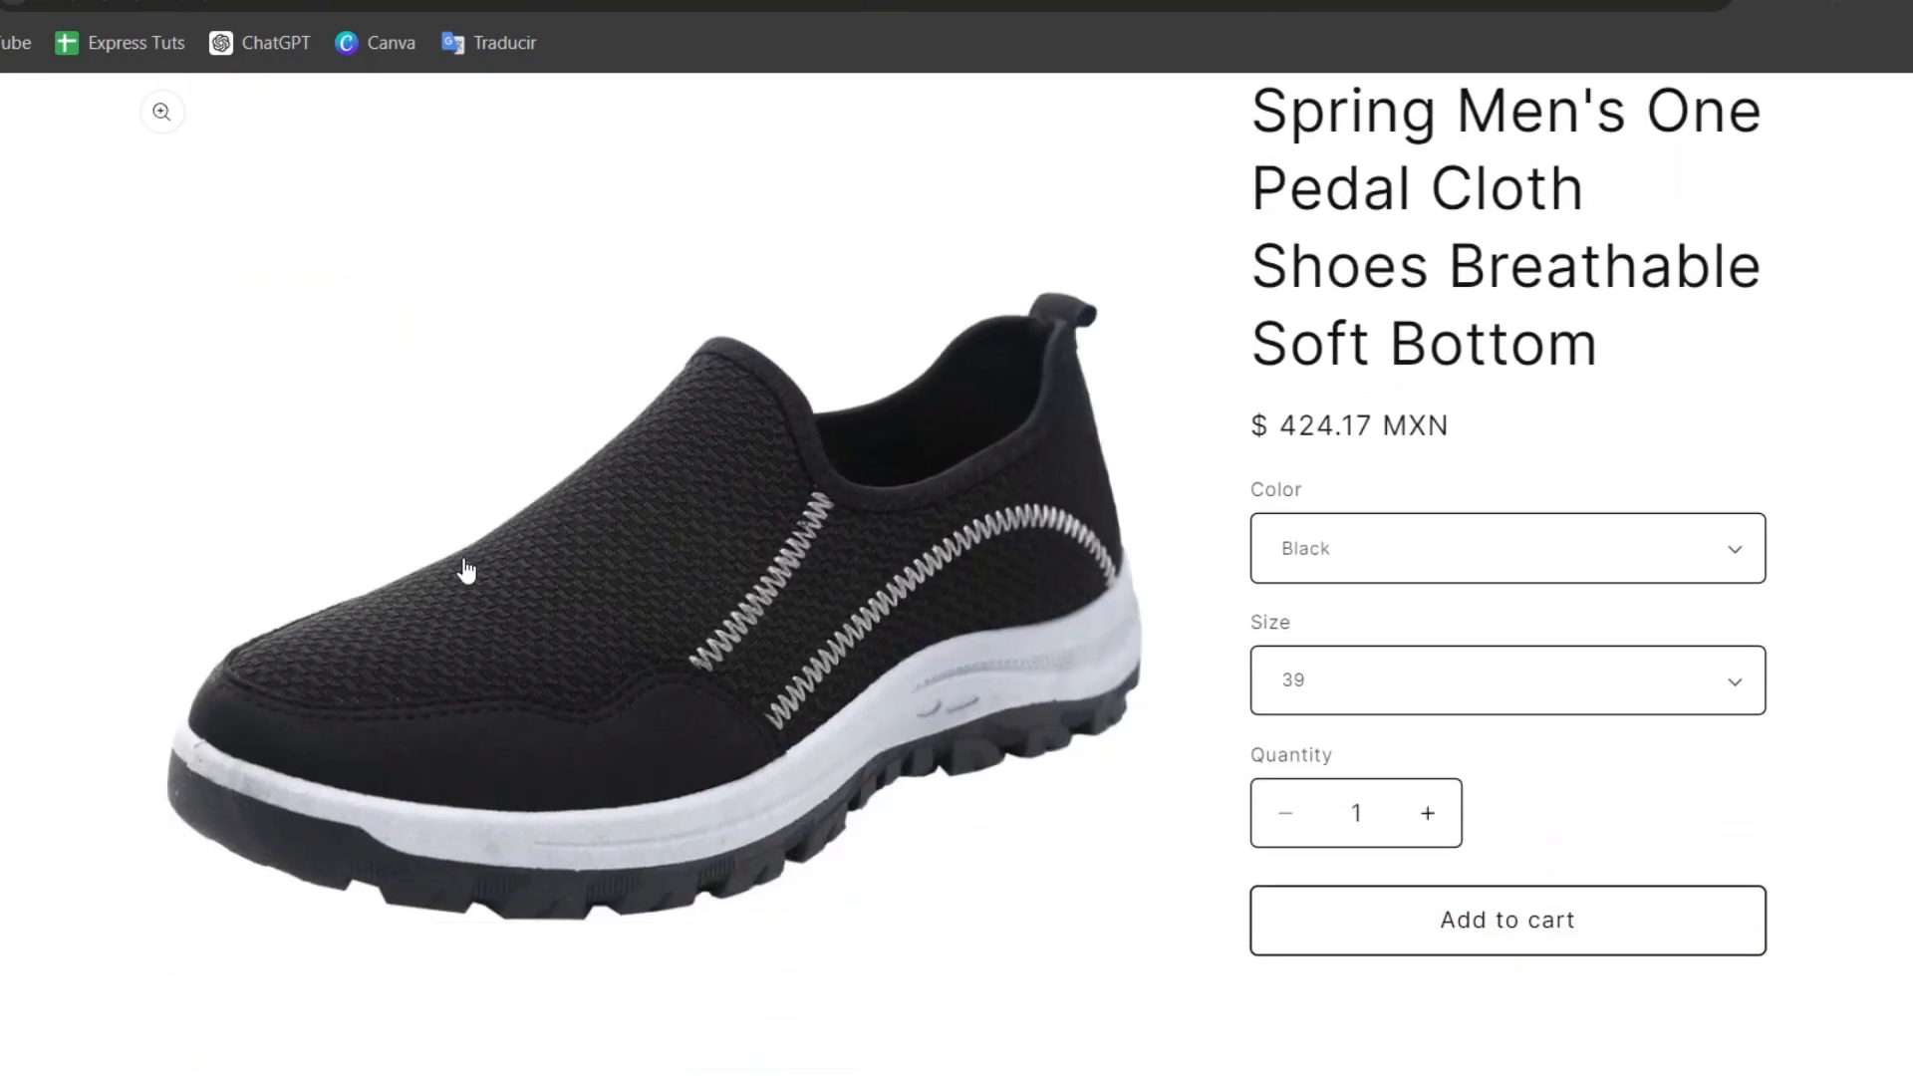
{"action": "scroll", "scroll_direction": "down", "scroll_amount": 3}
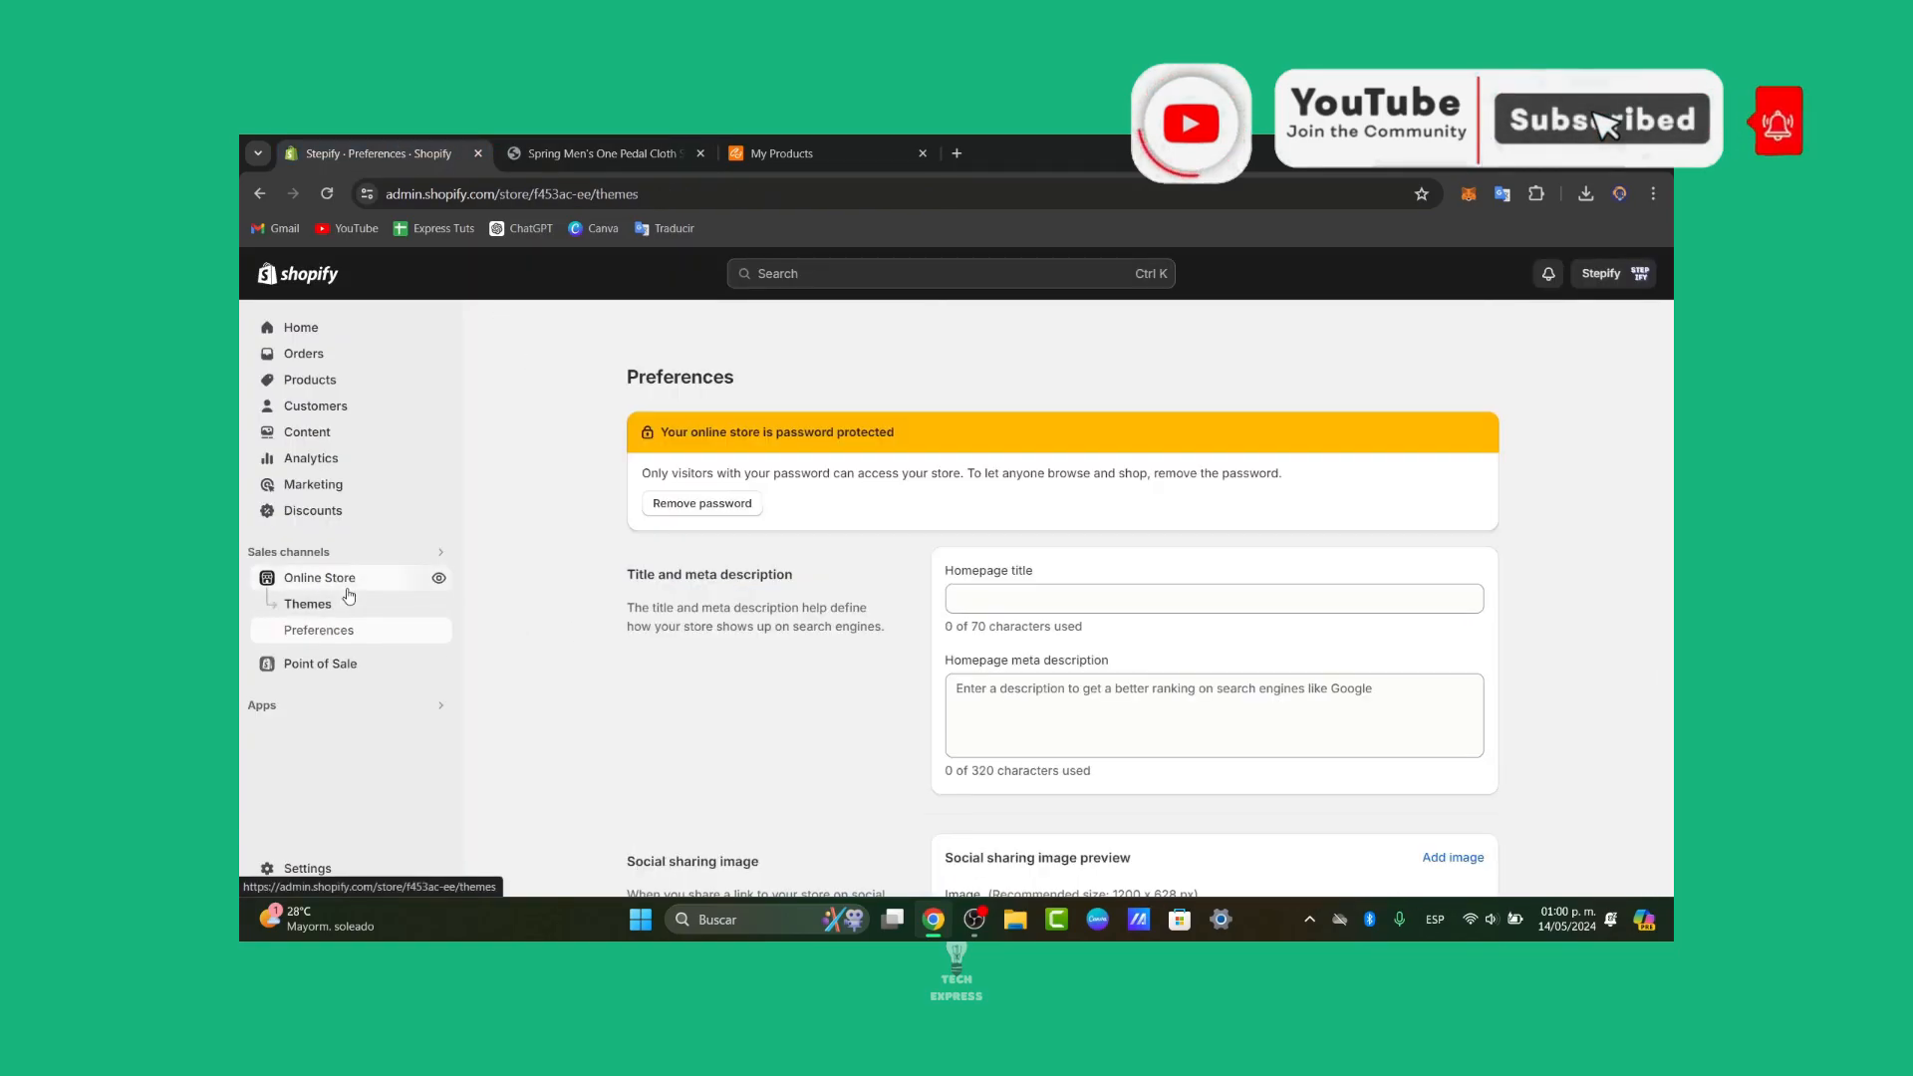
{"action": "left_click", "coordinate": [306, 603]}
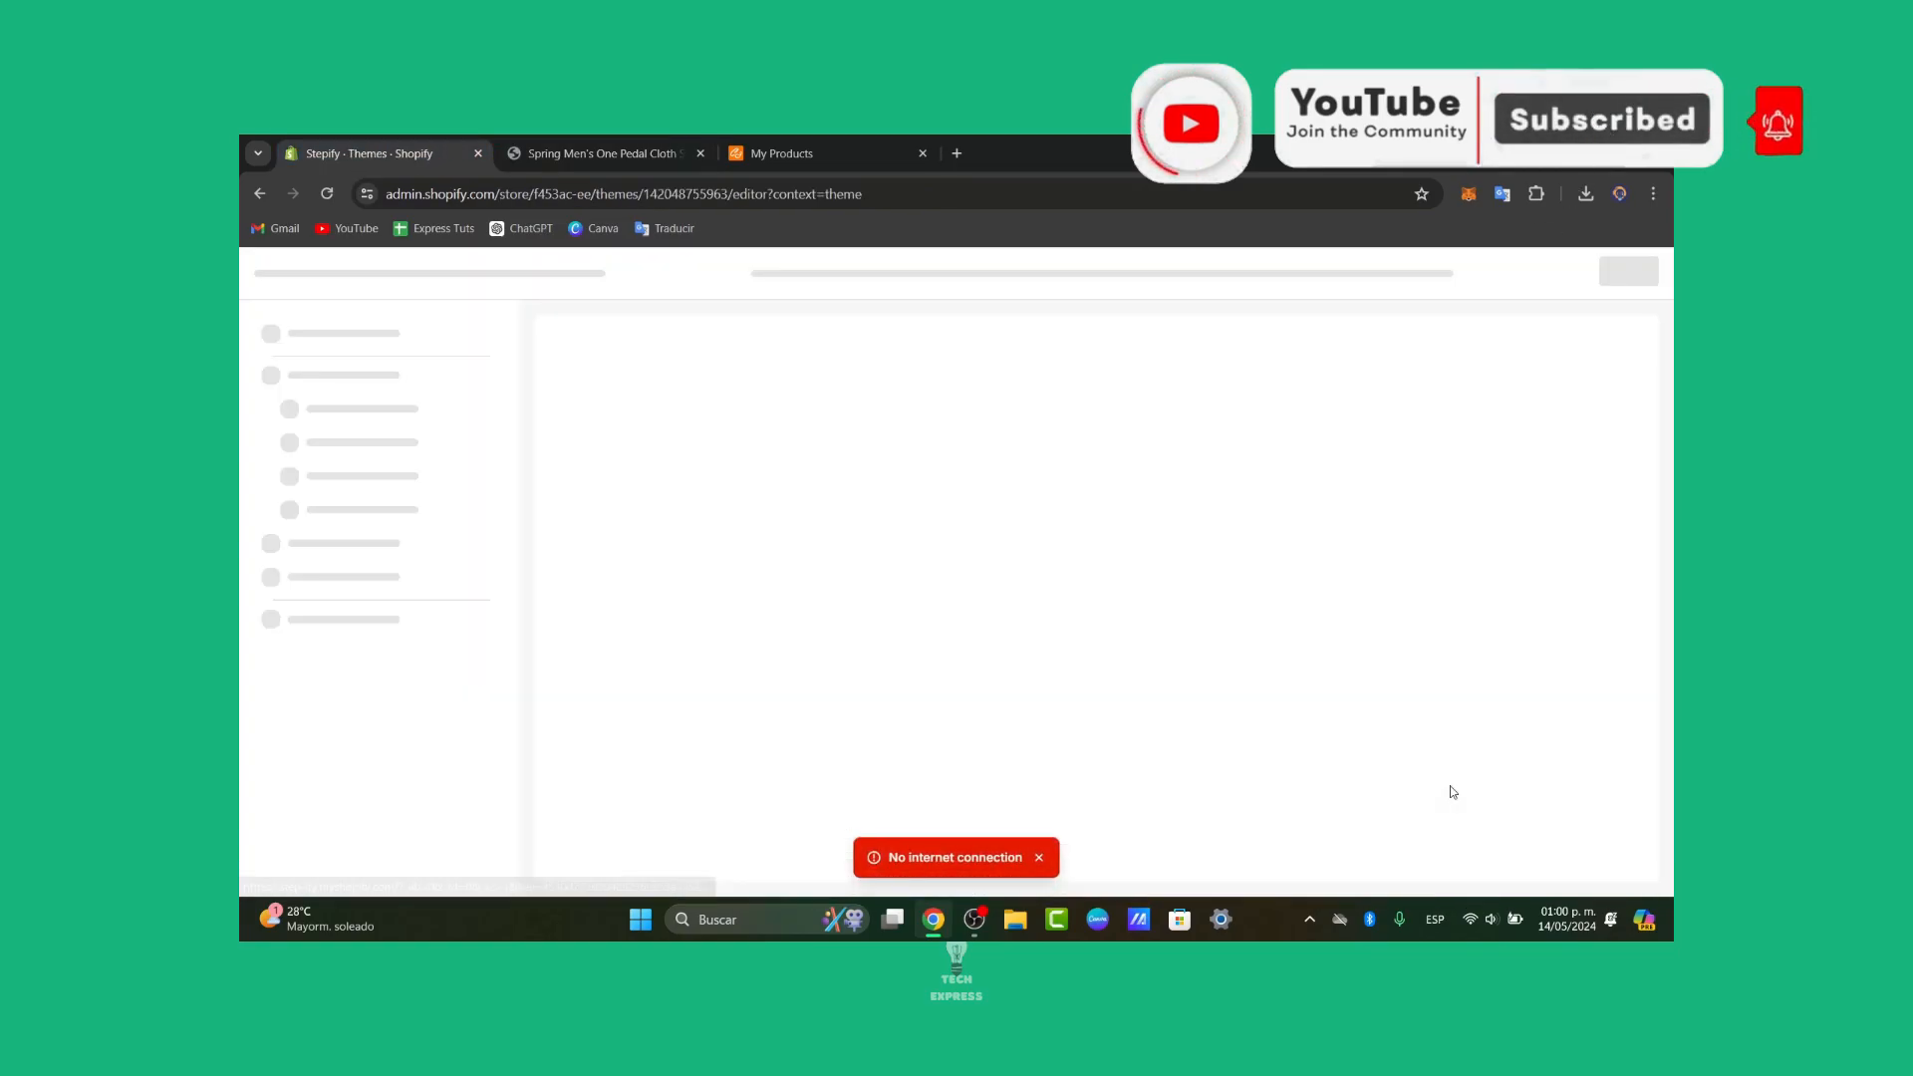